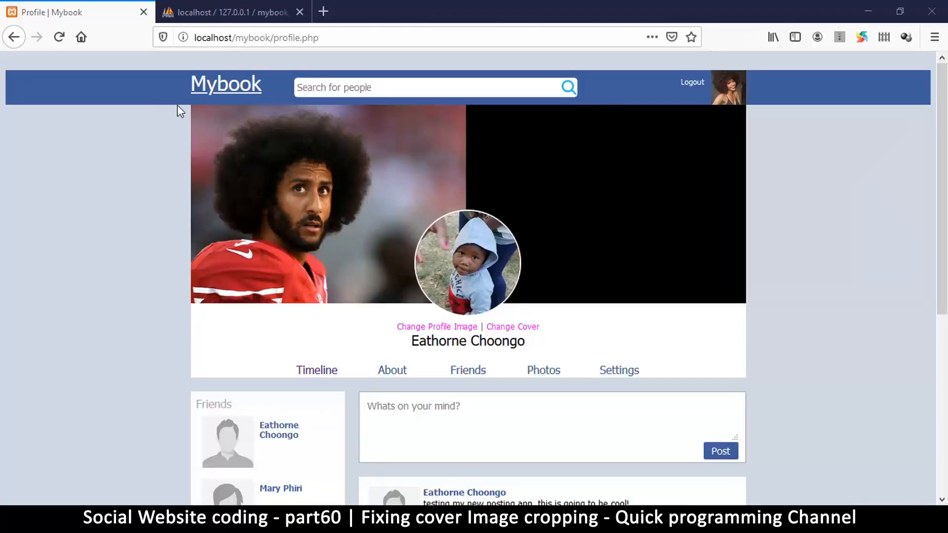
mouse_move(196, 304)
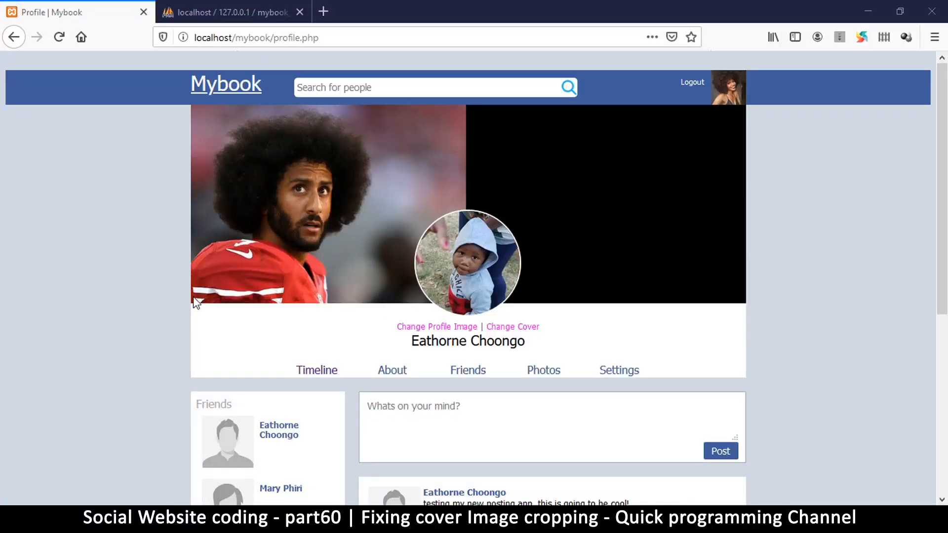
mouse_move(468, 305)
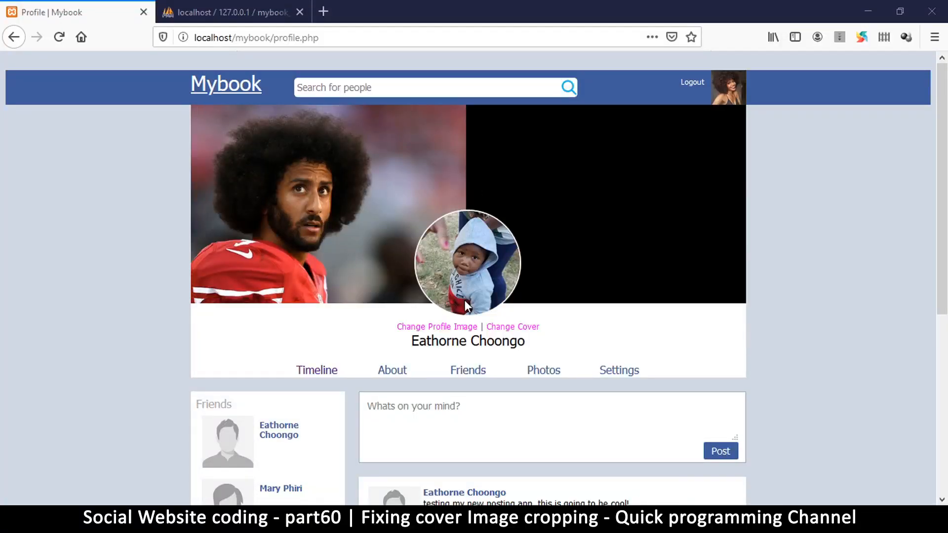
mouse_move(477, 129)
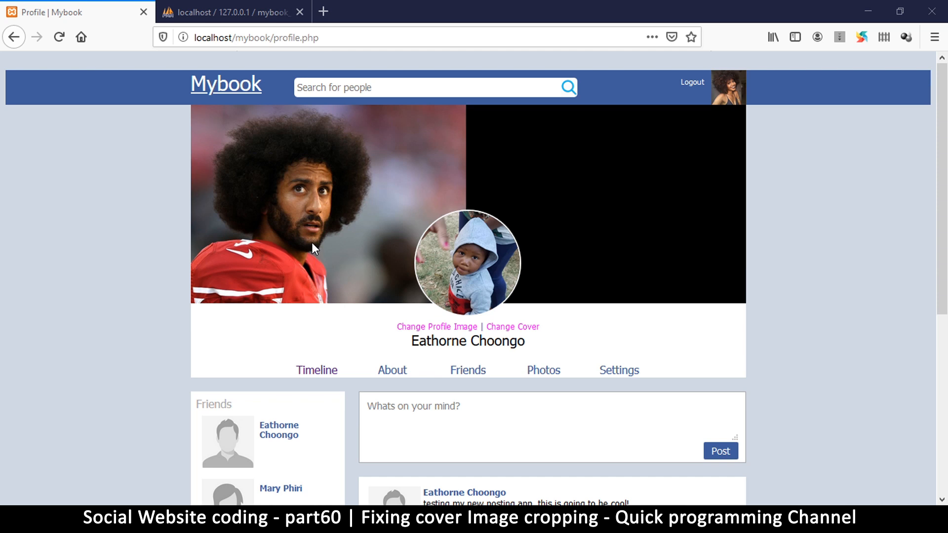
mouse_move(294, 438)
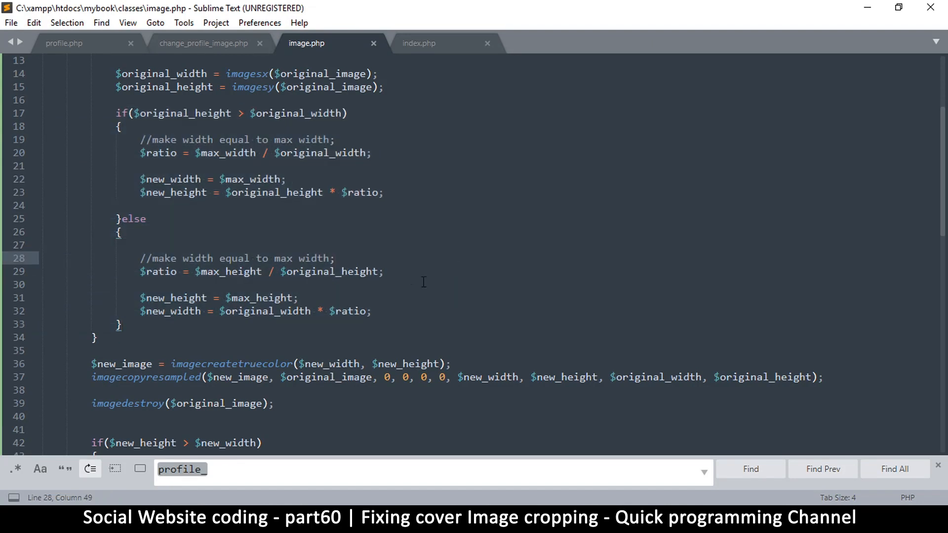
Compare the cover crop call in change_profile_image.php with image.php's resampling lines
left_click(203, 43)
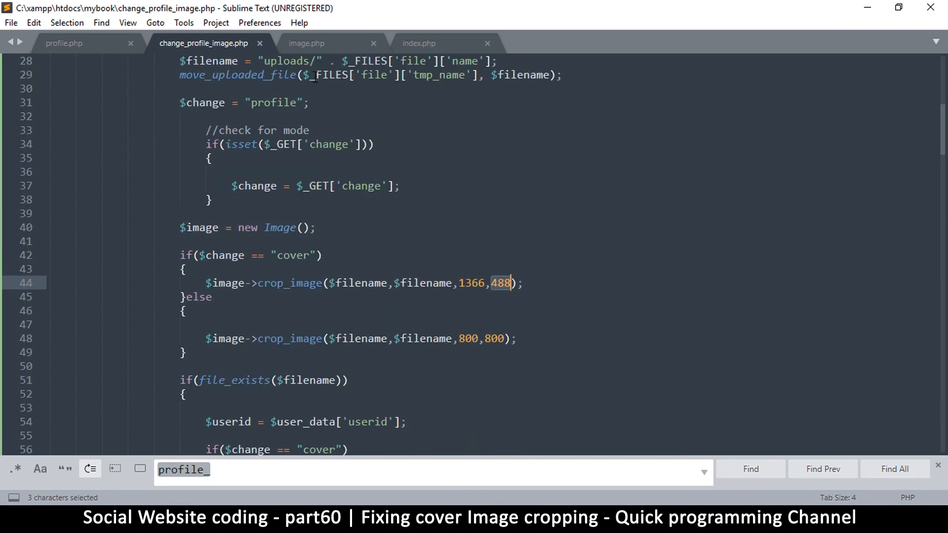
left_click(307, 43)
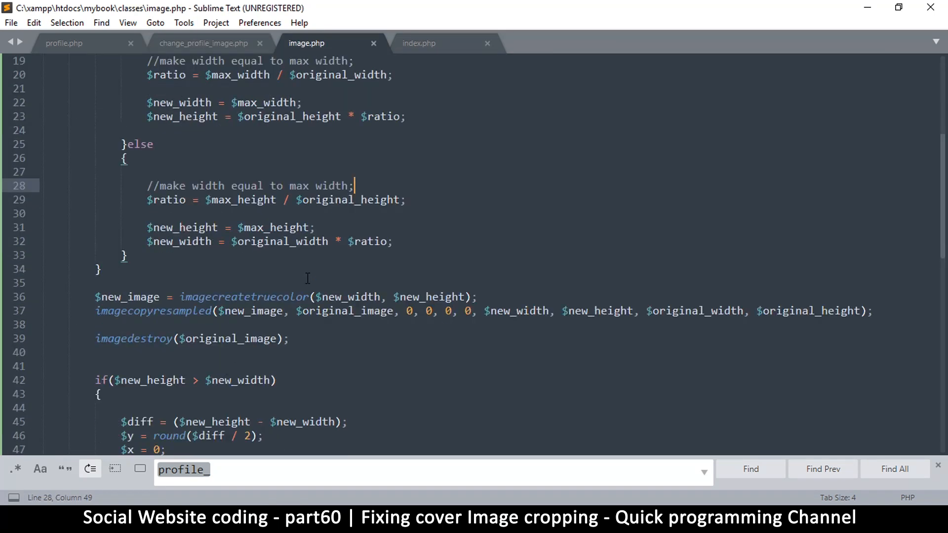
scroll("down", 3)
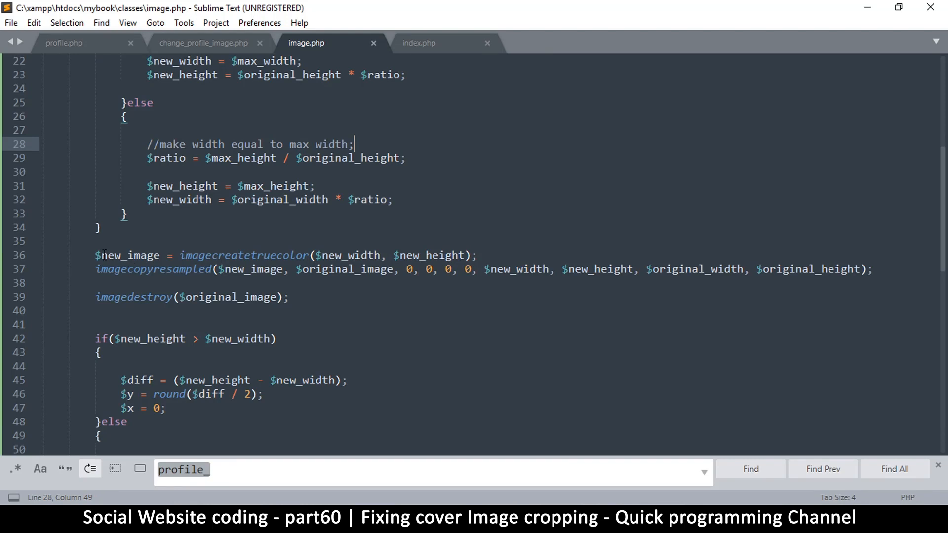
left_click_drag(95, 255, 738, 269)
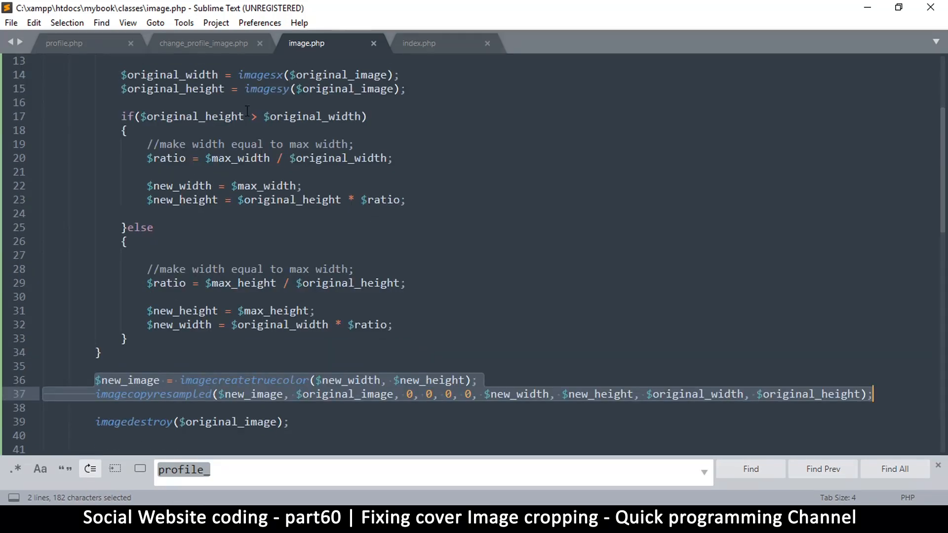
scroll("down", 3)
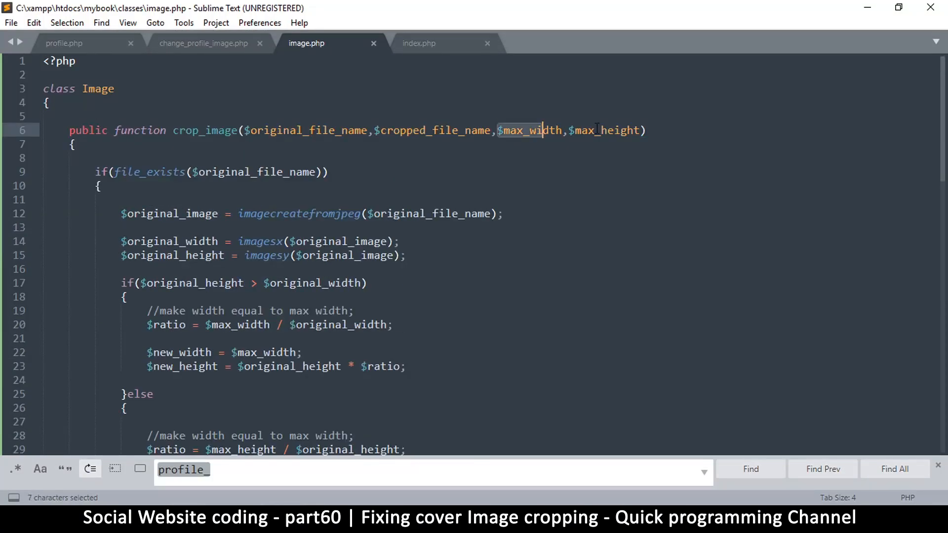
left_click(203, 43)
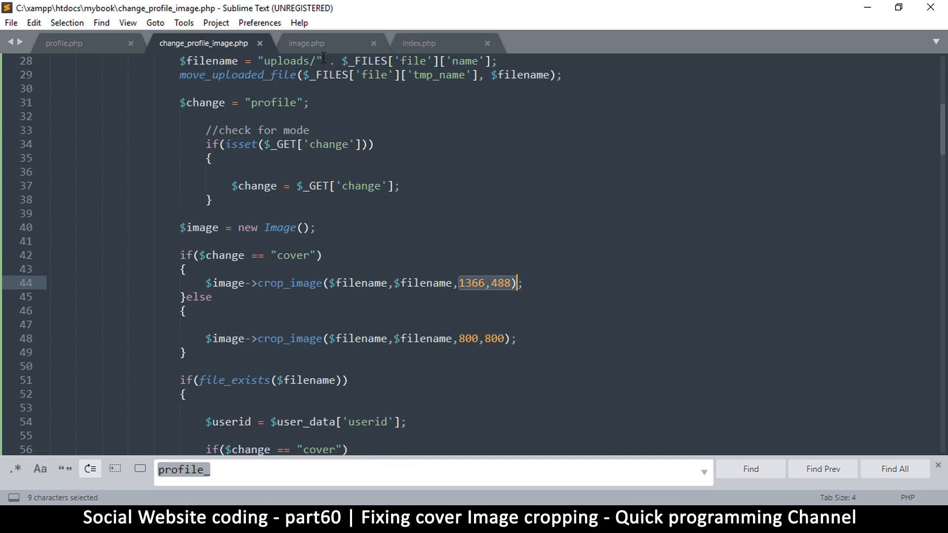
left_click(306, 43)
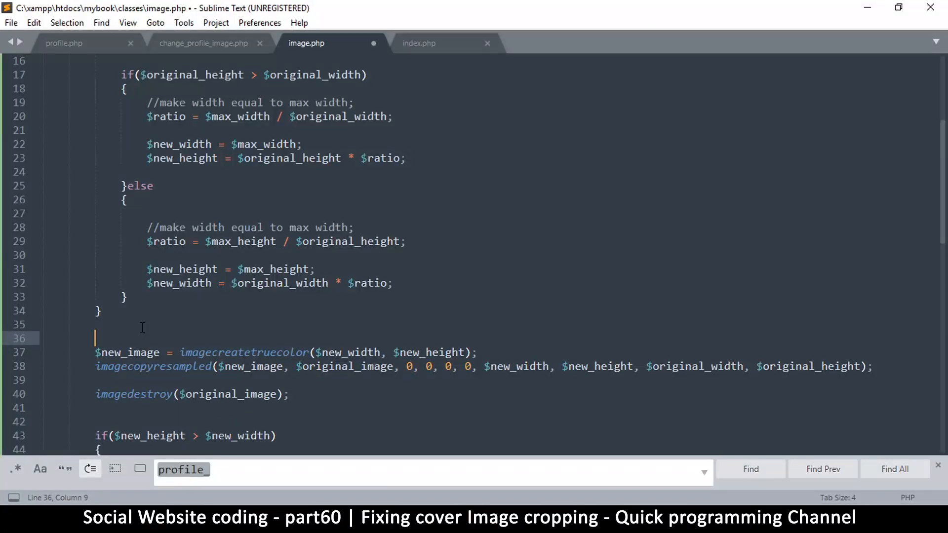
Add the comment '//adjust incase max width and height are different' above the resampling code
type("//")
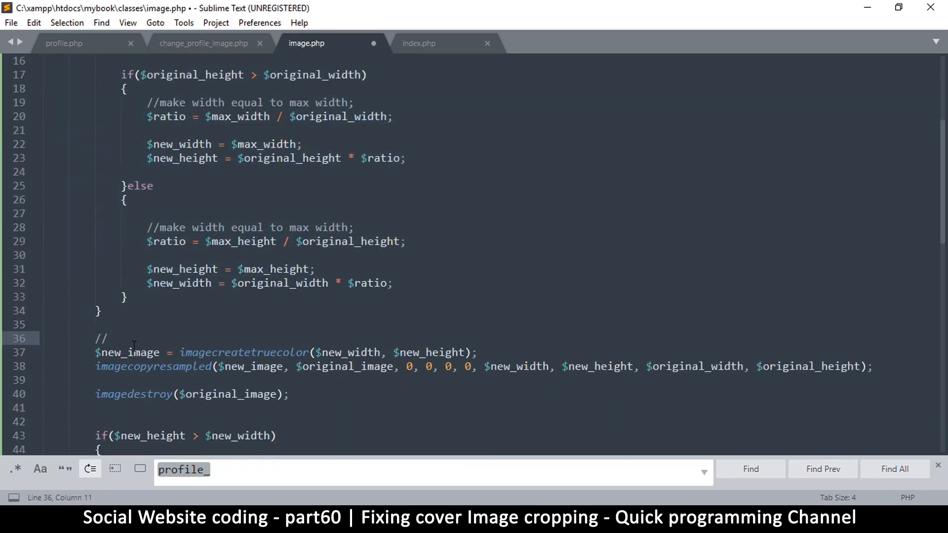
type("adjust")
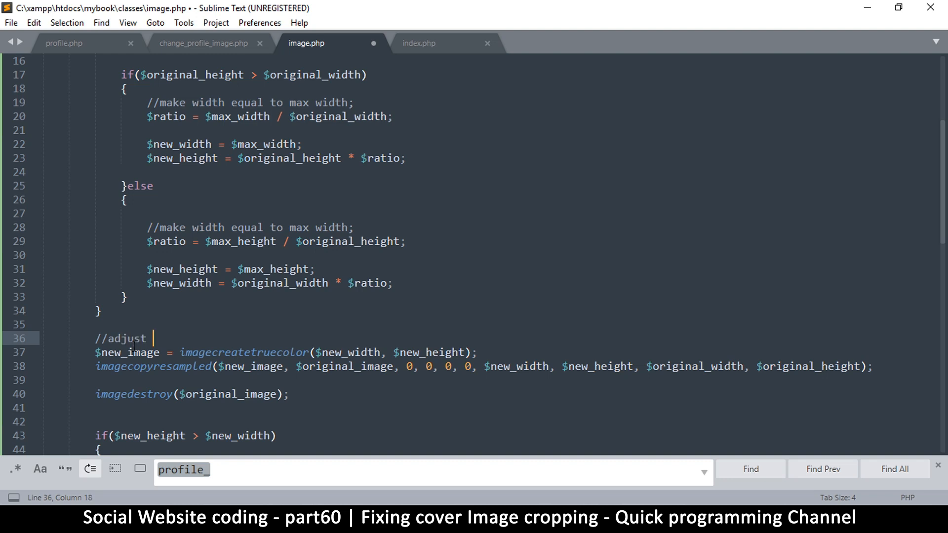
type("icase")
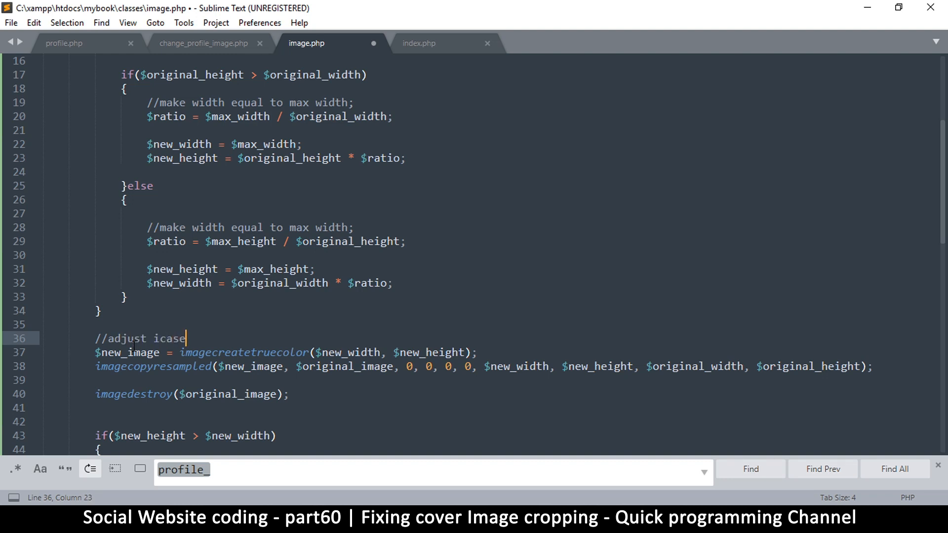
type("incas")
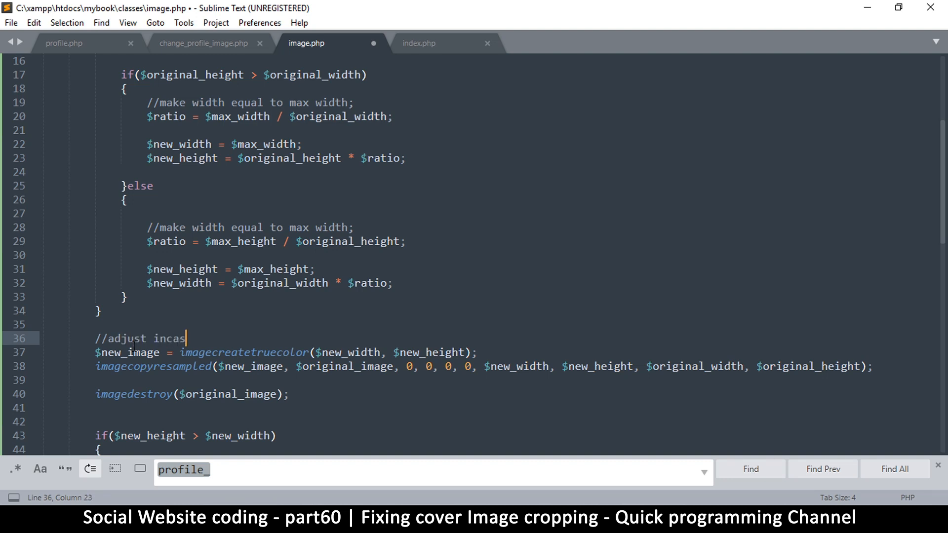
type("max")
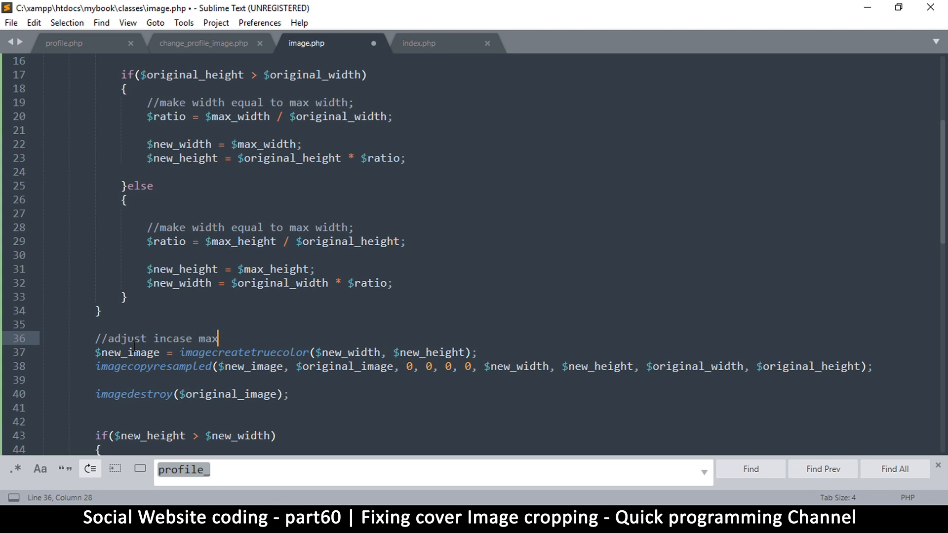
type("width a")
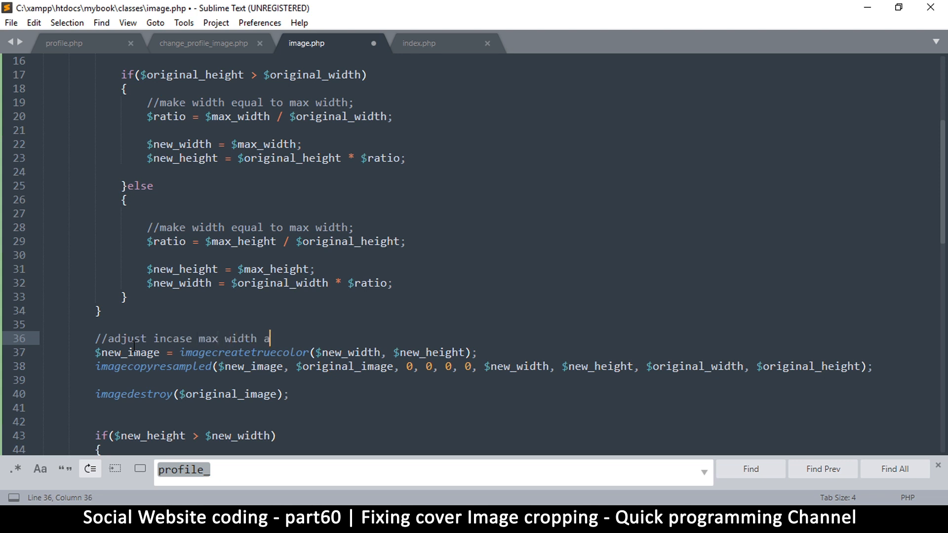
type("nd height are")
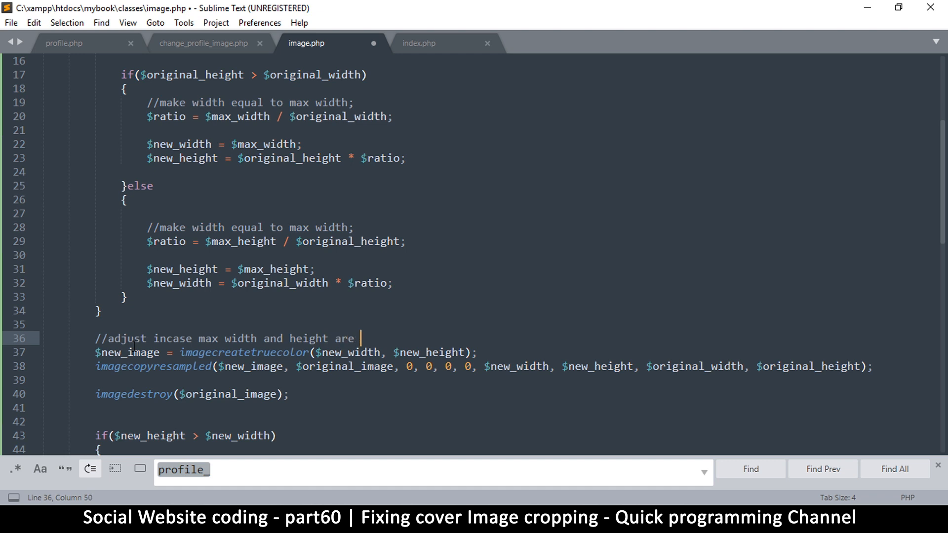
type("different")
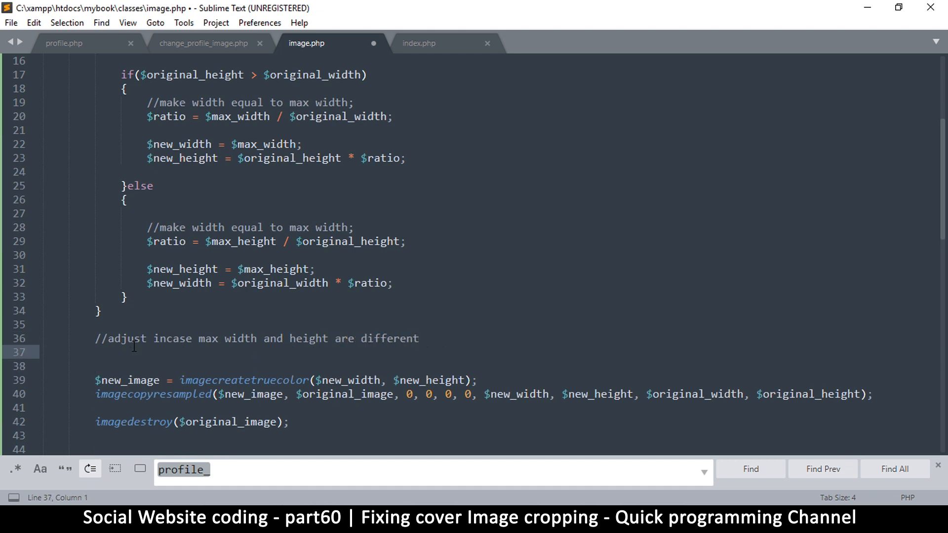
key("ctrl+s")
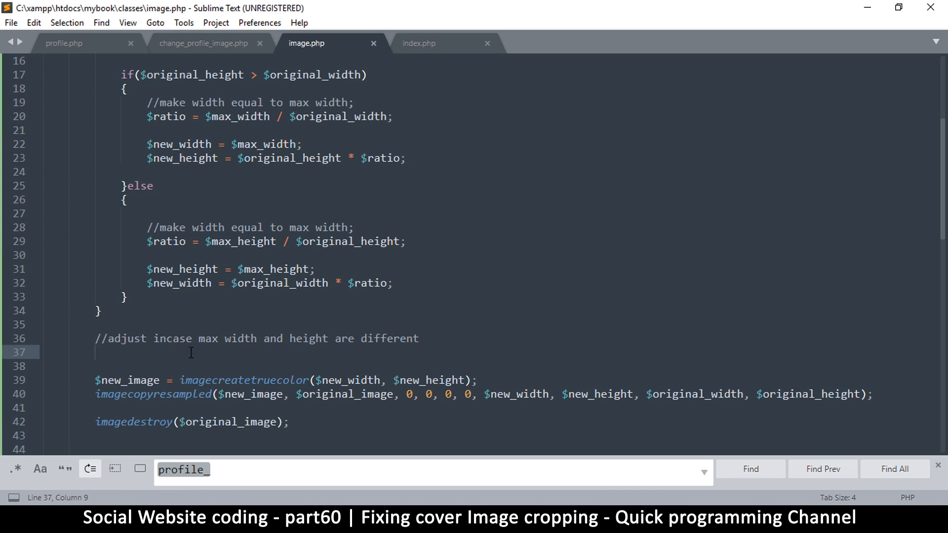
Add an empty if($max_width != $max_height) block under the comment and save image.php
type("if")
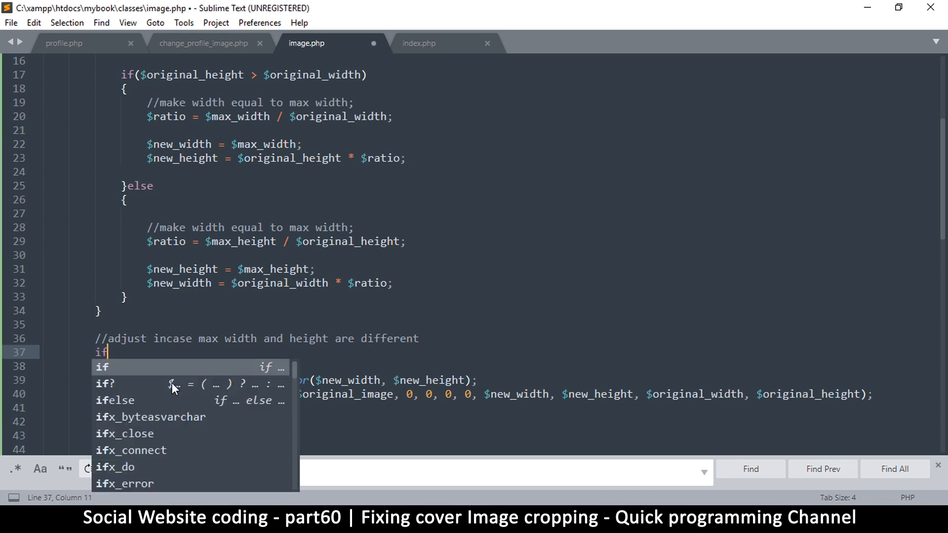
type("($max")
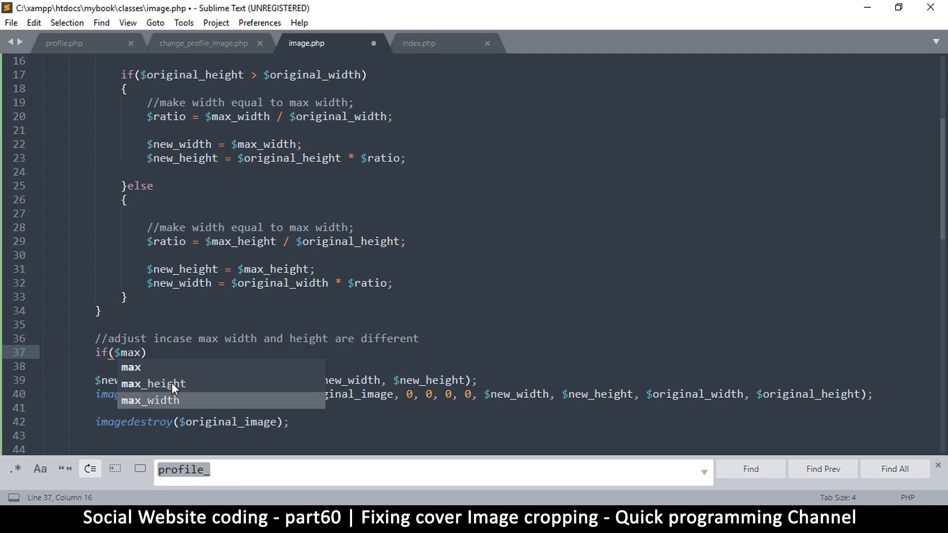
type("_width != $max_height")
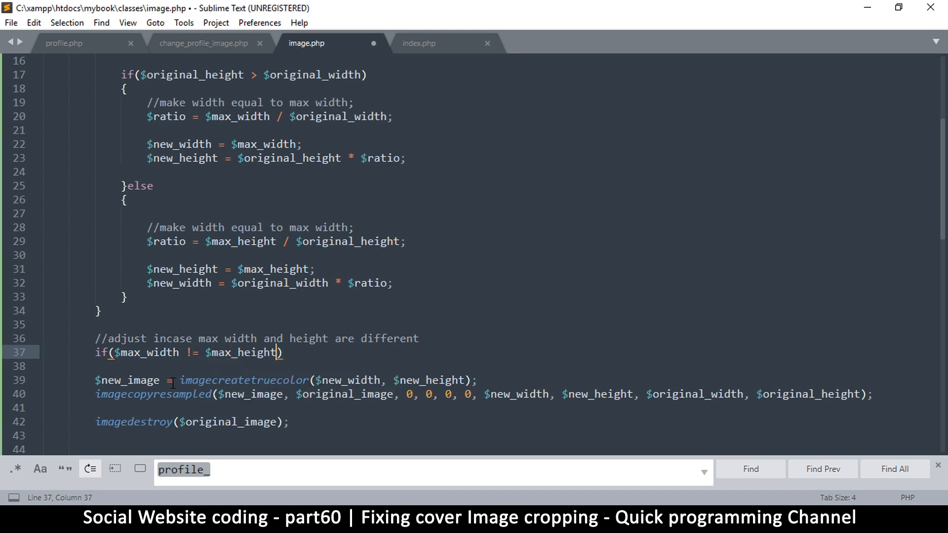
type("{")
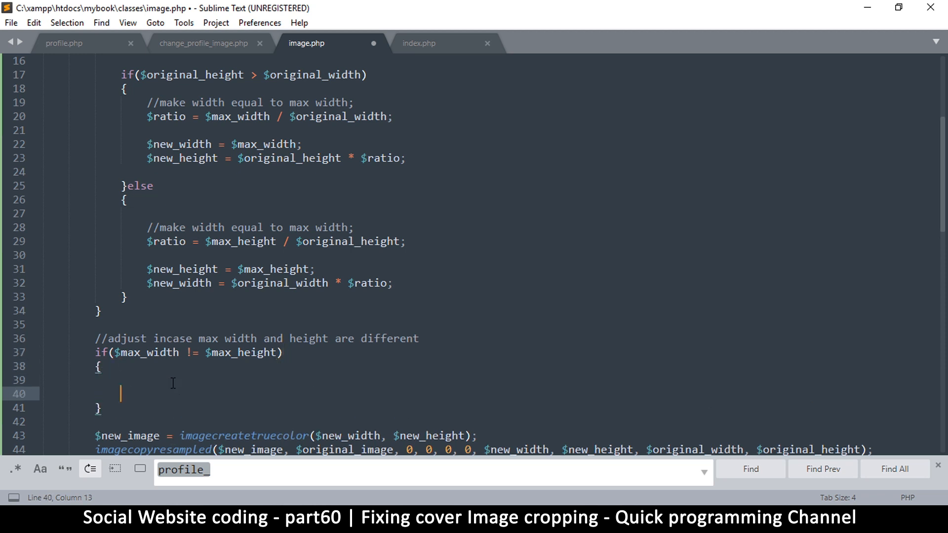
key("ctrl+s")
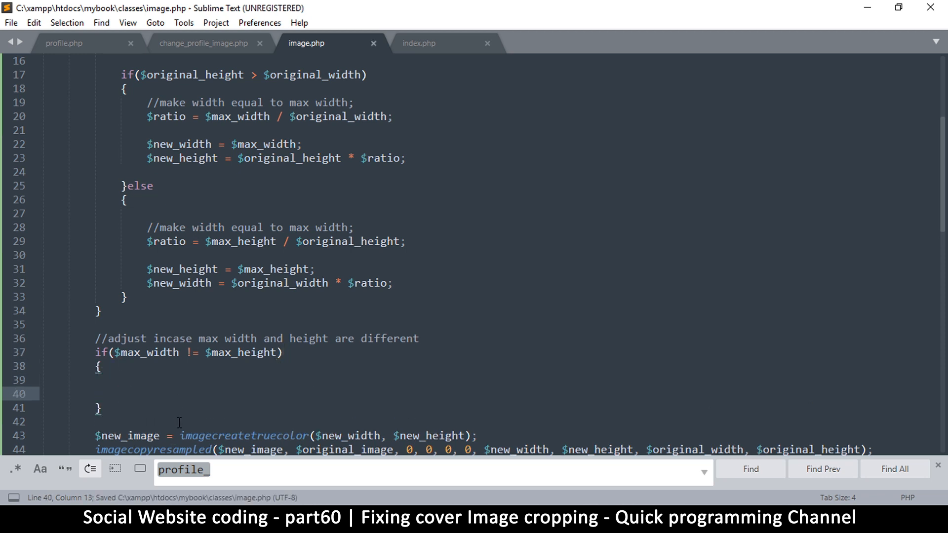
scroll("down", 3)
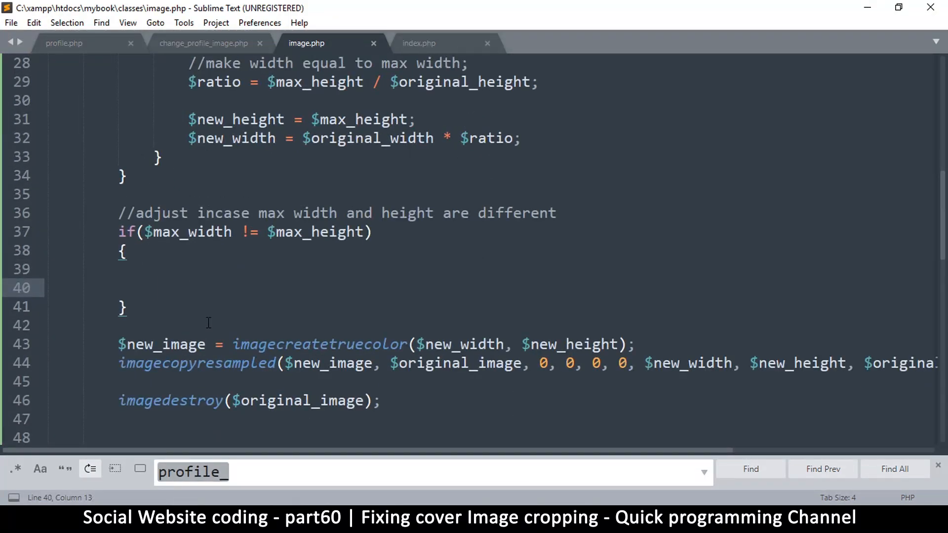
Add an if($max_height > $max_width) check followed by an else block
type("if")
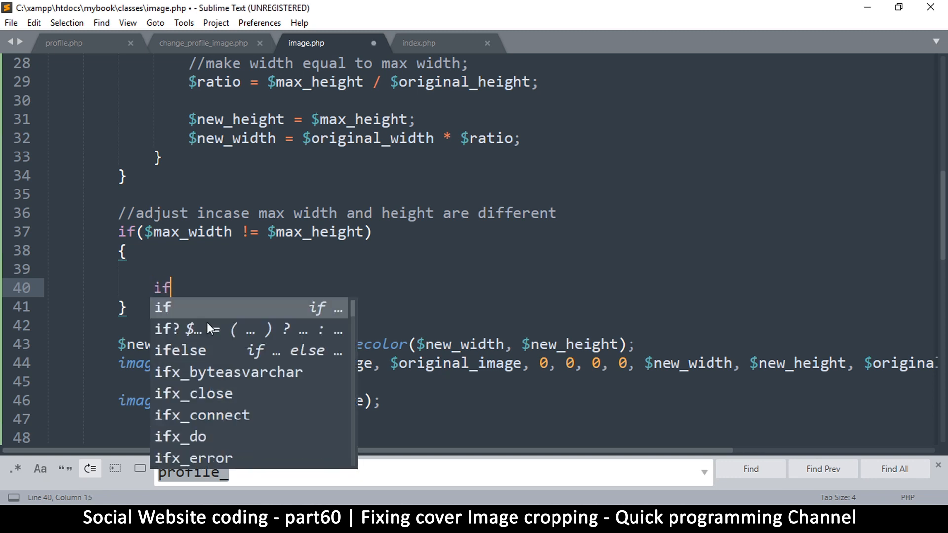
type("($max_height")
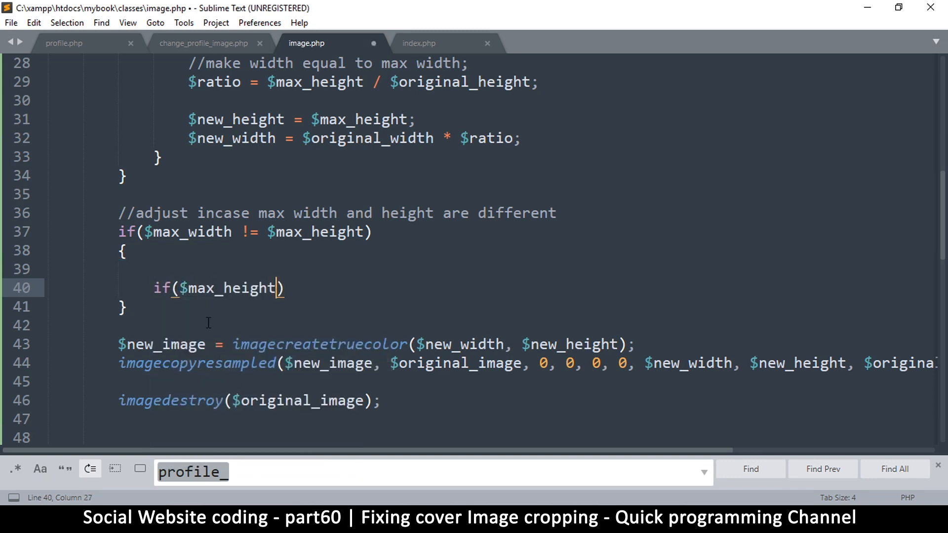
type(">")
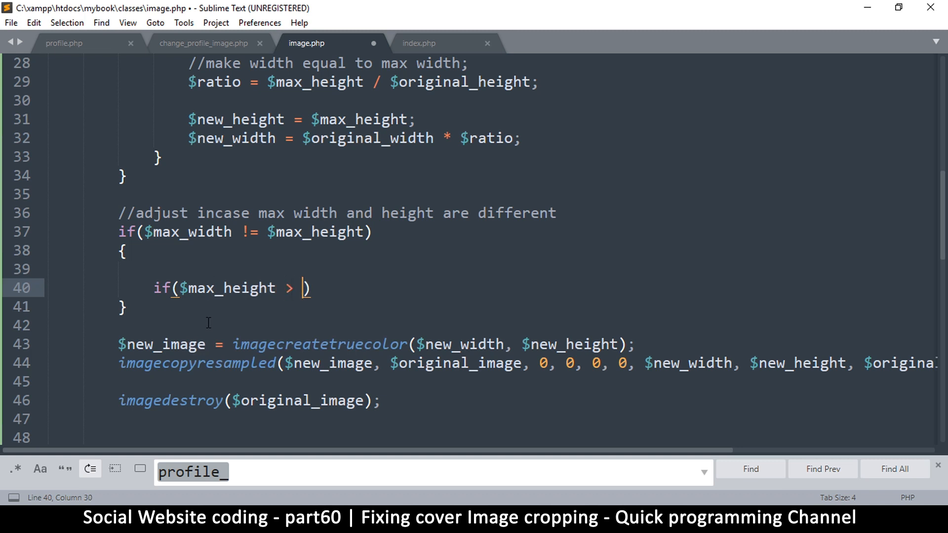
type("$max_width")
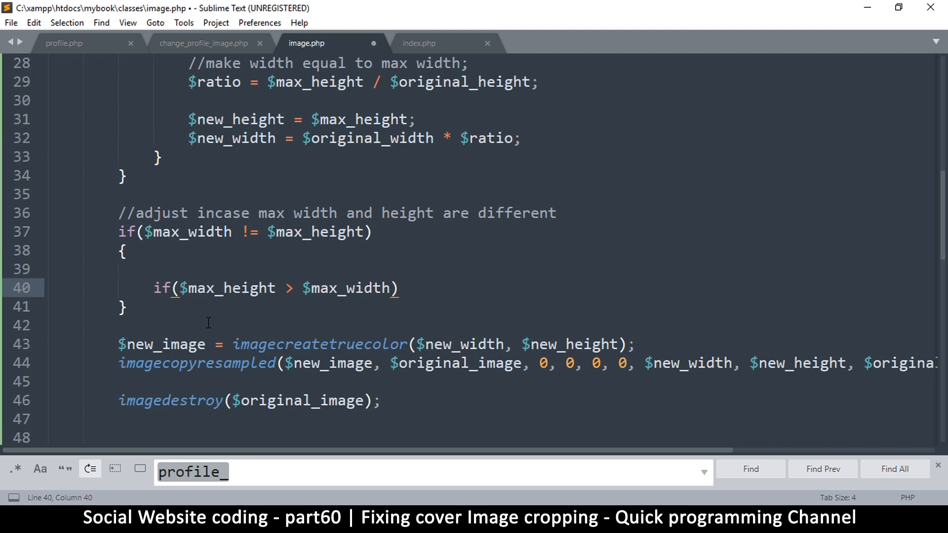
type("{}")
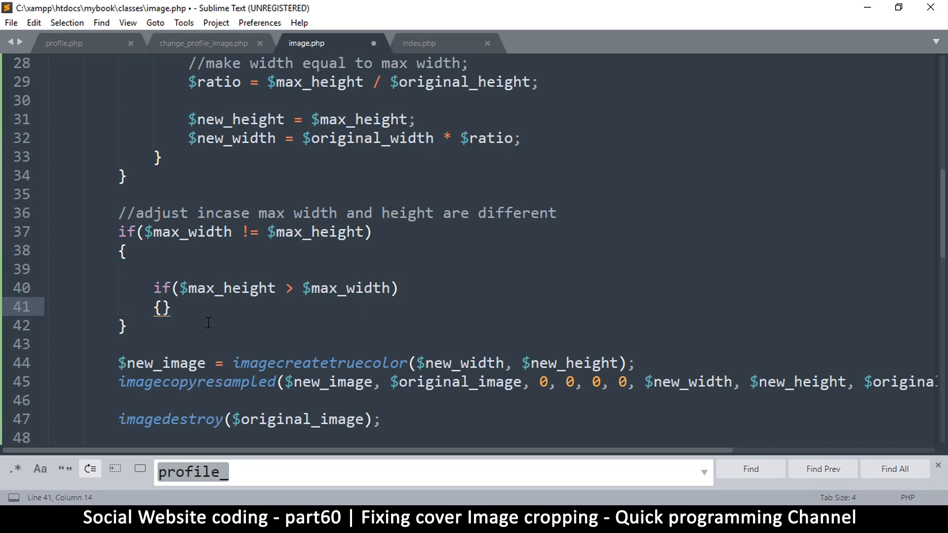
key("enter")
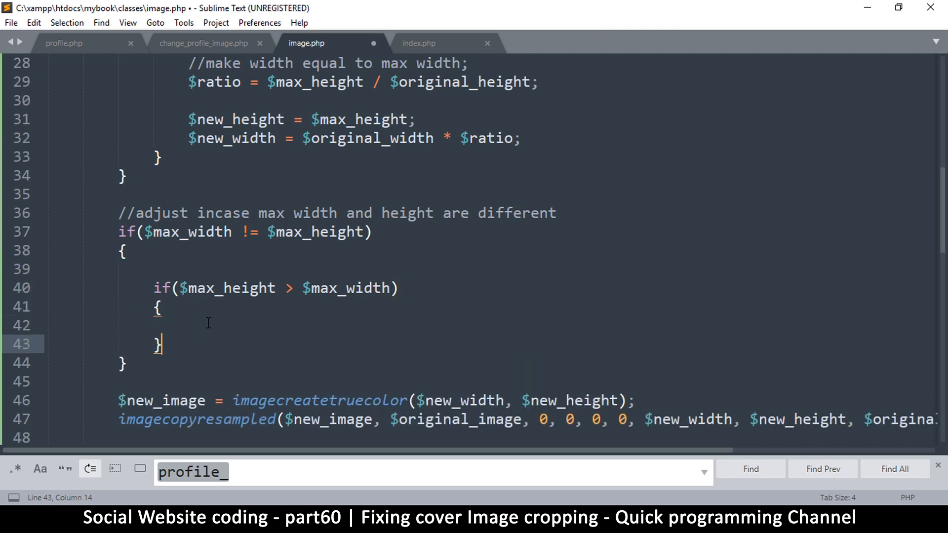
type("else{")
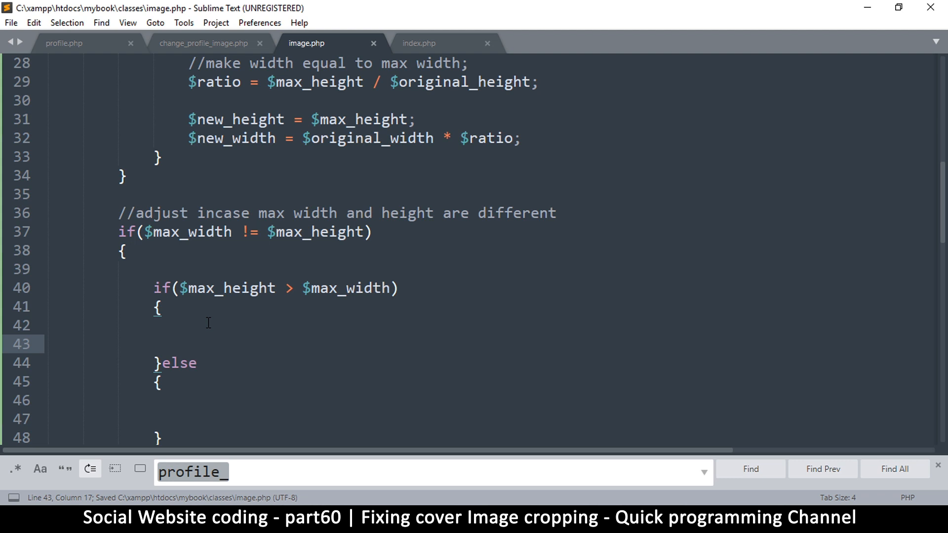
Start a nested if($max_height > $new_height) check inside the block
type("if(")
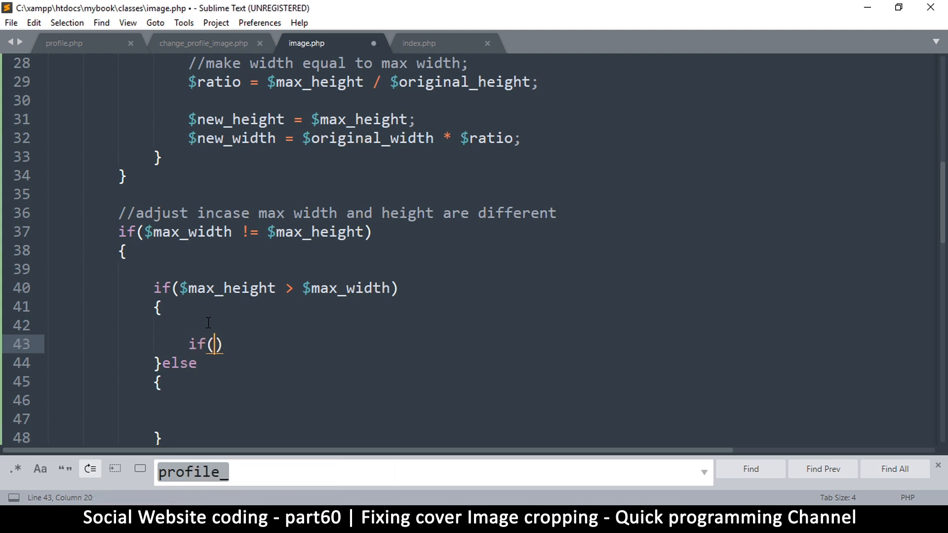
type(",a")
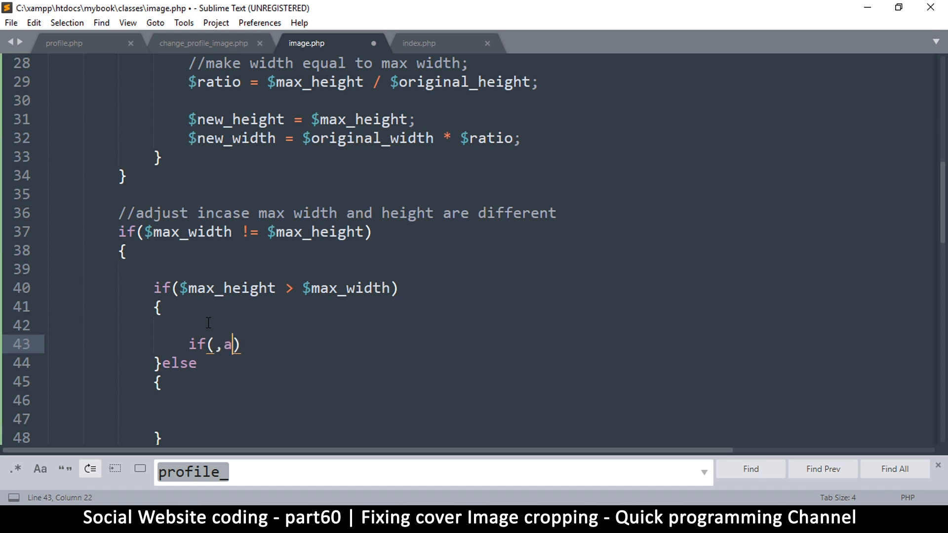
key("BackSpace")
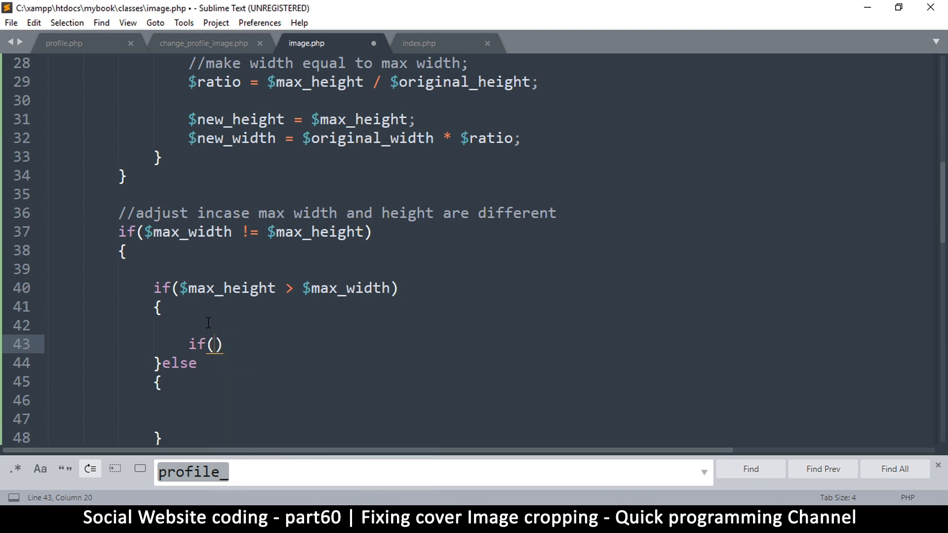
type("$max")
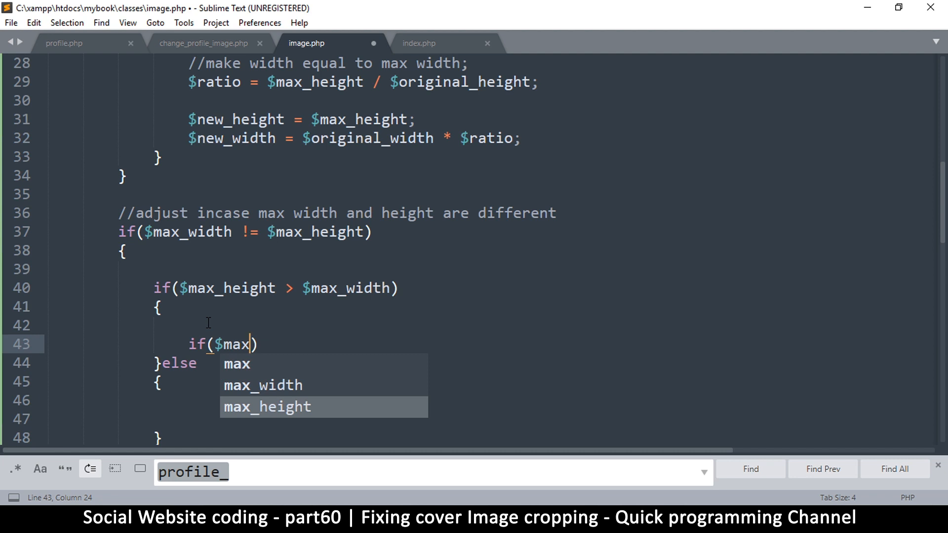
key("Tab")
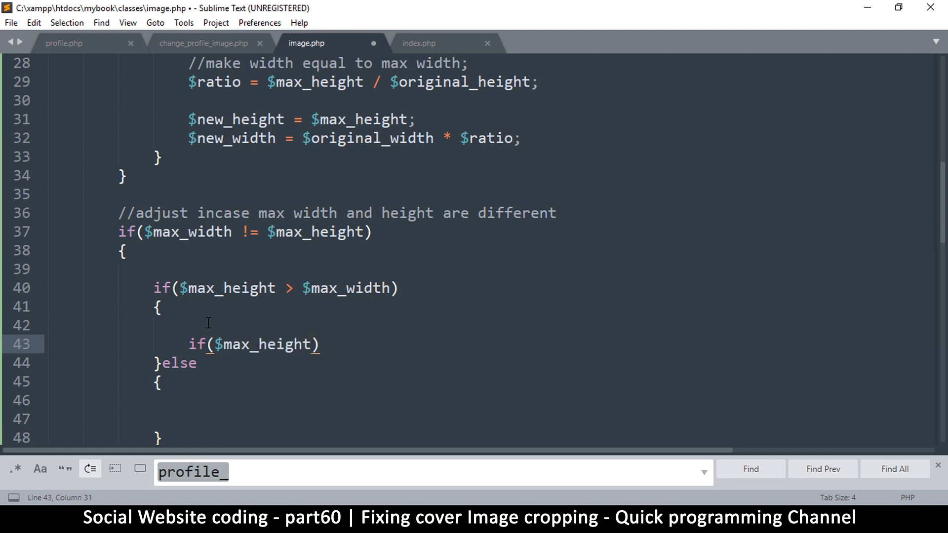
type("> $")
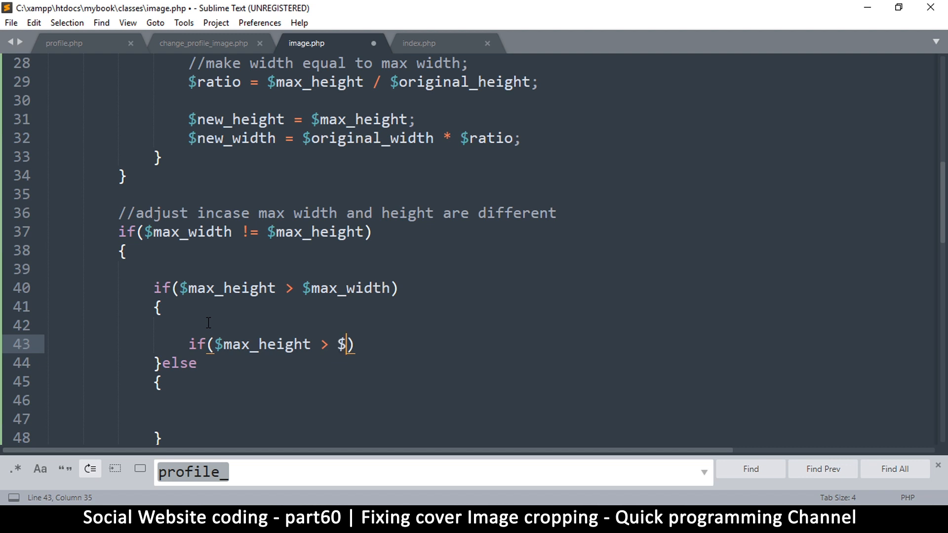
type("new_height")
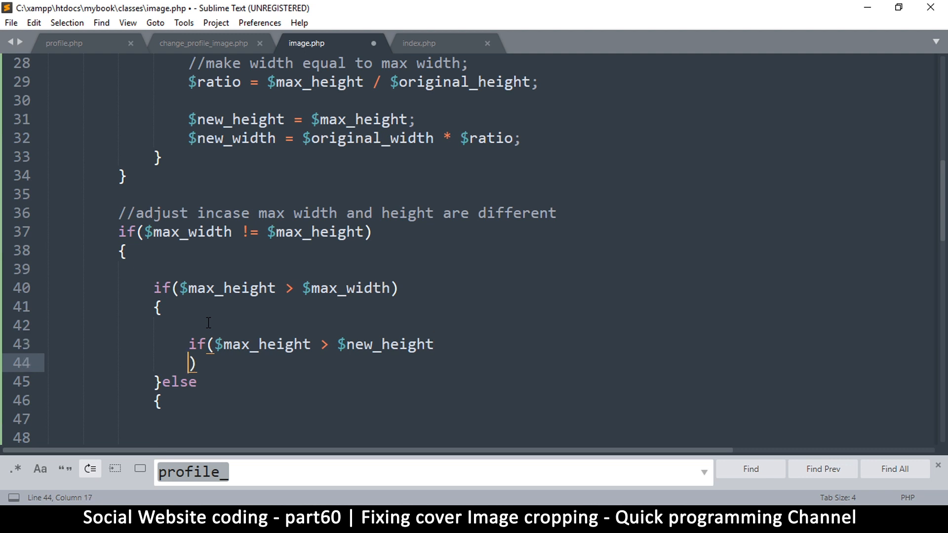
type("{")
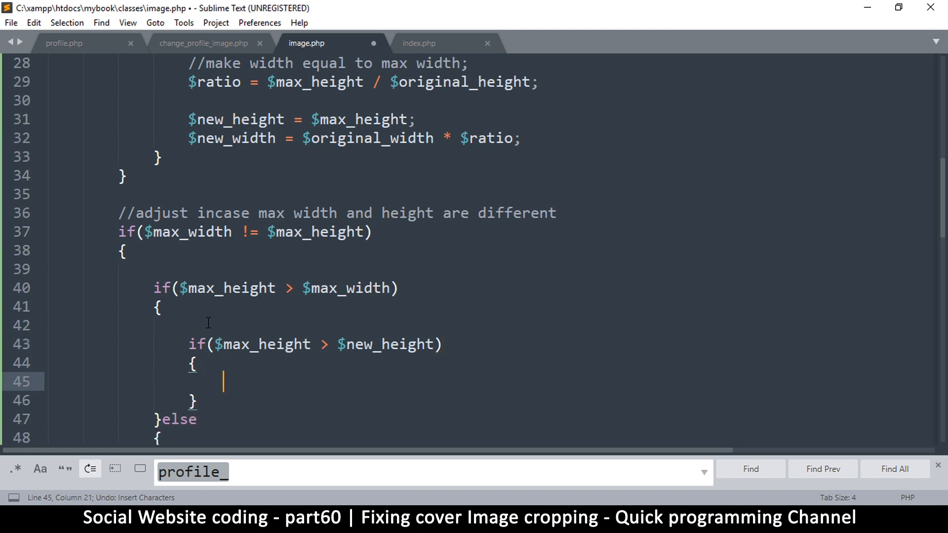
Set $adjustment = ($max_height / $new_height) inside the nested check
type("$ad")
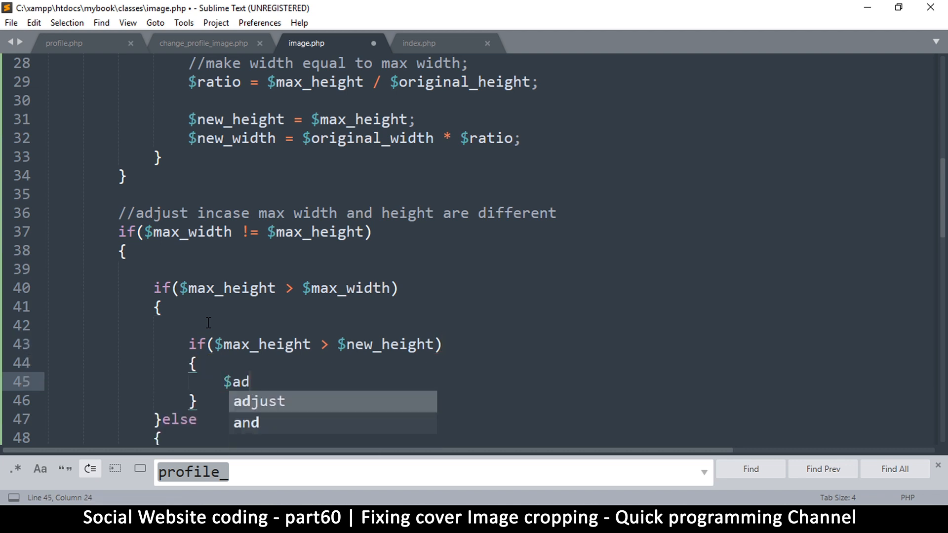
type("jus")
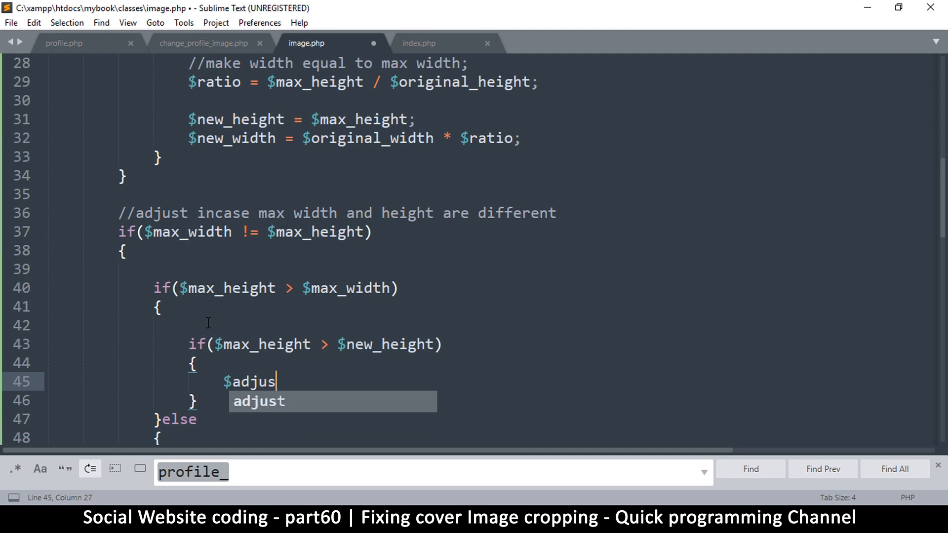
type("tment")
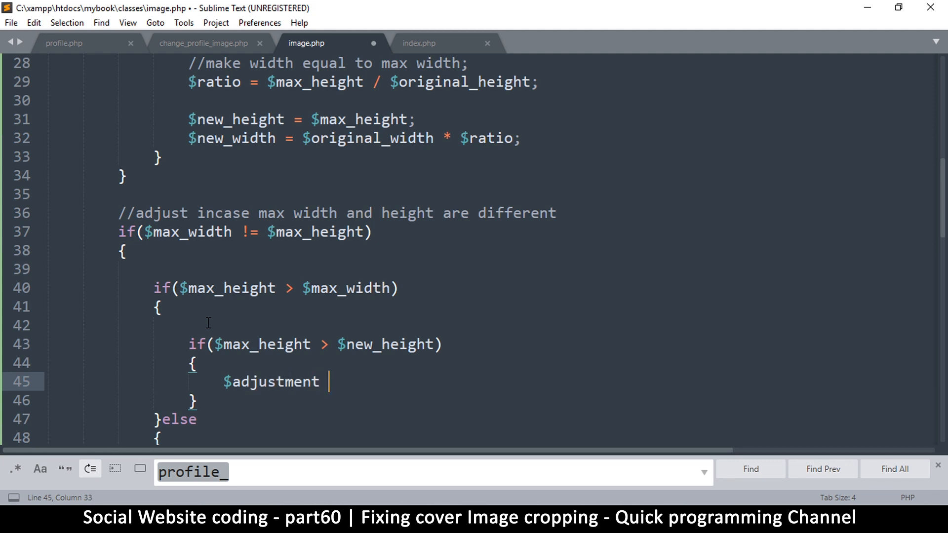
type("=")
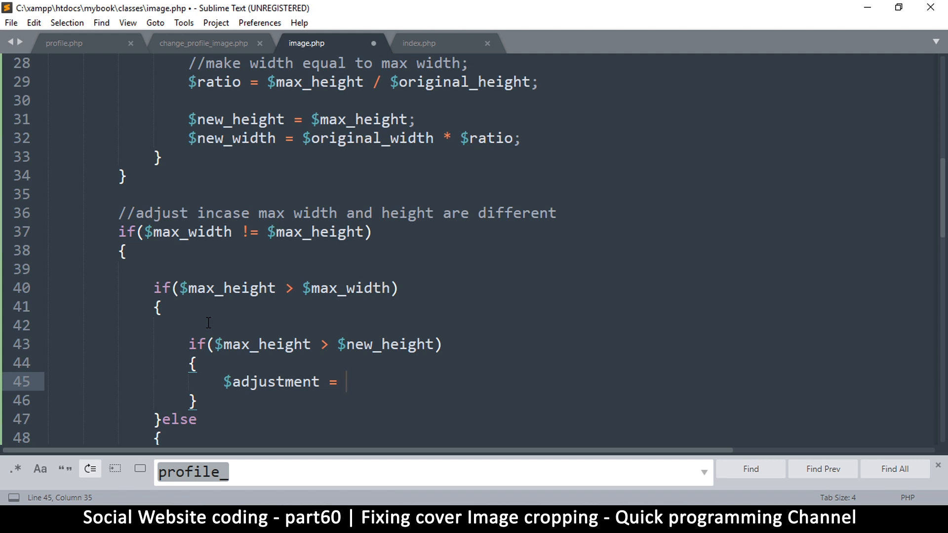
type("(")
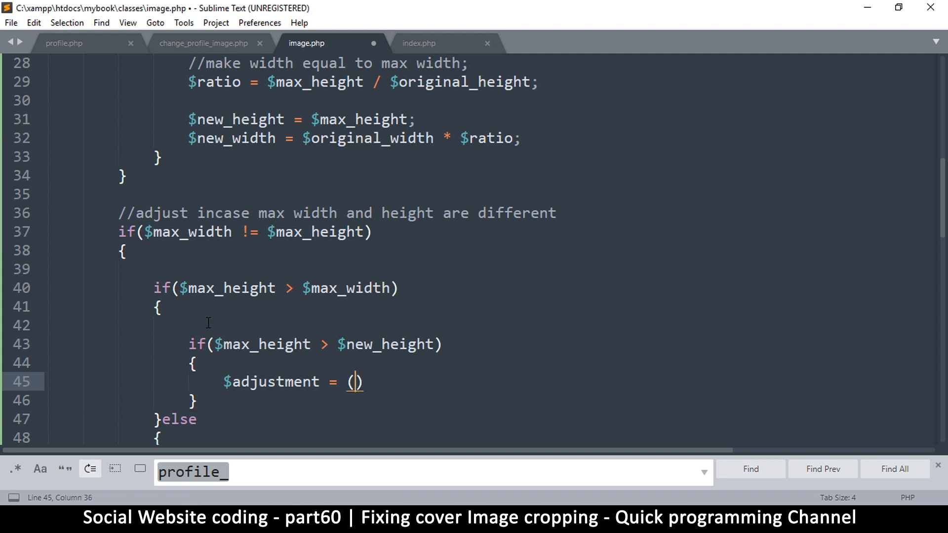
type("$")
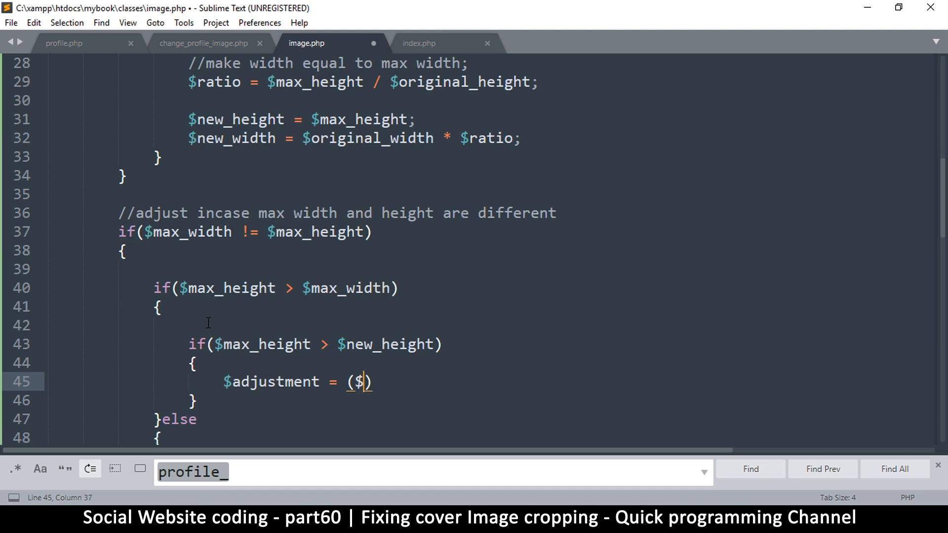
type("max")
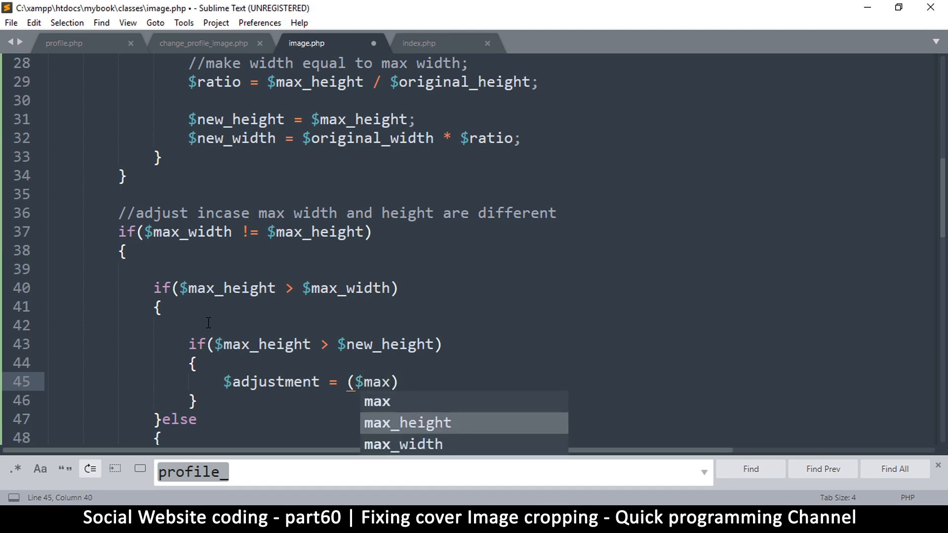
type("_height /")
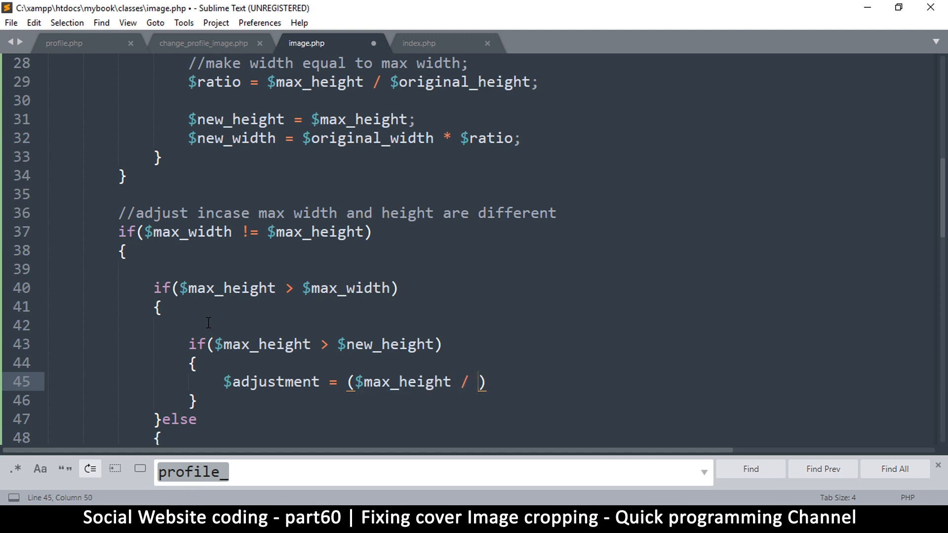
type("$n")
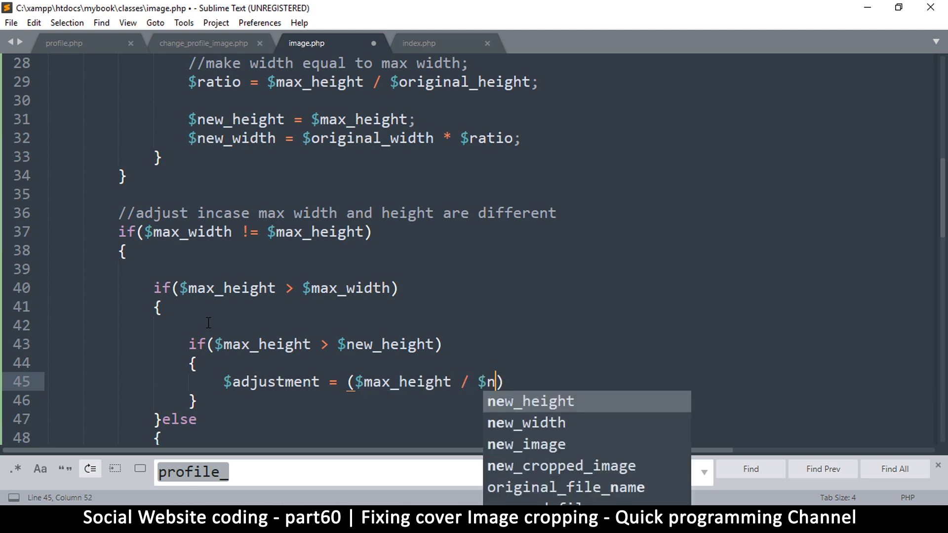
key("Tab")
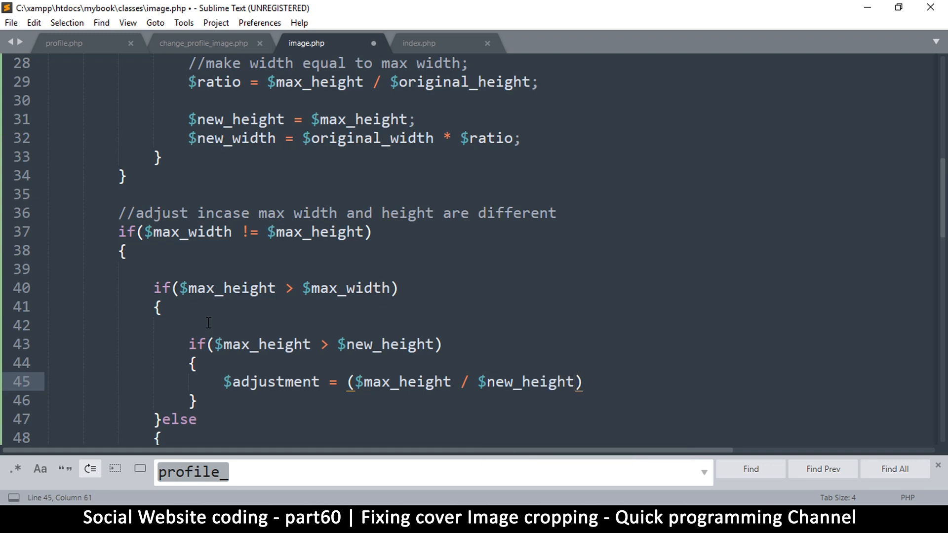
type(";")
left_click(215, 401)
type("else")
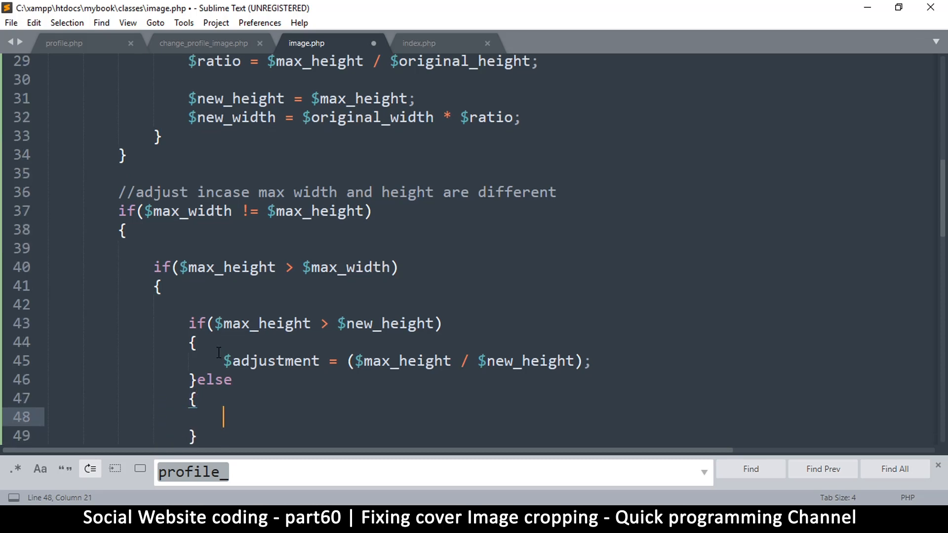
Duplicate the $adjustment line into the else branch, swapping it to $new_height / $max_height
key("ctrl+c")
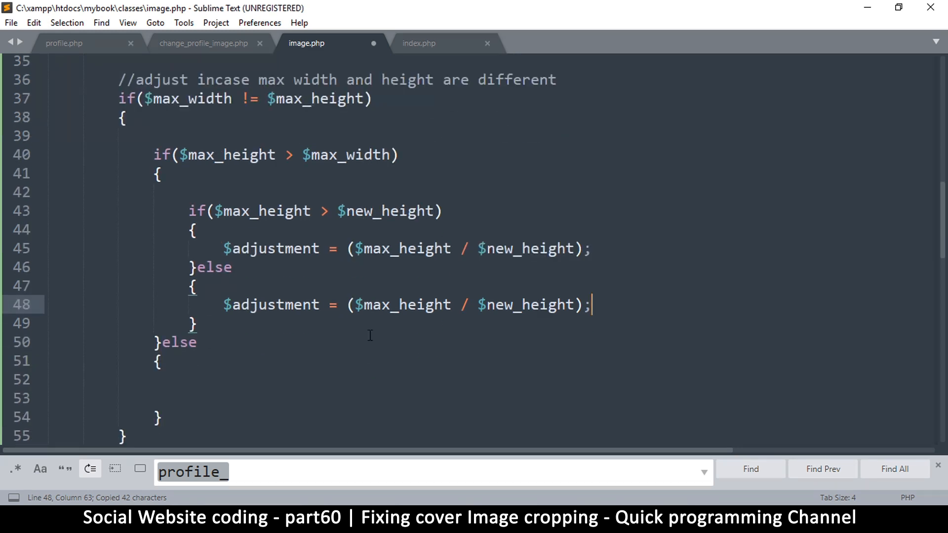
key("ctrl+s")
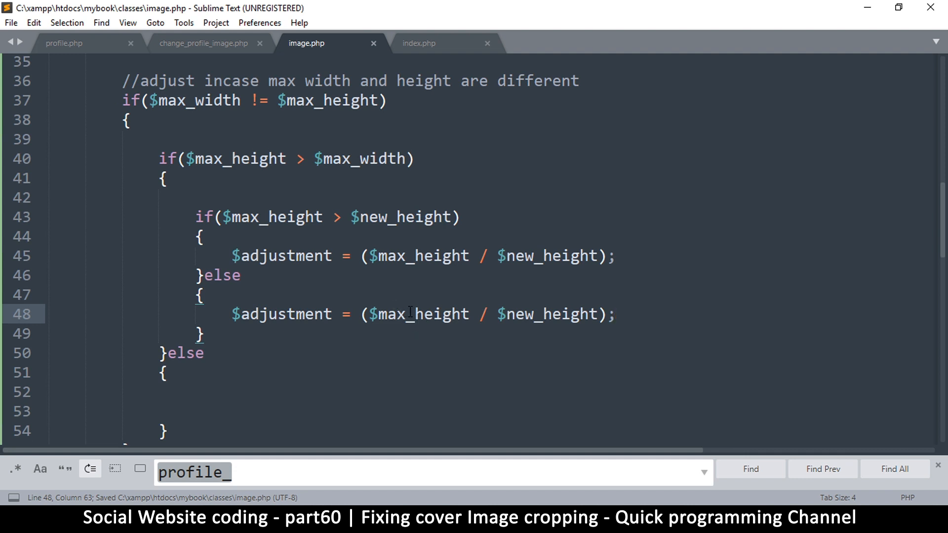
double_click(389, 314)
type("new")
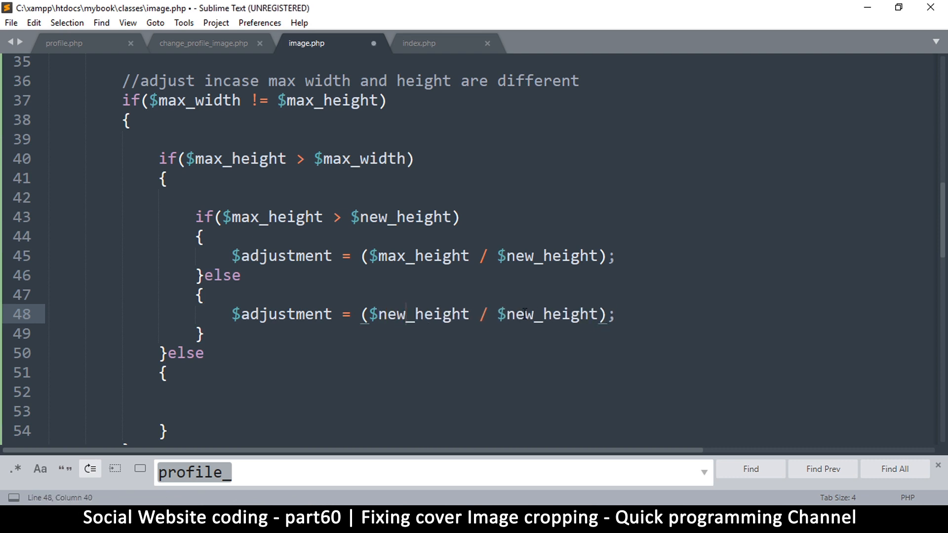
double_click(517, 313)
type("max")
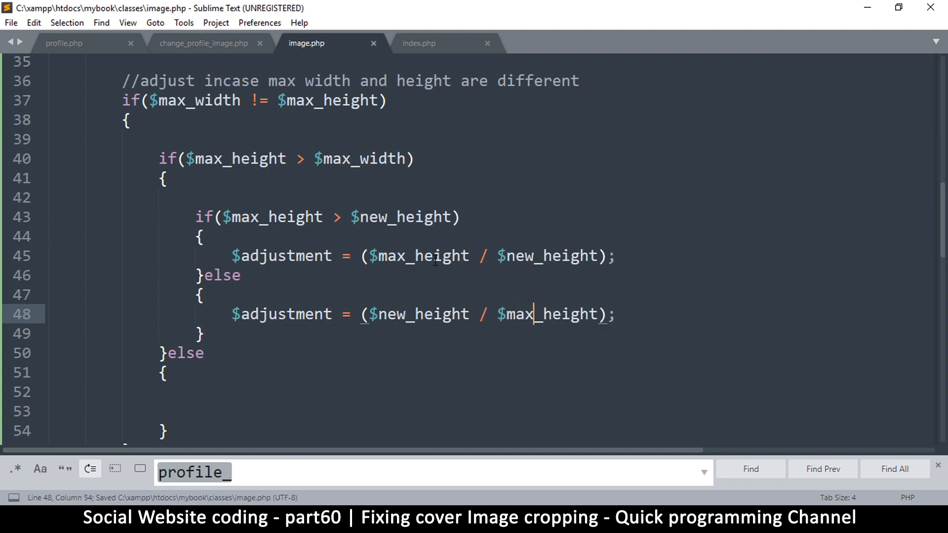
left_click(497, 256)
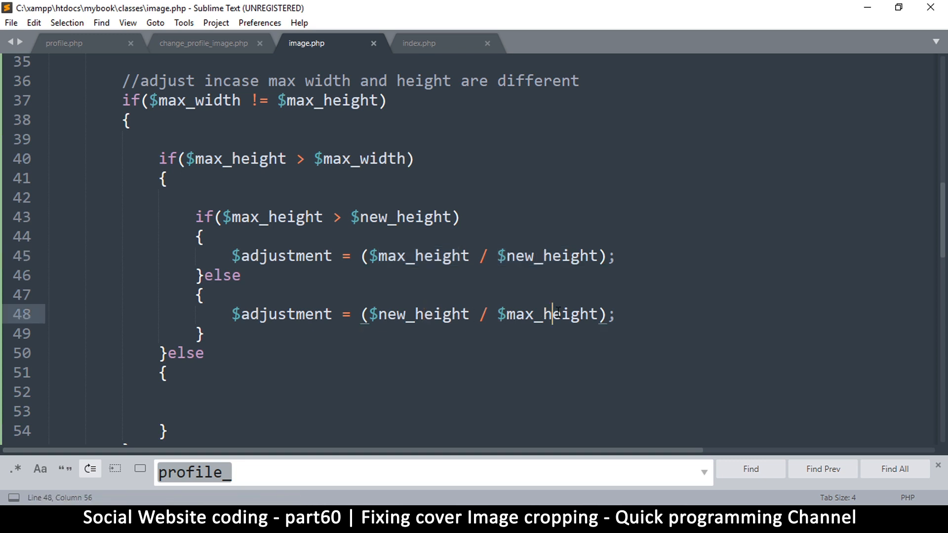
scroll("down", 3)
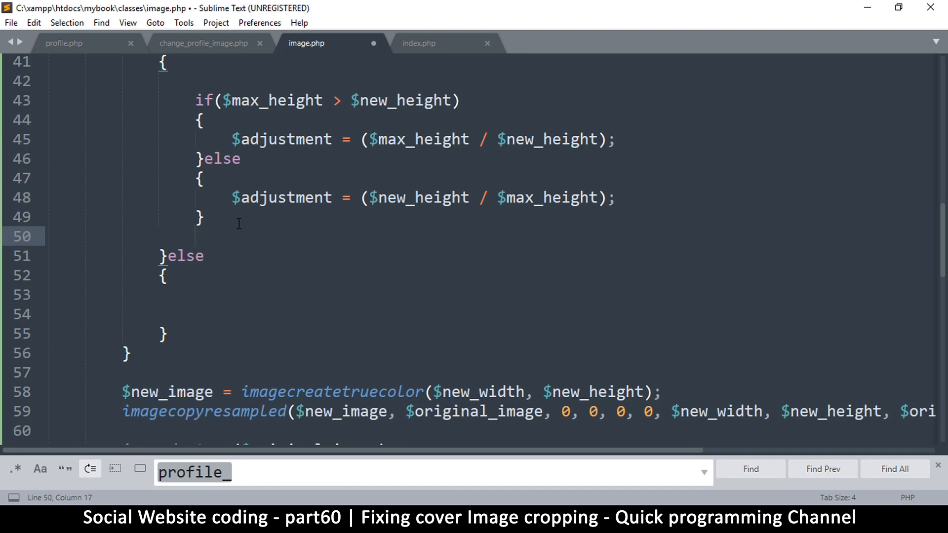
Multiply $new_width and $new_height by $adjustment, and paste the adjustment block into else
type("$n")
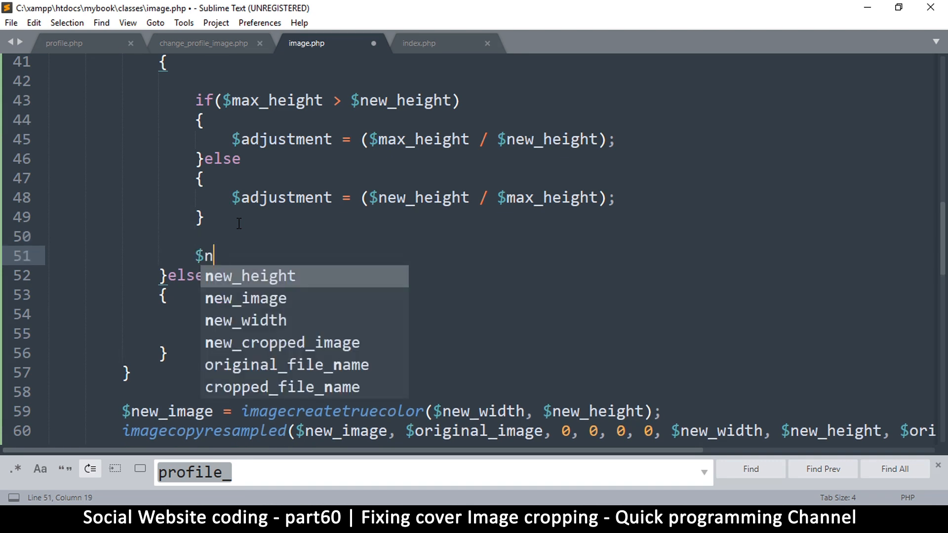
type("ew_width =")
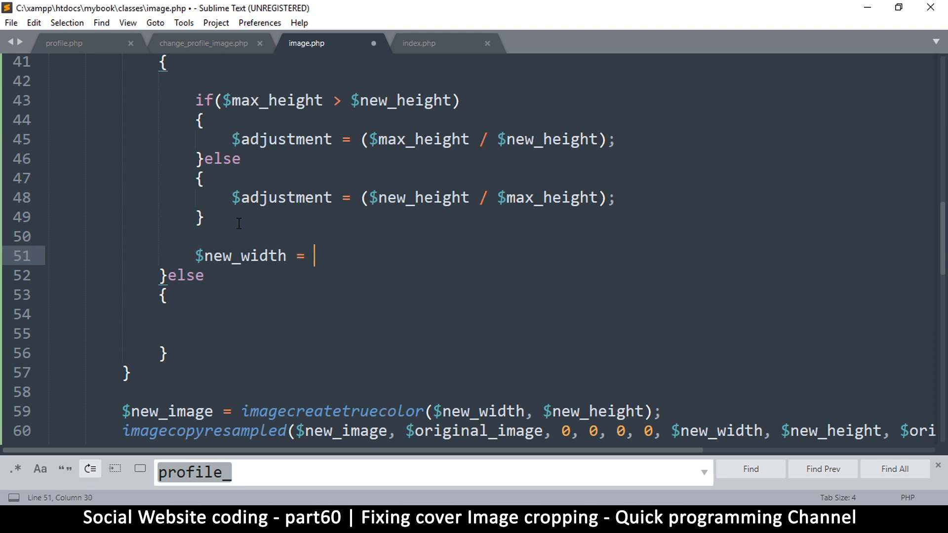
type("$new")
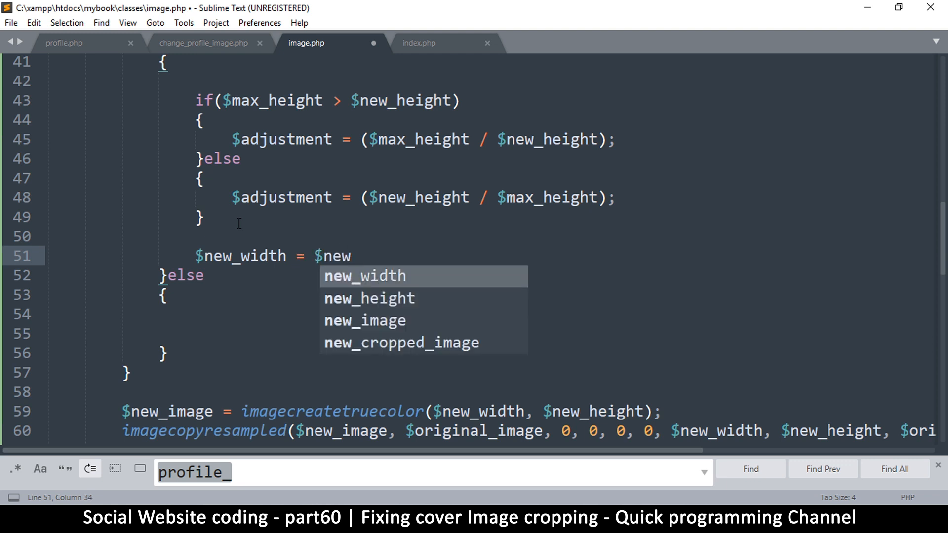
key("Tab")
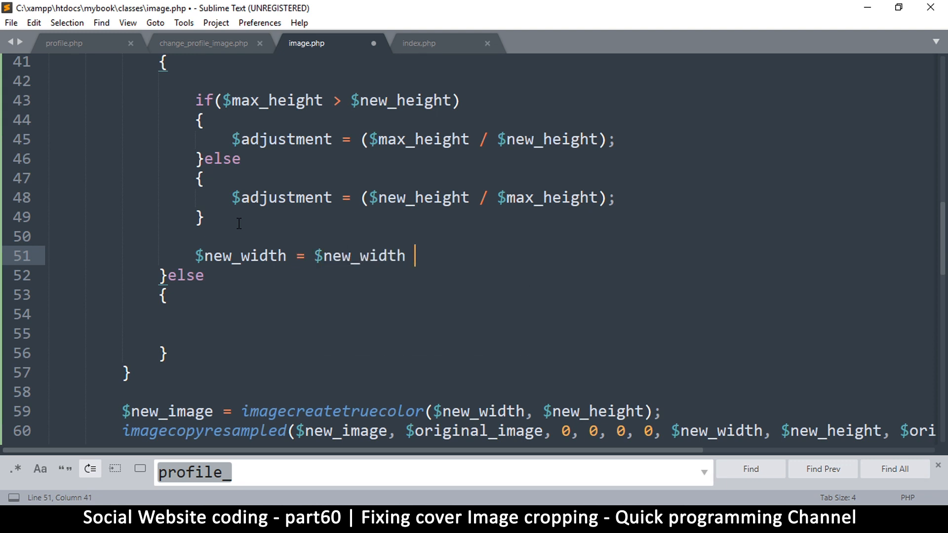
type("*")
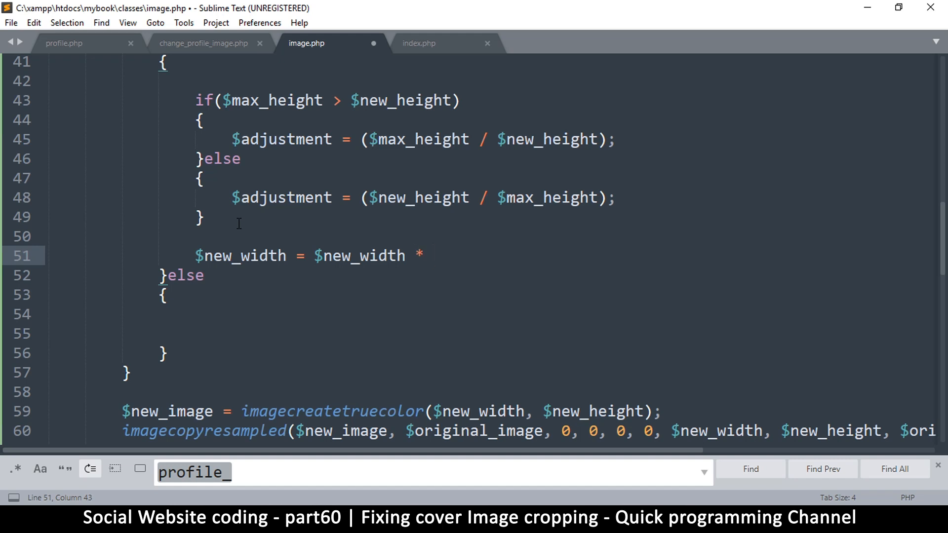
type("$adjustment;")
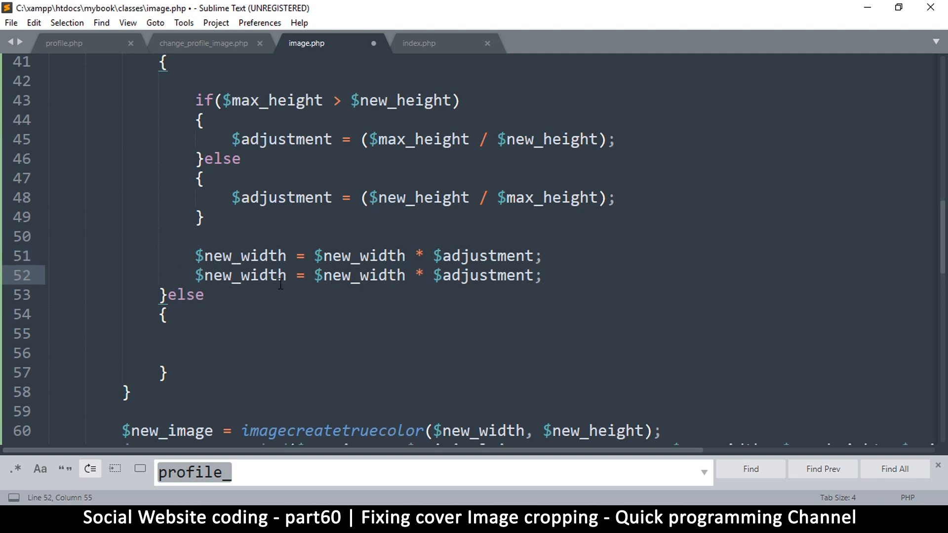
double_click(264, 275)
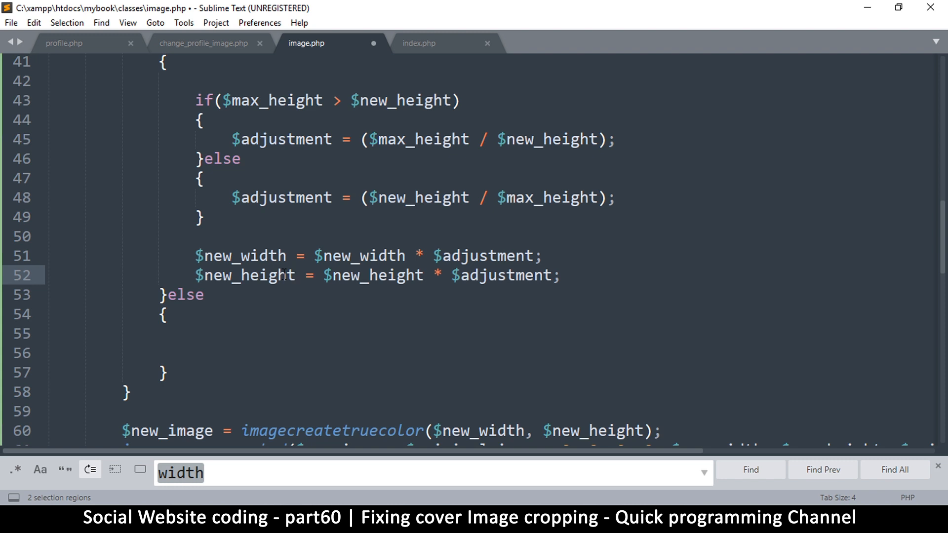
mouse_move(606, 276)
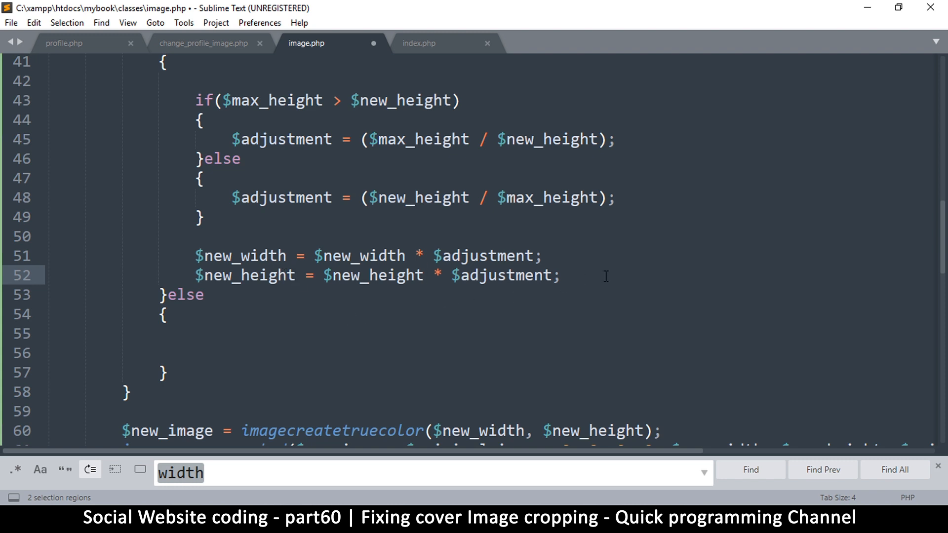
key("ctrl+s")
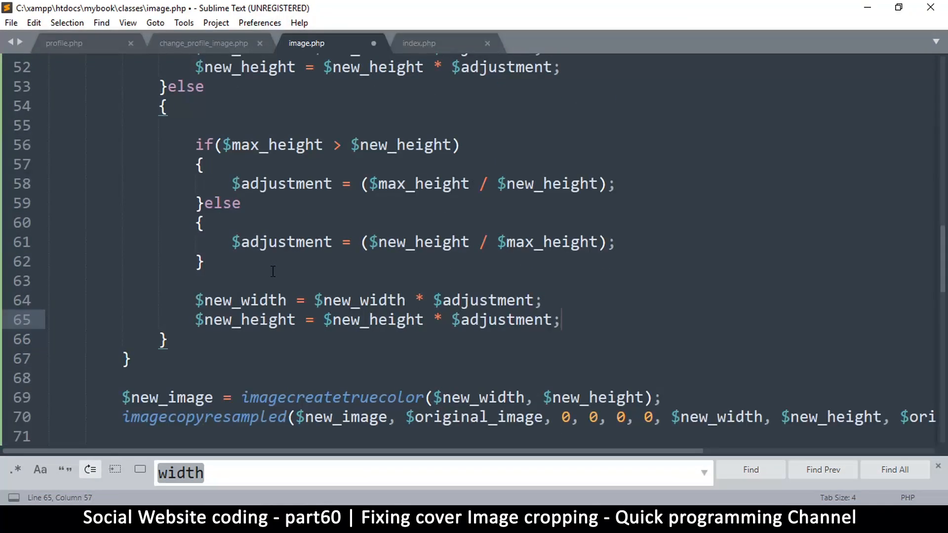
Replace 'height' with 'width' throughout the duplicated else block's comparison and adjustment lines
key("ctrl+s")
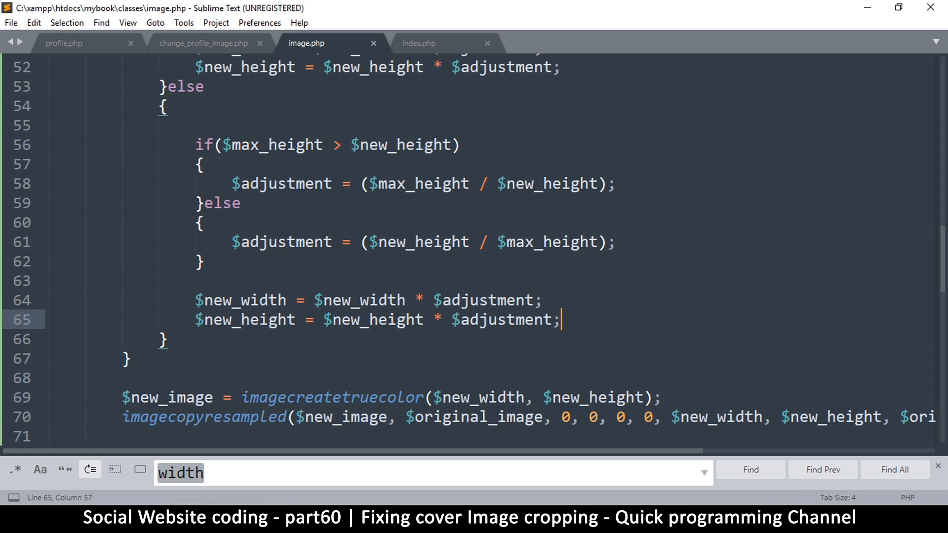
mouse_move(248, 157)
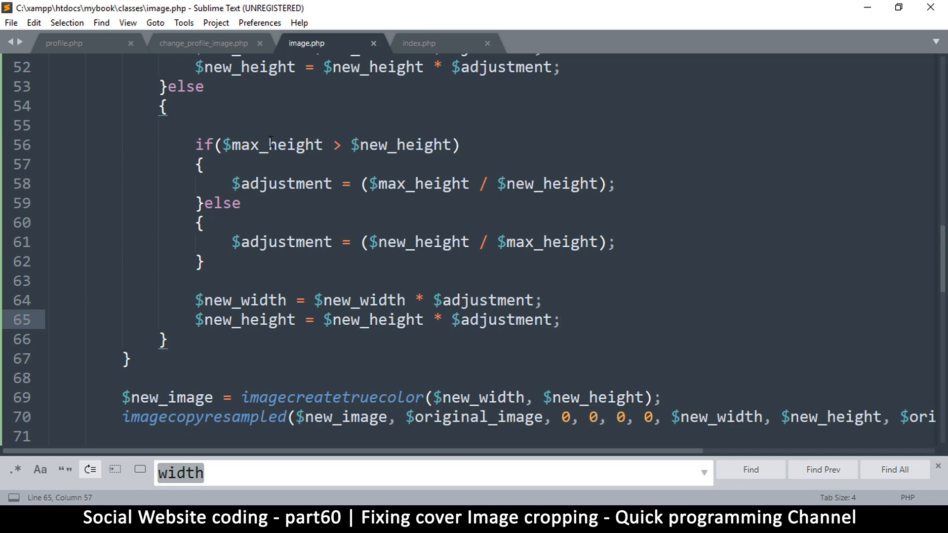
type("height")
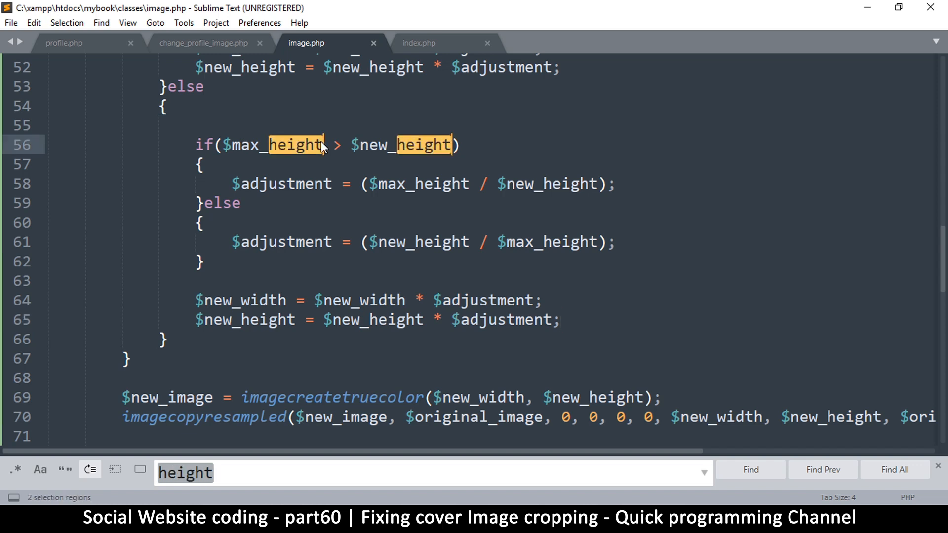
type("widt")
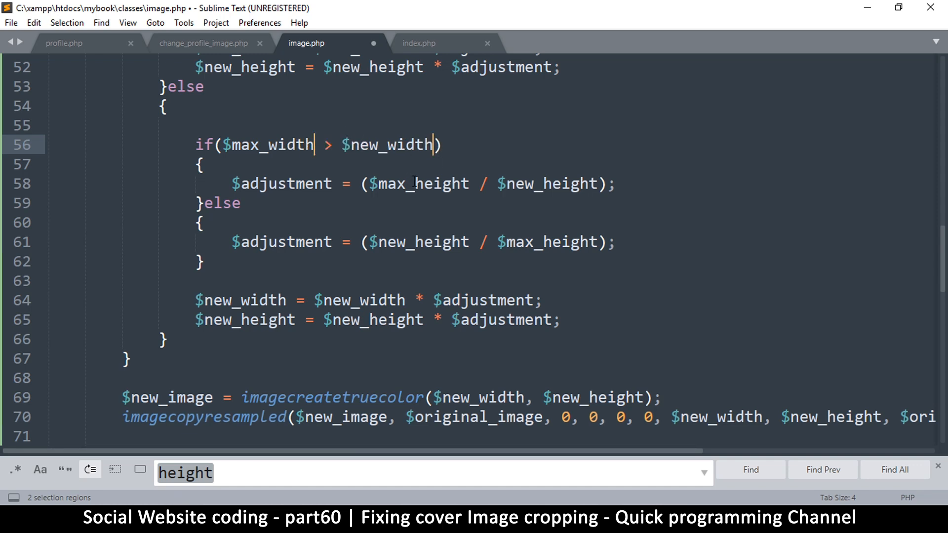
double_click(439, 183)
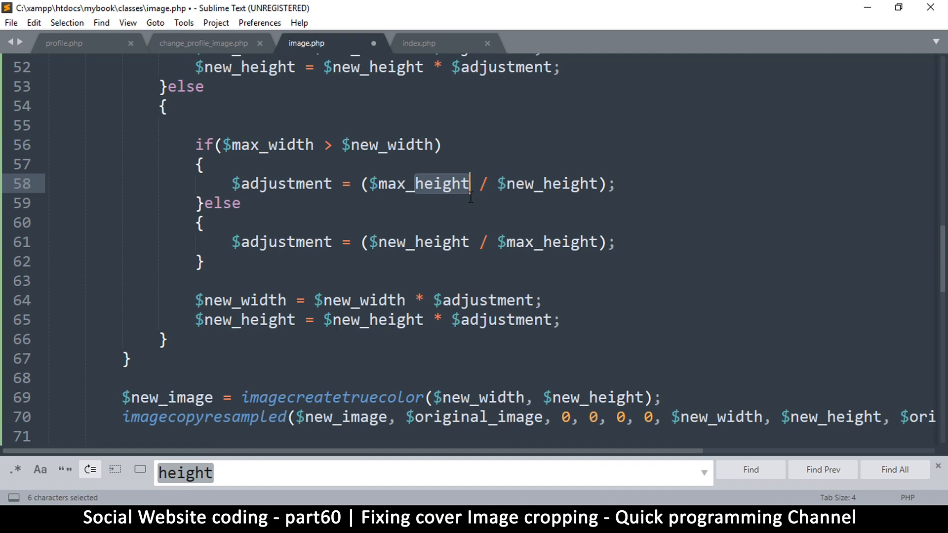
left_click(895, 469)
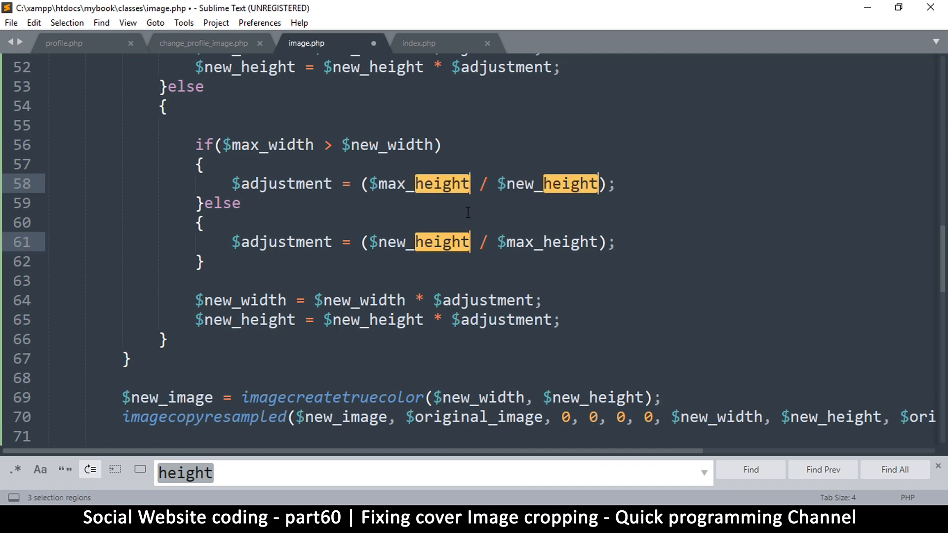
type("width")
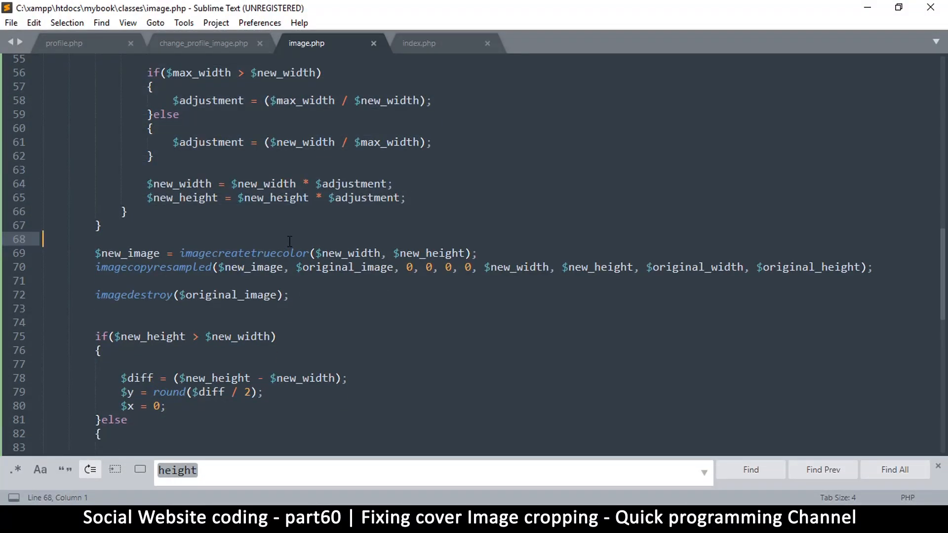
key("ctrl+s")
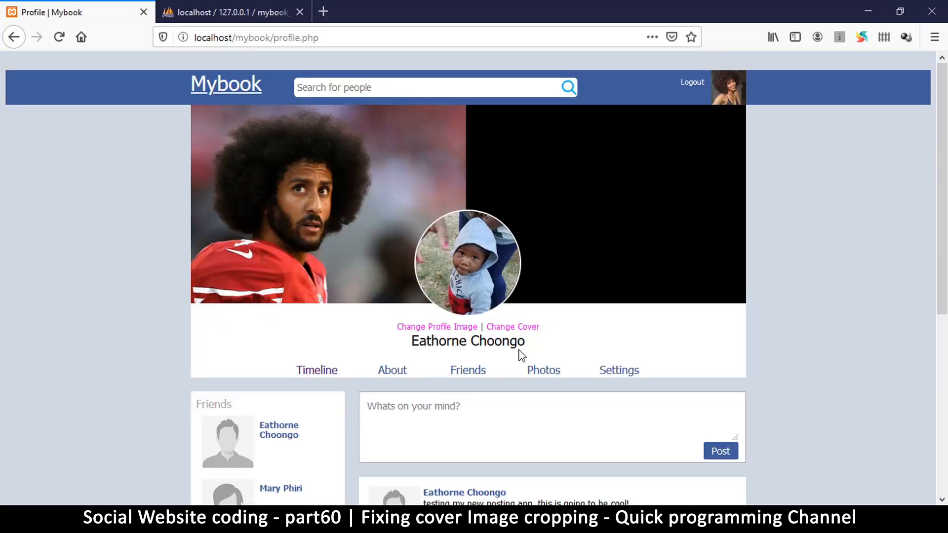
mouse_move(436, 326)
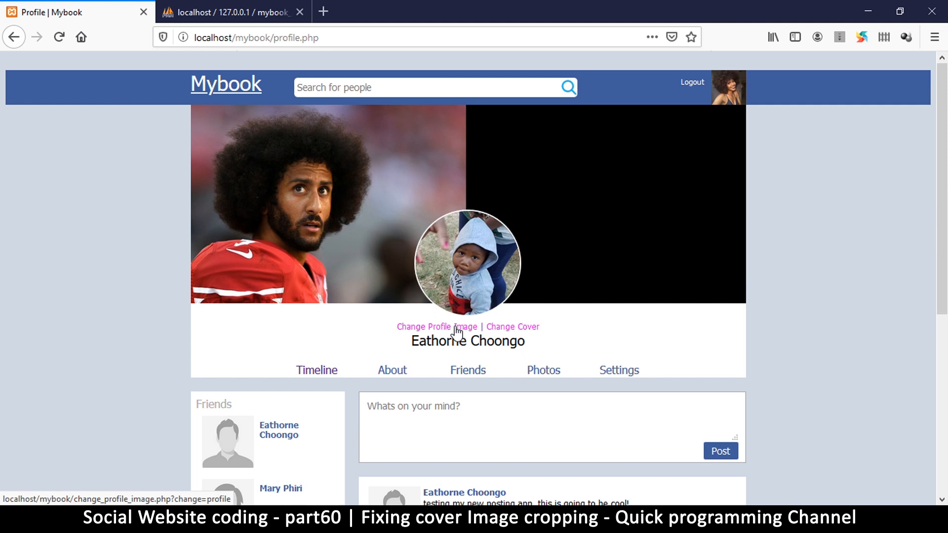
Upload kaep.jpg as the new Mybook cover photo
left_click(512, 327)
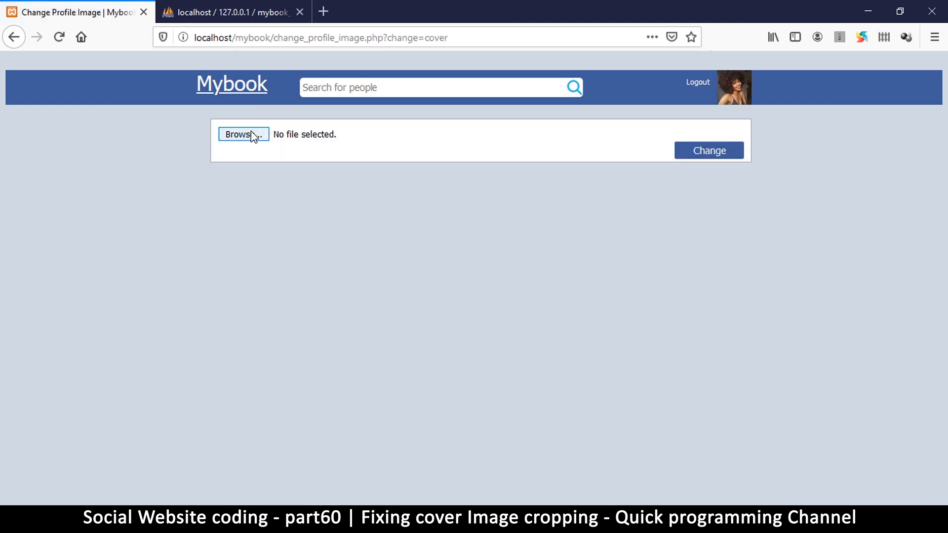
left_click(243, 134)
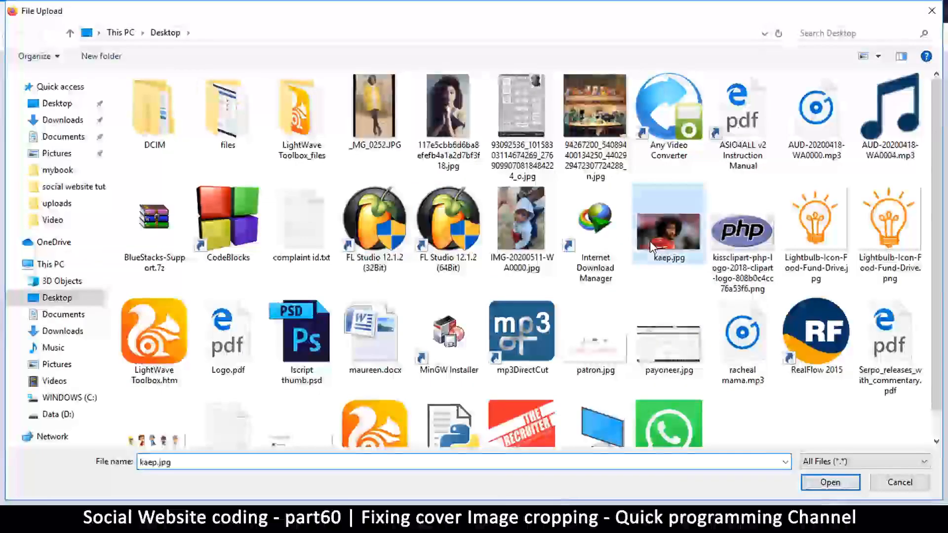
left_click(830, 482)
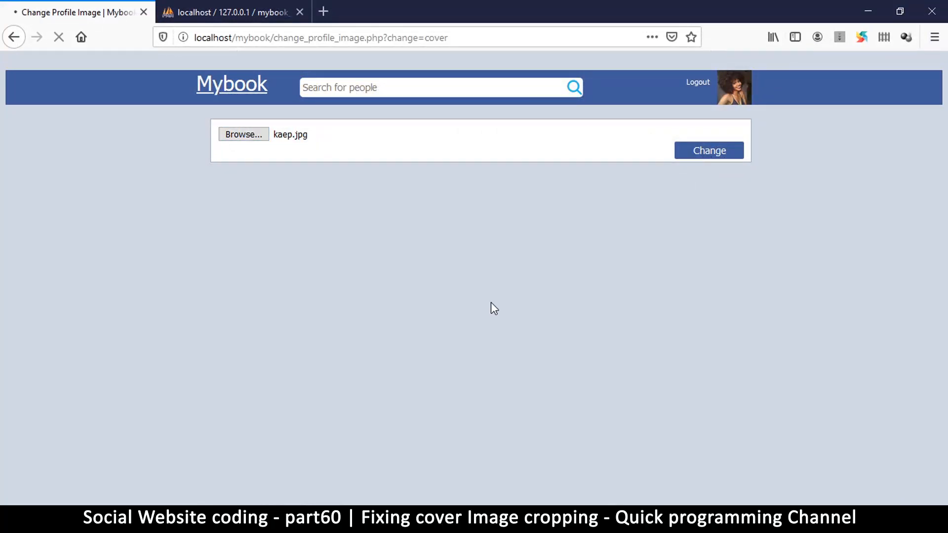
left_click(709, 150)
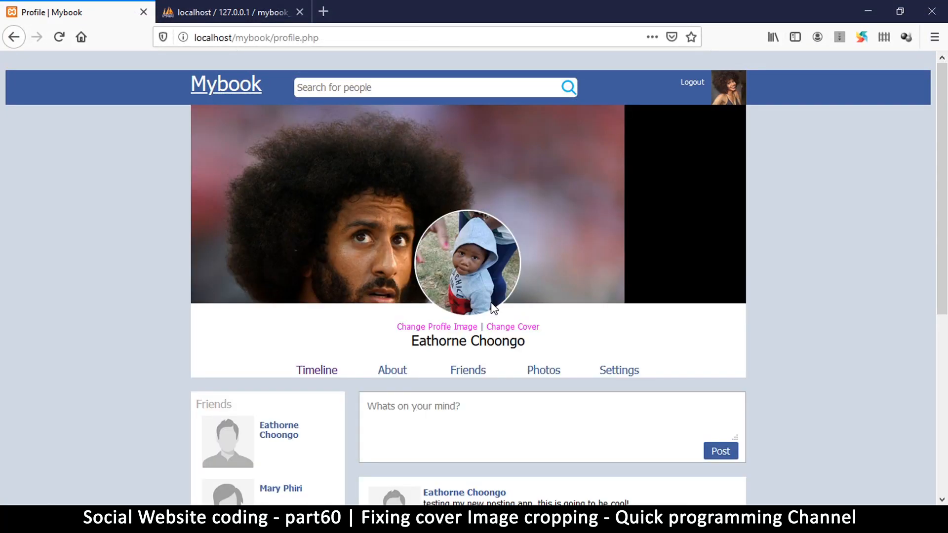
mouse_move(210, 476)
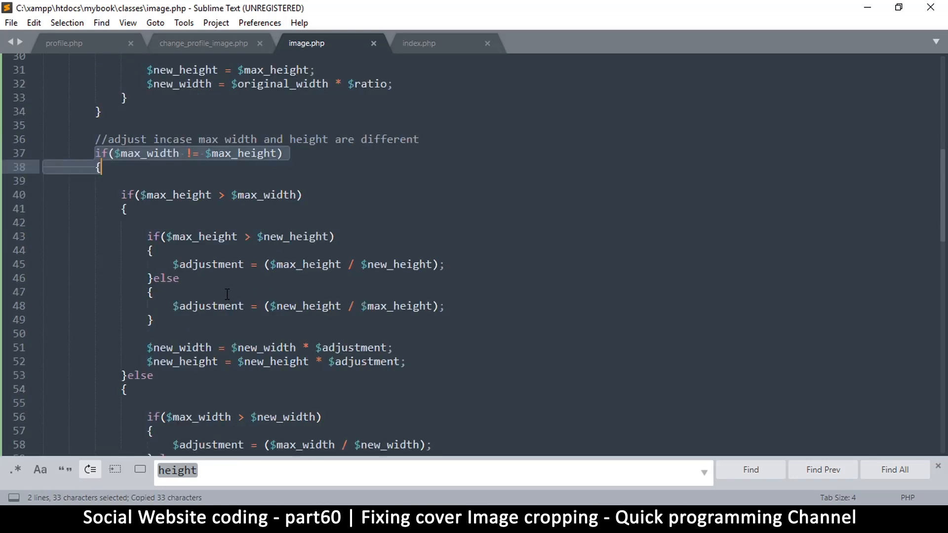
Add the max width versus max height check with an else, and copy the inner offset block
scroll("down", 3)
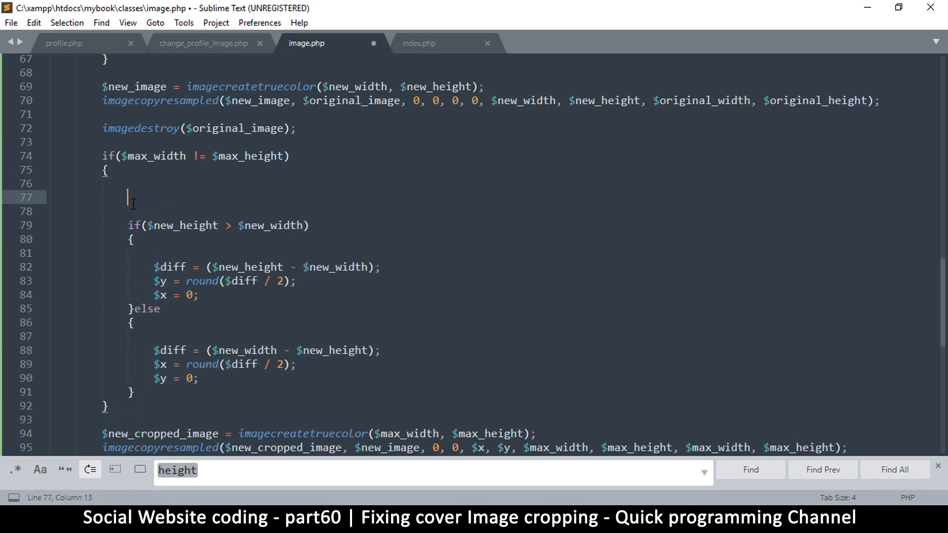
type("}else")
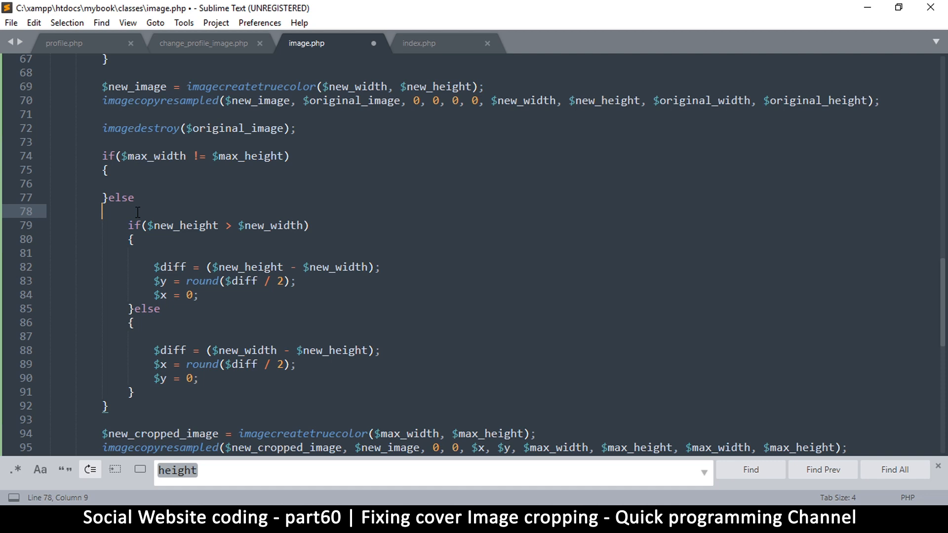
key("ctrl+s")
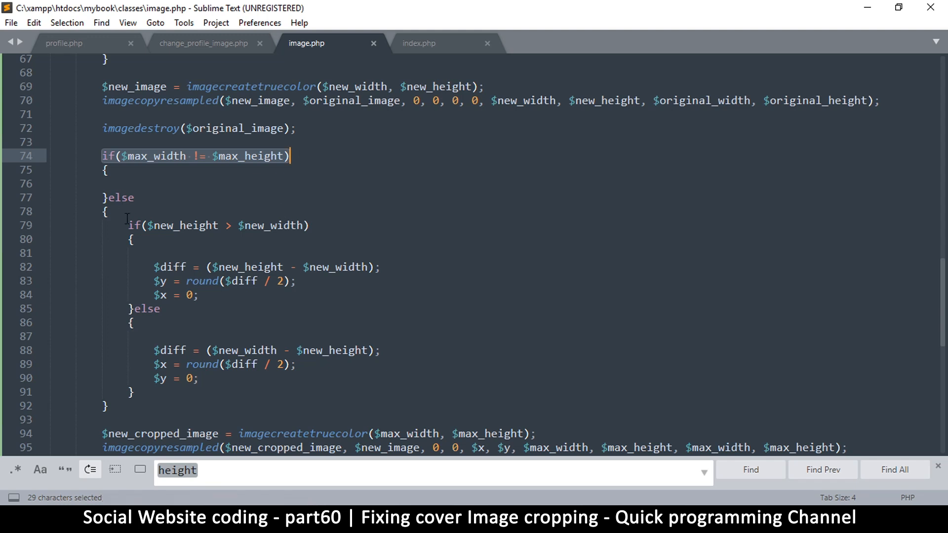
left_click(135, 238)
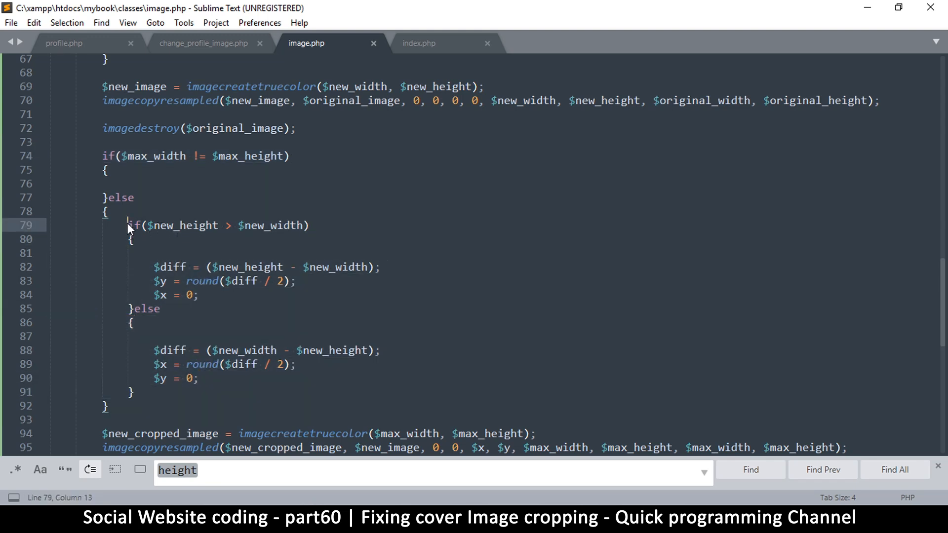
left_click_drag(127, 225, 133, 391)
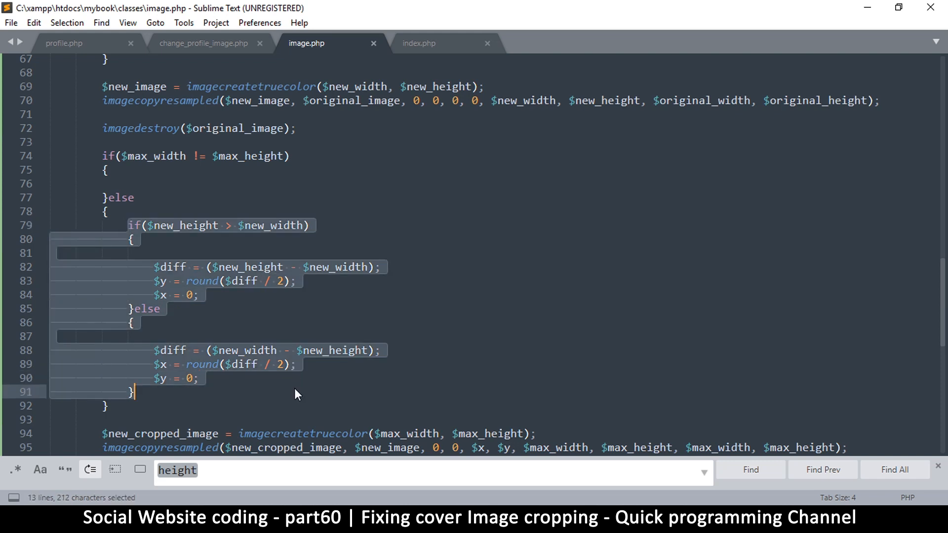
key("ctrl+c")
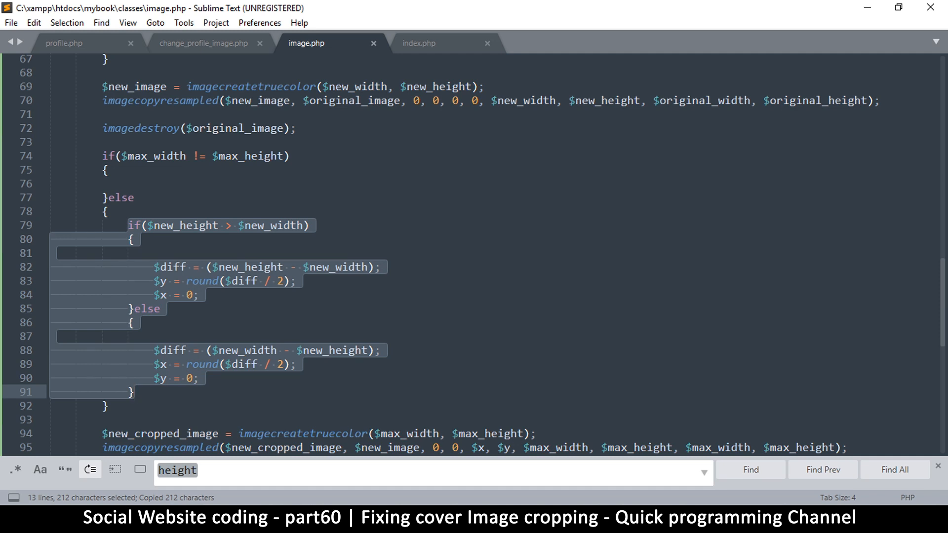
left_click(141, 183)
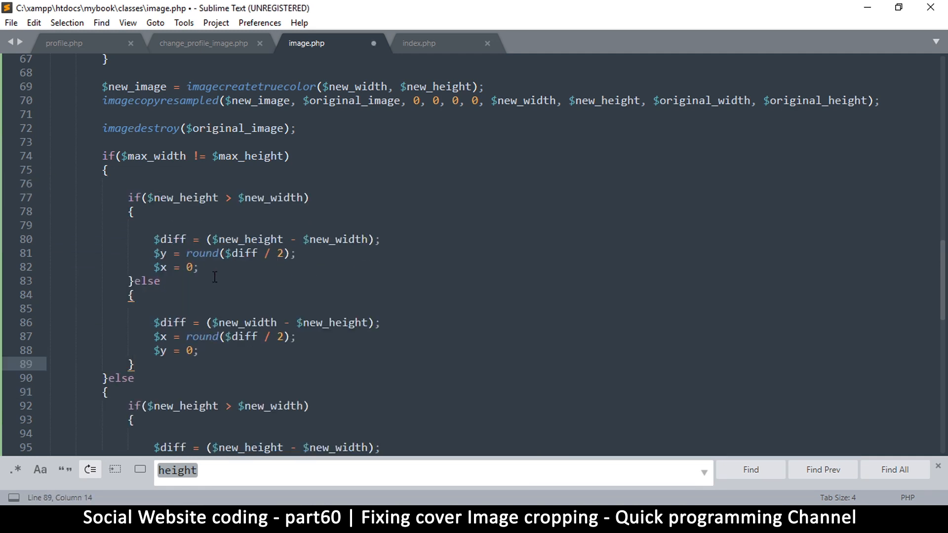
Paste the offset block into the first branch and make its condition compare $max_width to $max_height
key("ctrl+s")
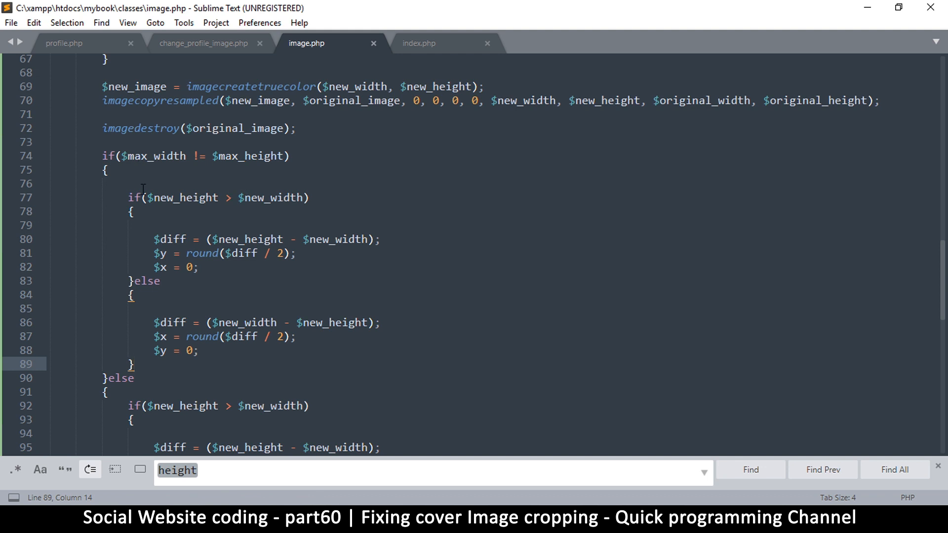
double_click(184, 197)
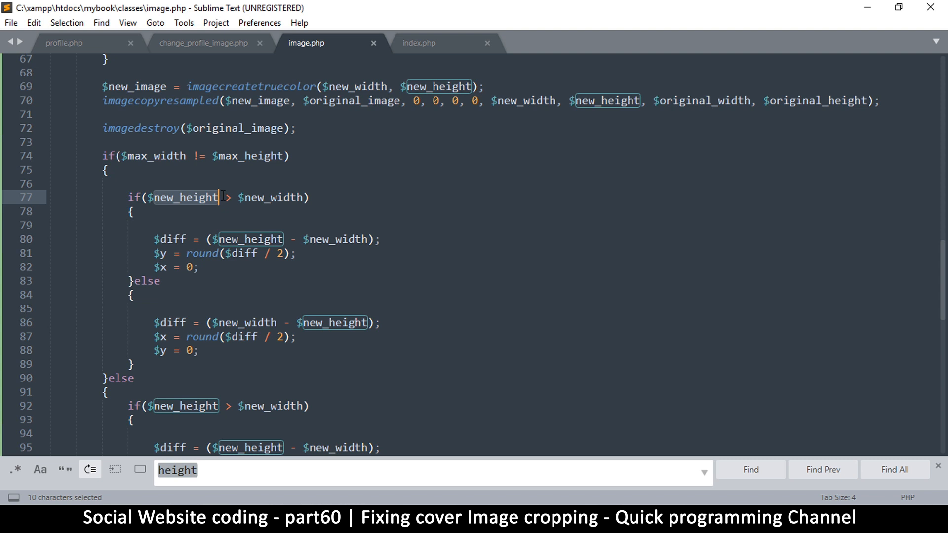
type("m")
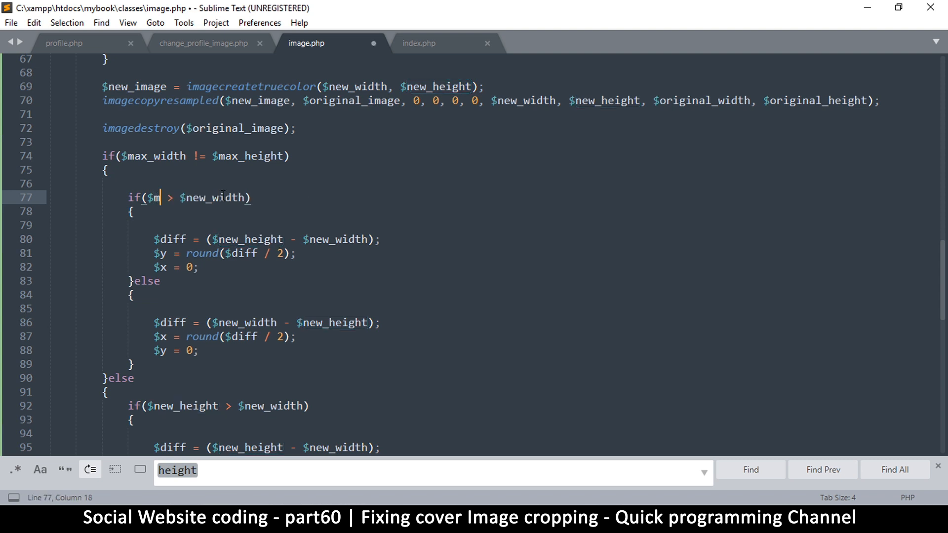
type("ax_wis")
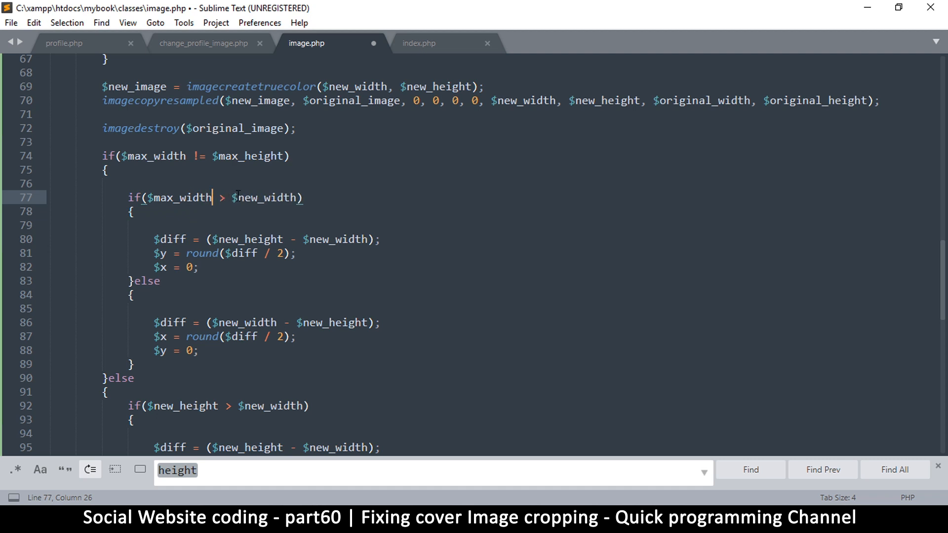
type("$max_heigh")
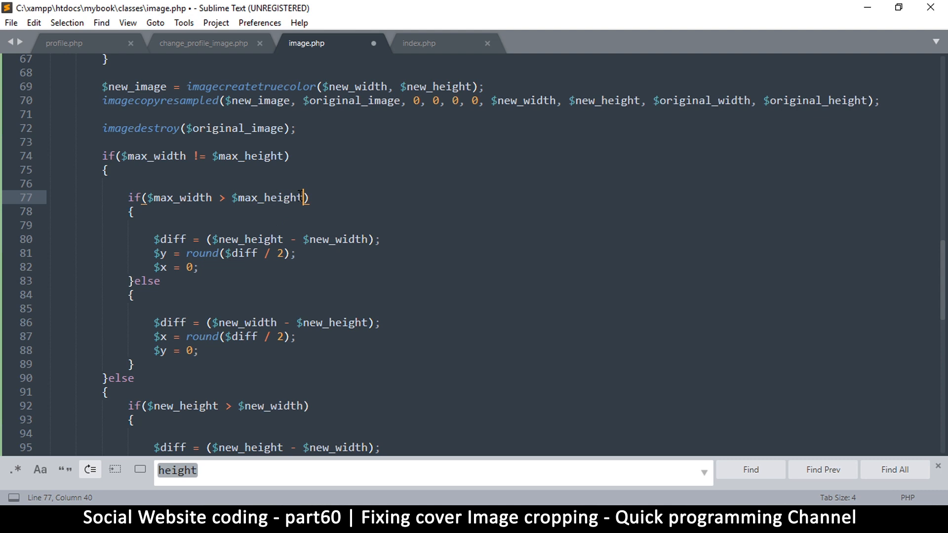
key("ctrl+s")
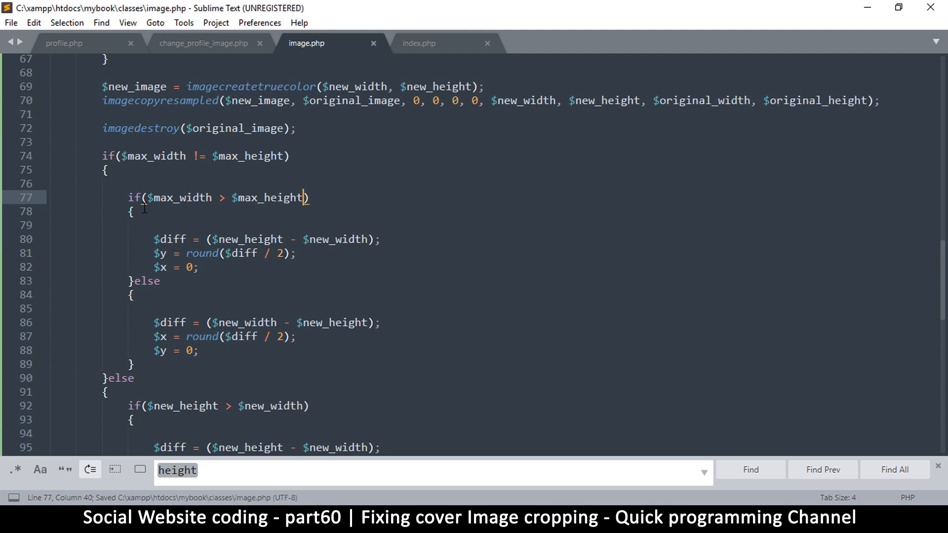
Change the first $diff calculation to subtract $max_height
double_click(172, 322)
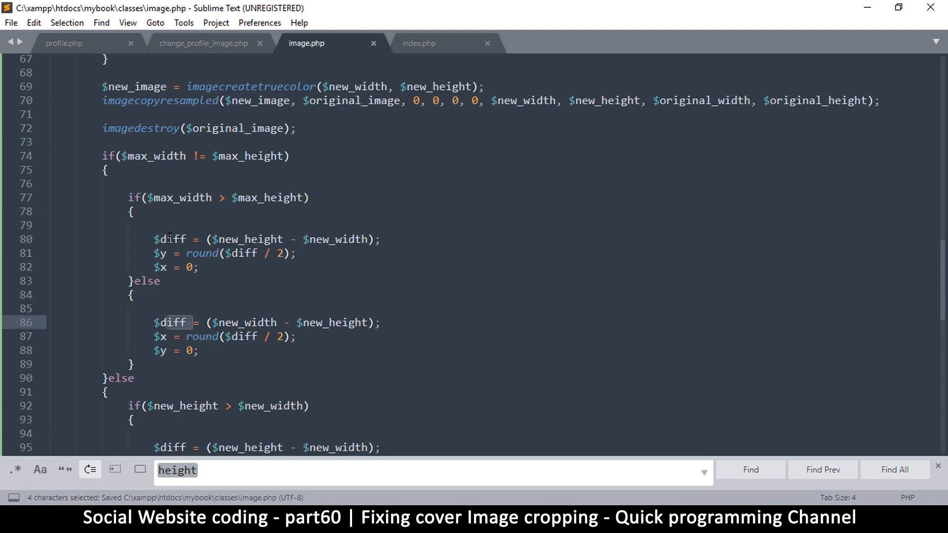
left_click(248, 239)
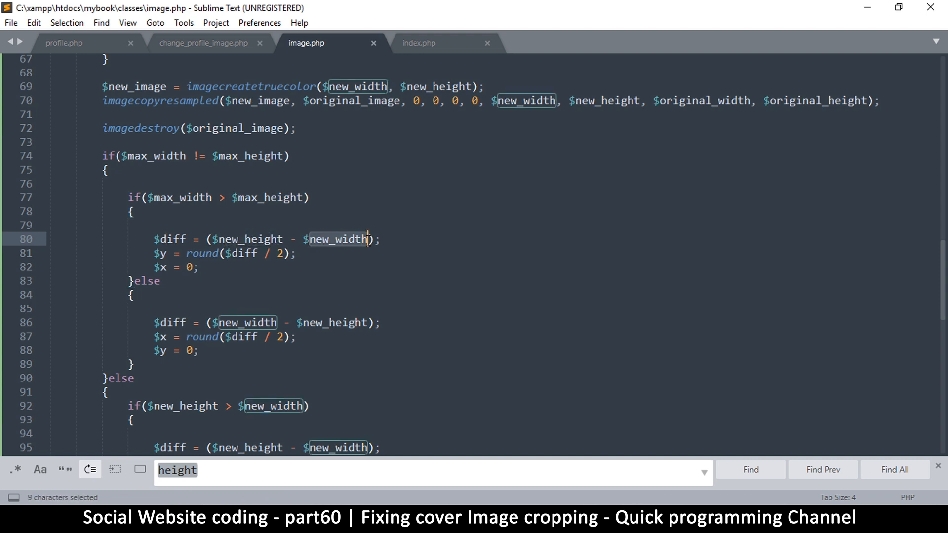
type("max_heigh")
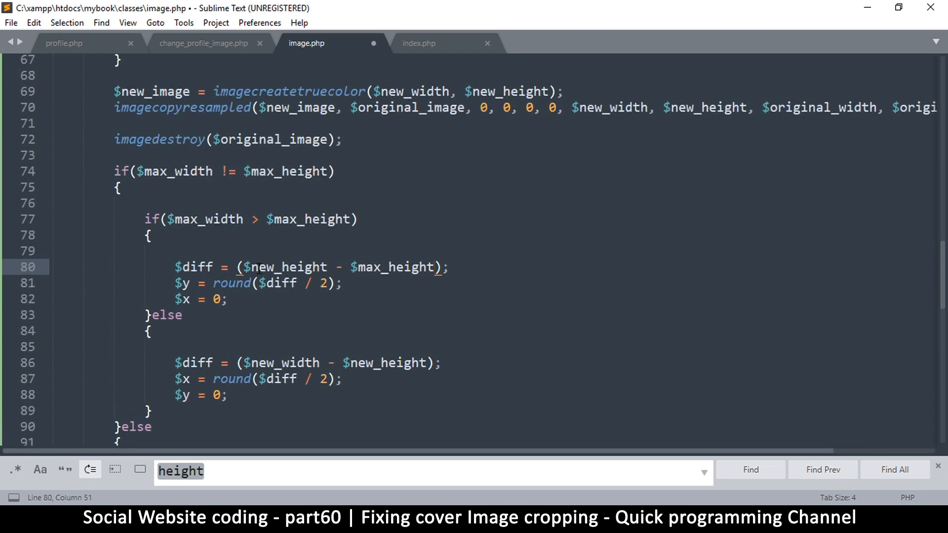
scroll("down", 3)
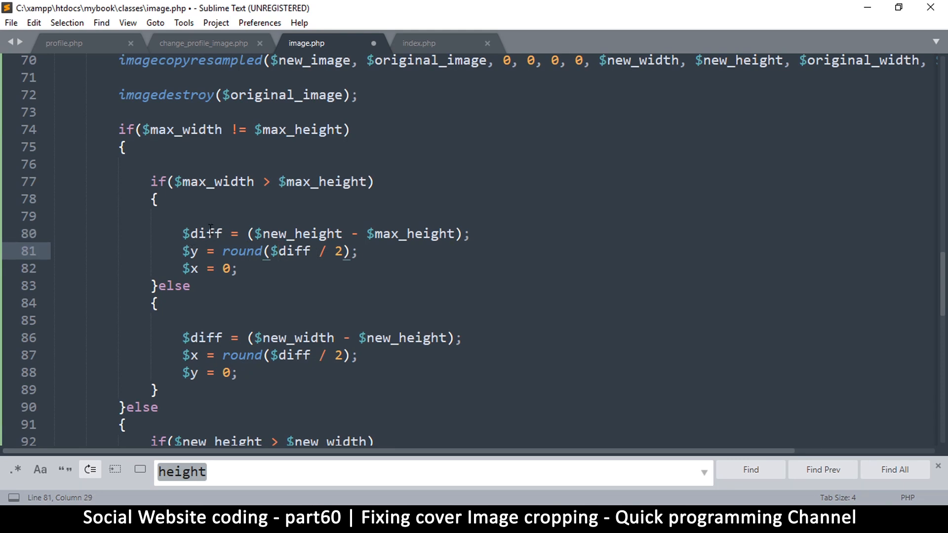
Insert '$diff = $diff * -1;' after the first $diff calculation and save
left_click_drag(256, 234, 449, 234)
type("$")
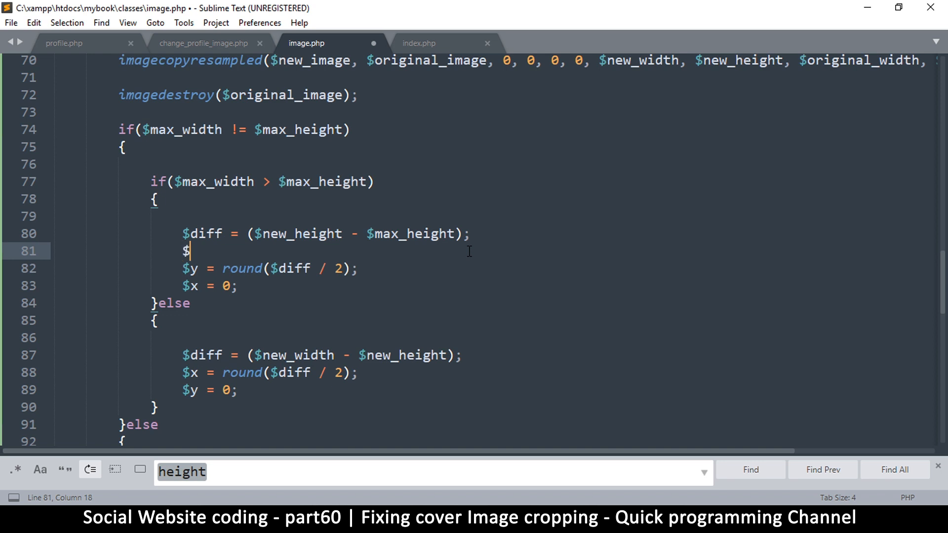
type("diff =")
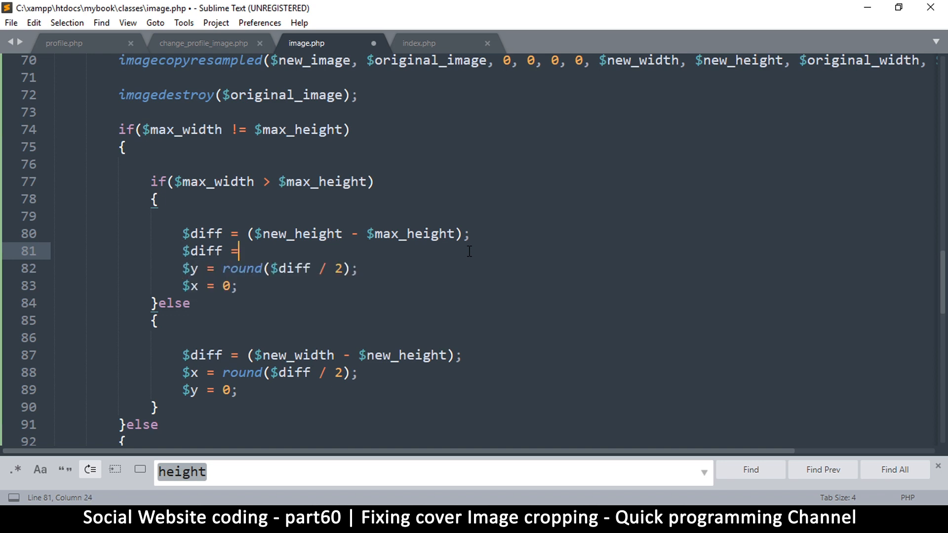
type("$diff *")
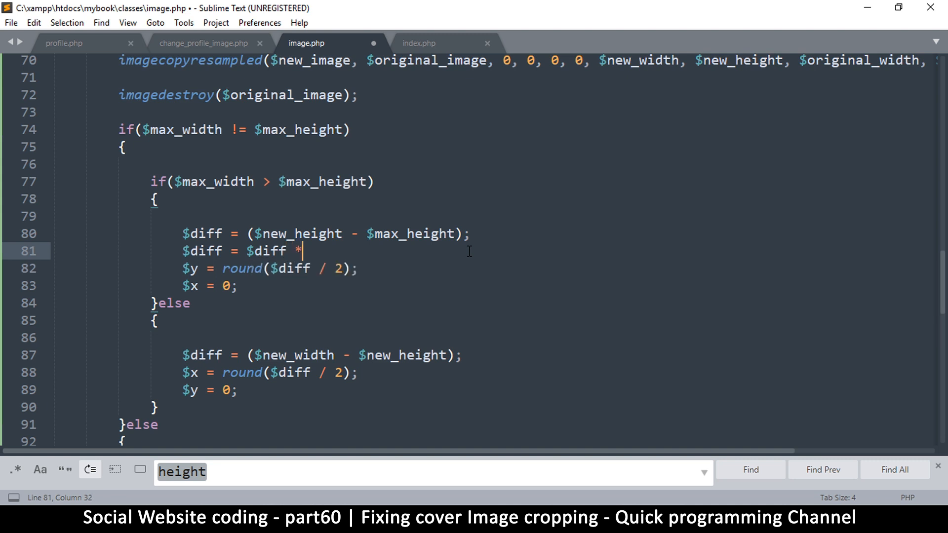
type("-1;")
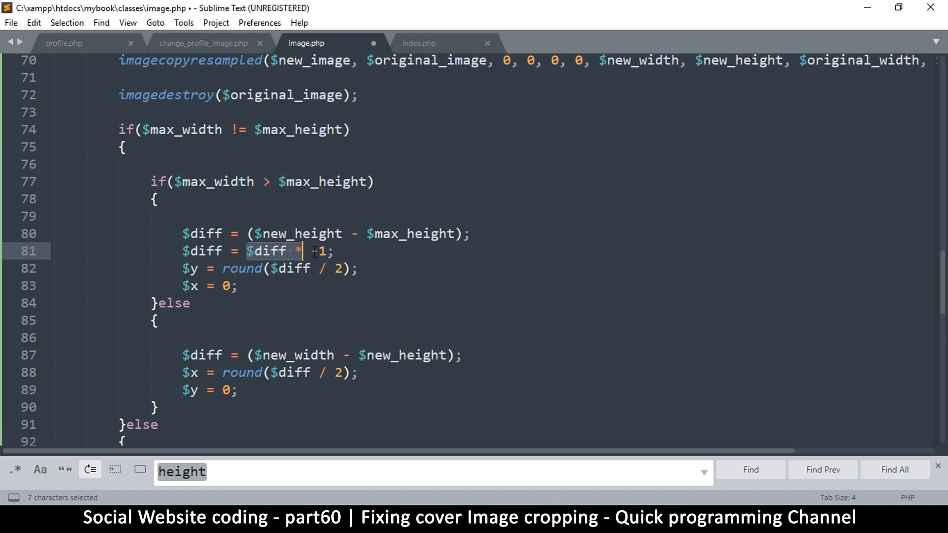
type("-")
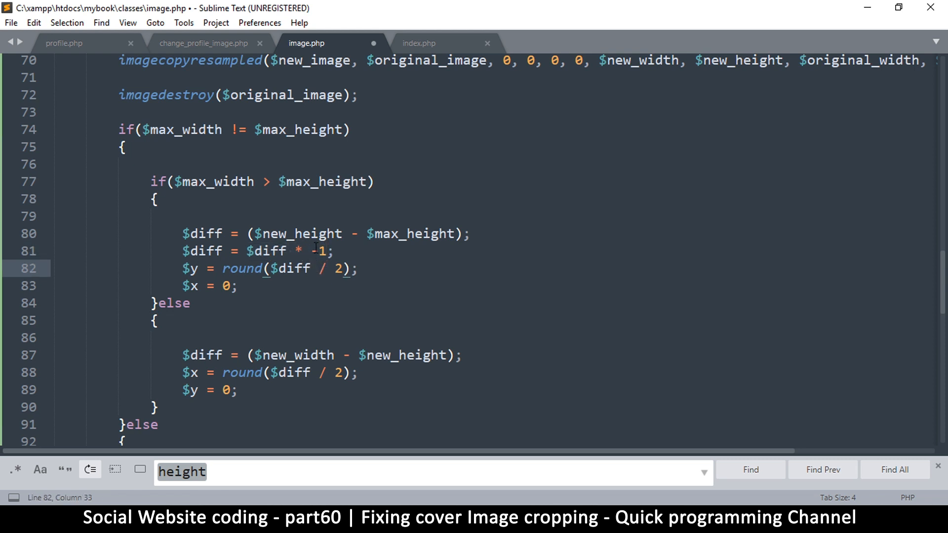
double_click(318, 251)
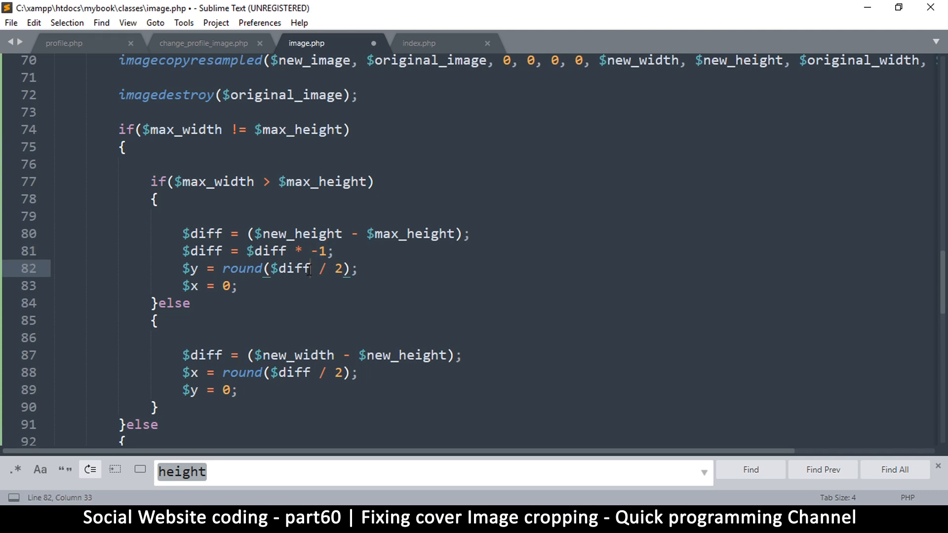
key("ctrl+s")
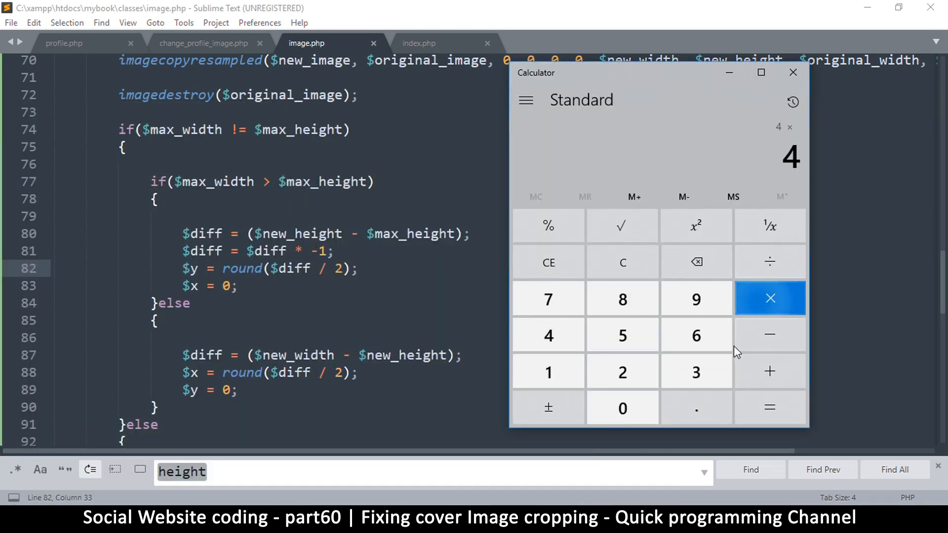
Compute 4 × -1 in Calculator to check that the sign flips
left_click(769, 407)
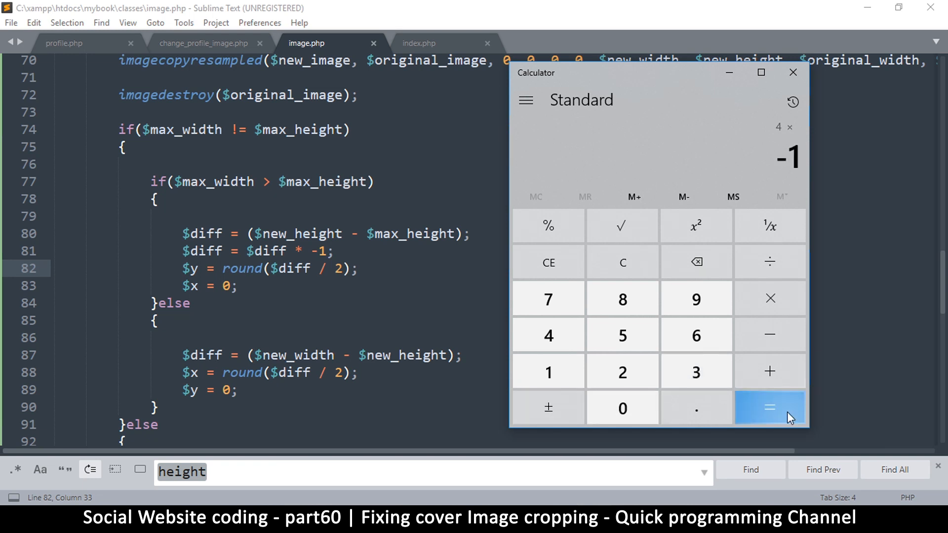
left_click(770, 407)
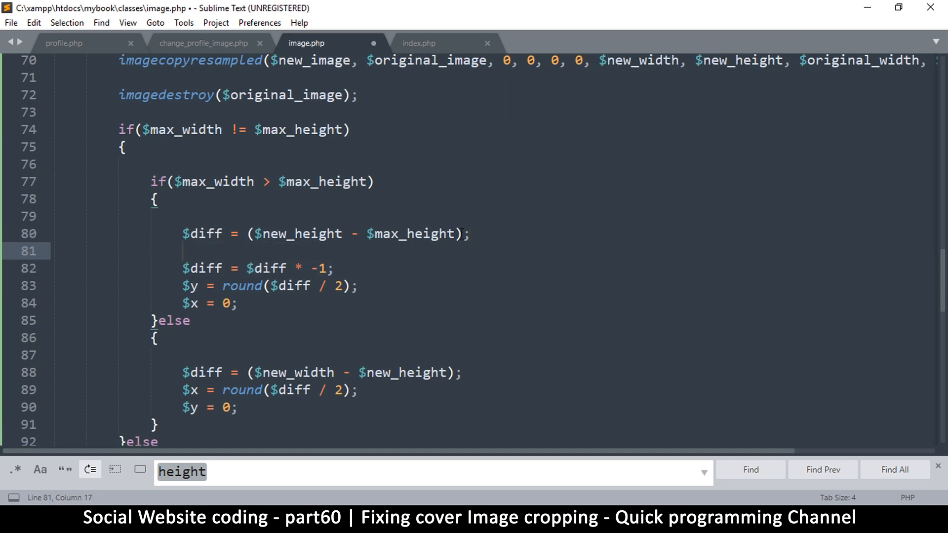
Wrap the $diff multiply line in an if($diff < 0) guard
type("if()")
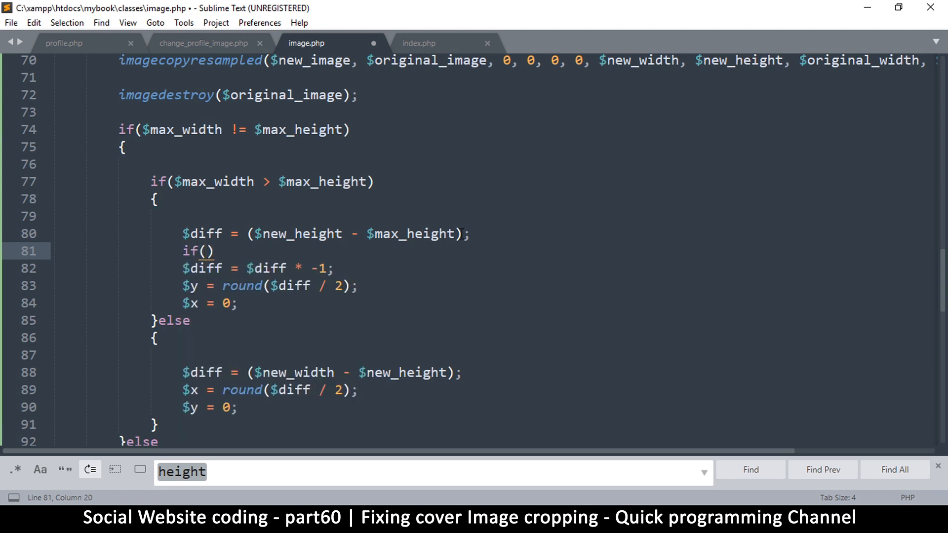
type("$d")
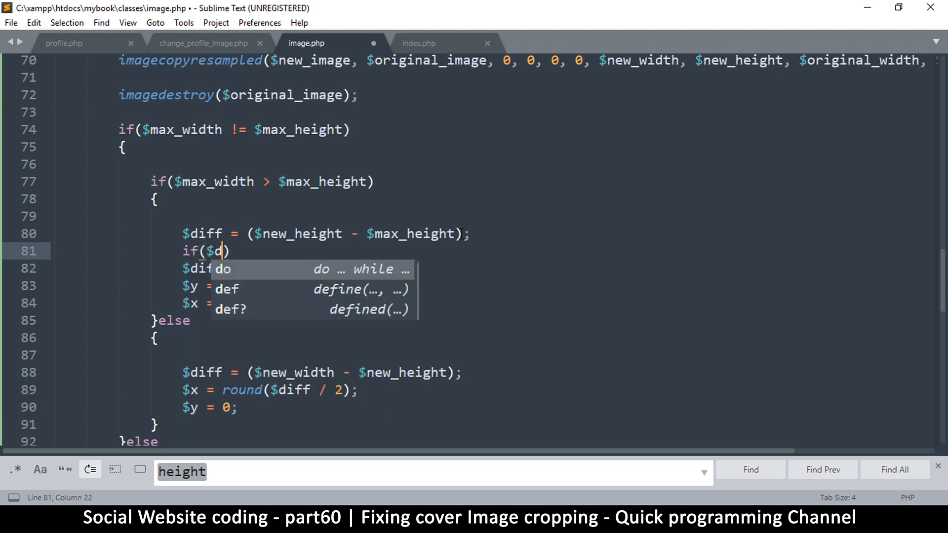
type("iff")
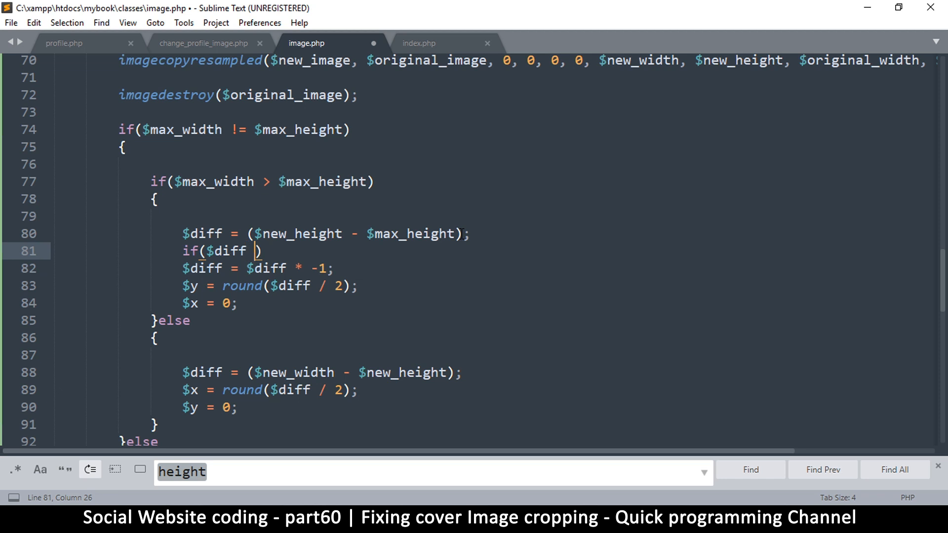
type("< 0")
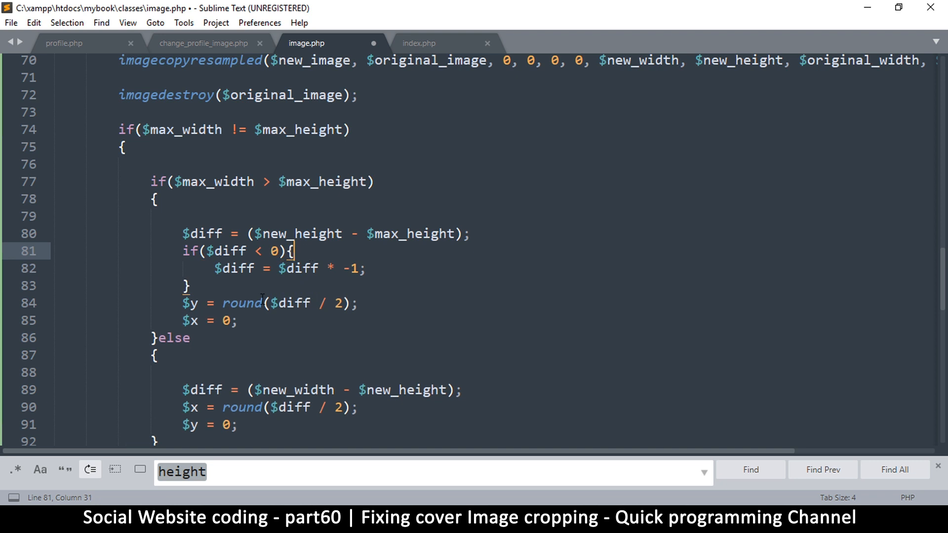
Copy the negative-check block into the else branch and save image.php
left_click_drag(210, 251, 278, 250)
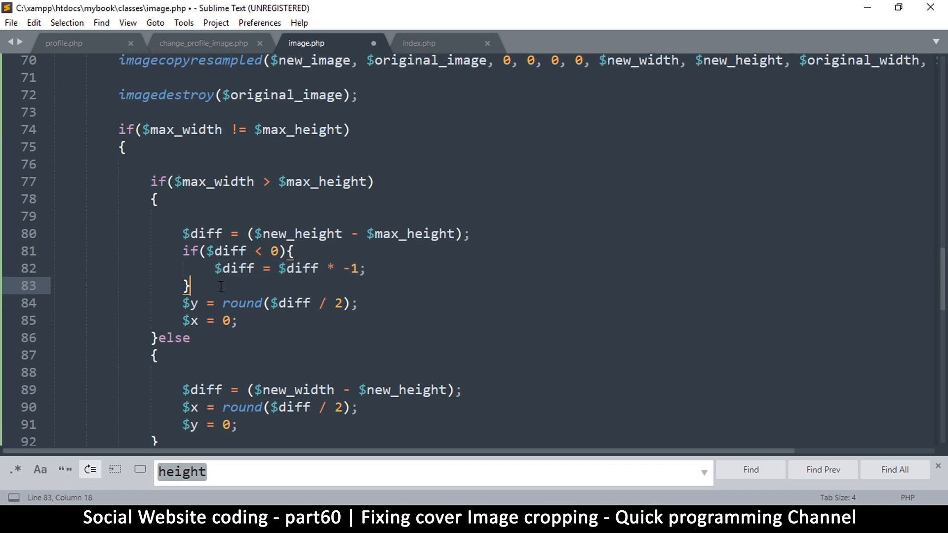
double_click(189, 251)
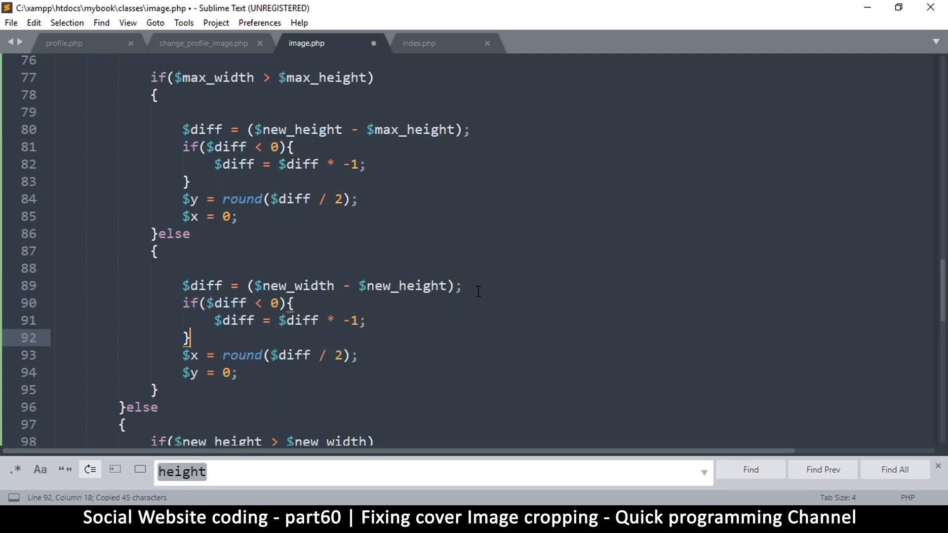
key("ctrl+s")
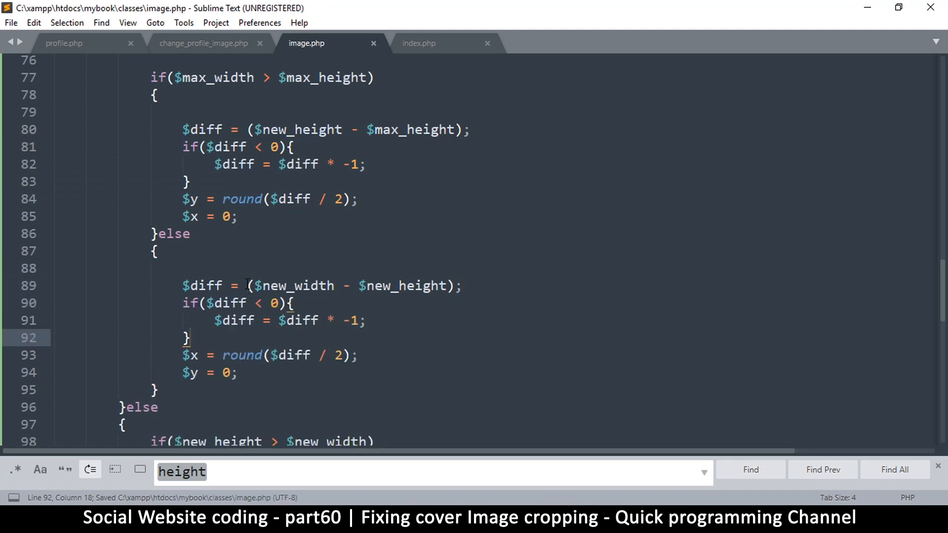
Replace new_height with max_height in line 89's $diff calculation and save
left_click_drag(262, 285, 374, 285)
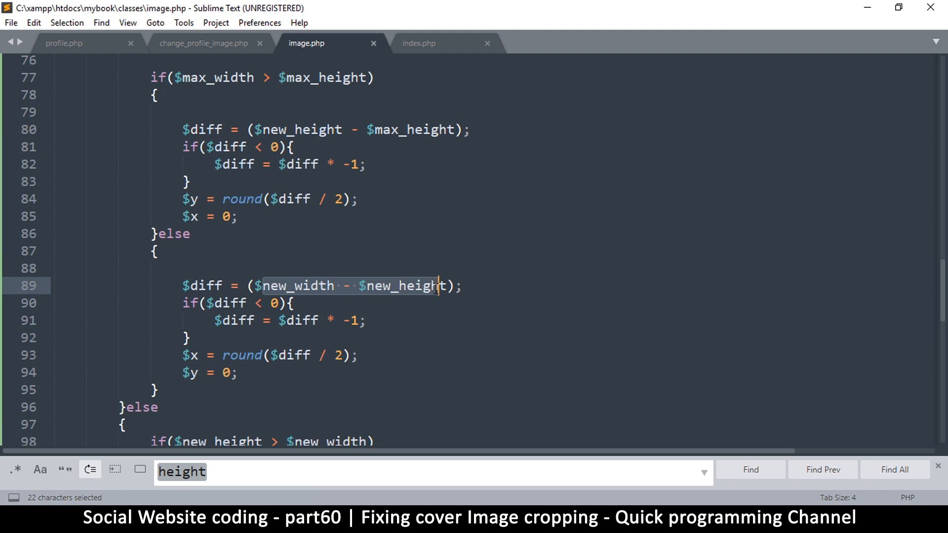
left_click(441, 286)
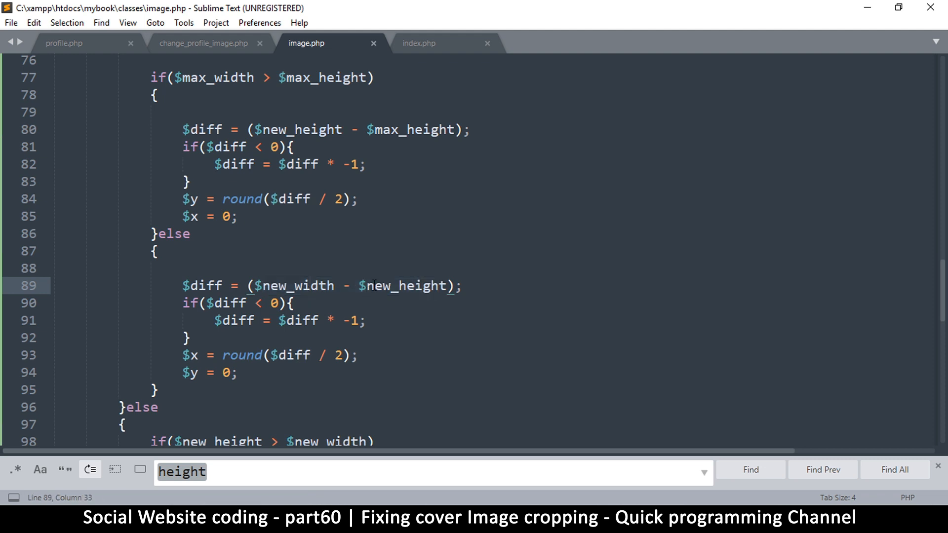
double_click(404, 285)
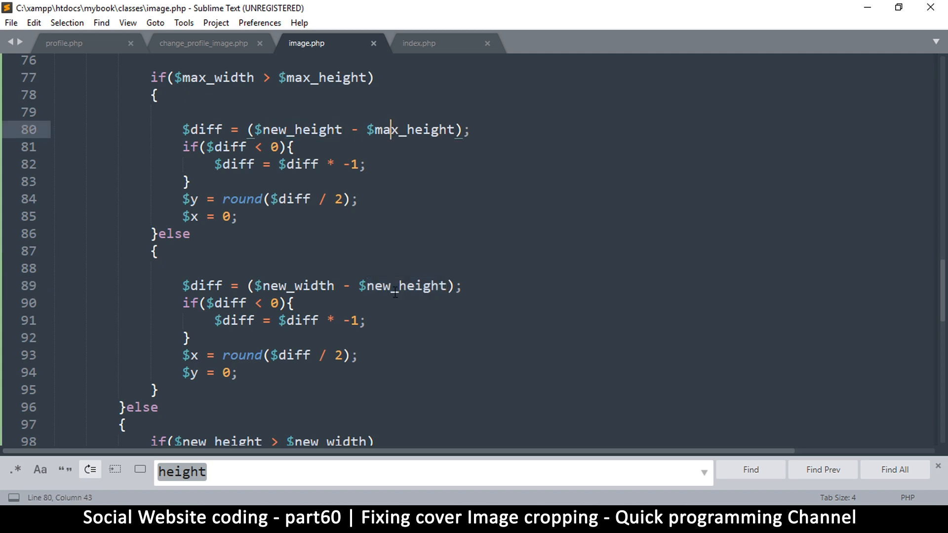
double_click(404, 285)
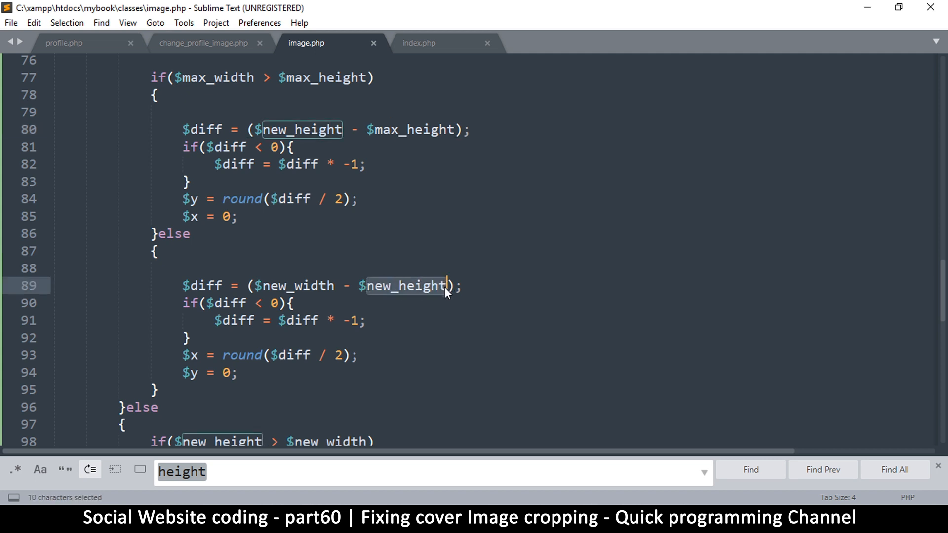
type("max_height")
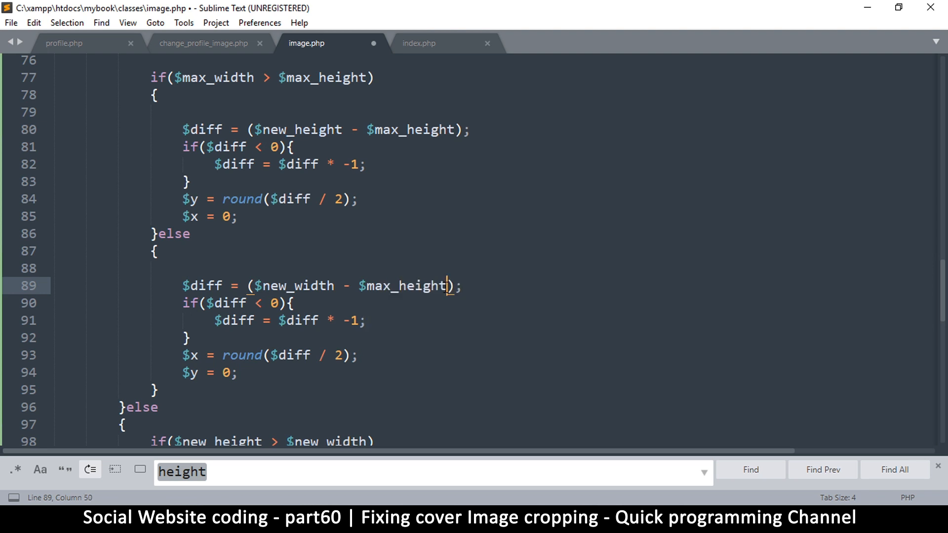
key("ctrl+s")
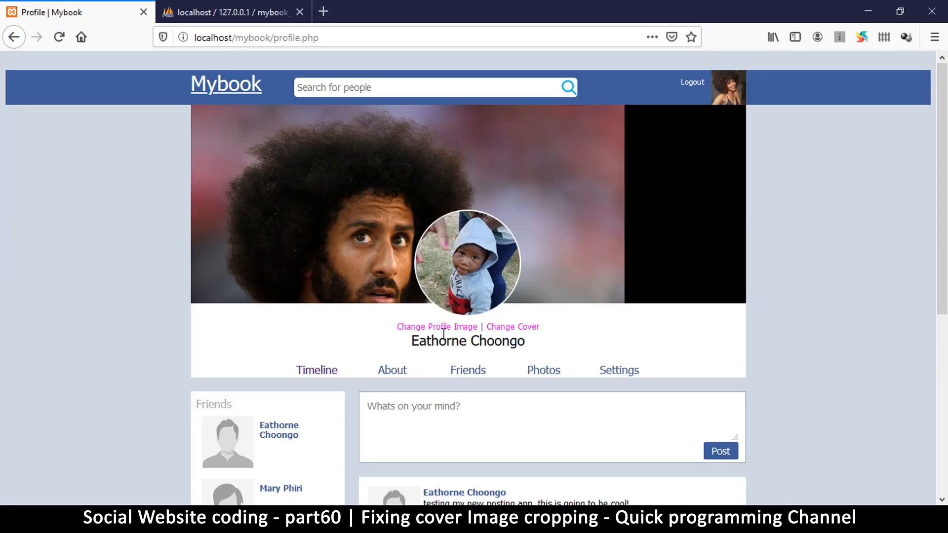
Re-upload kaep.jpg as the cover image via Change Cover
left_click(511, 326)
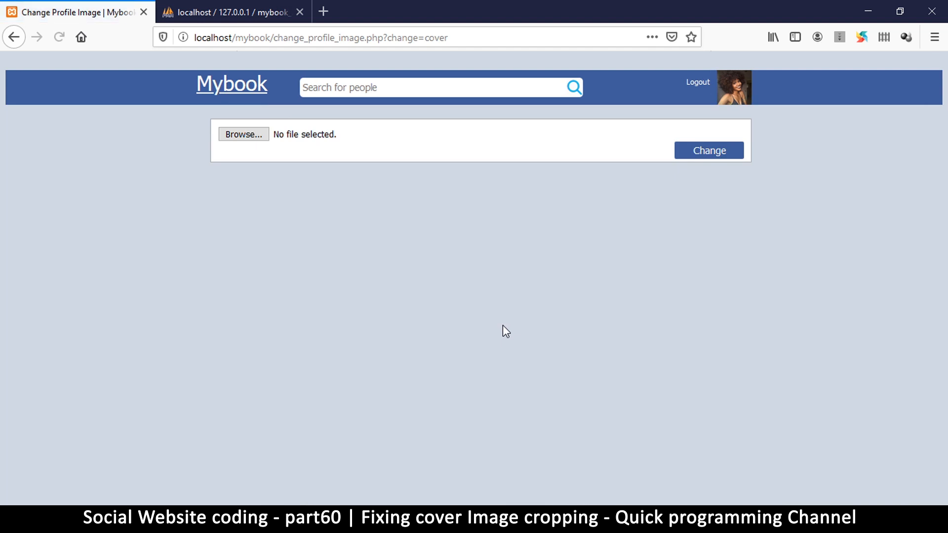
left_click(243, 134)
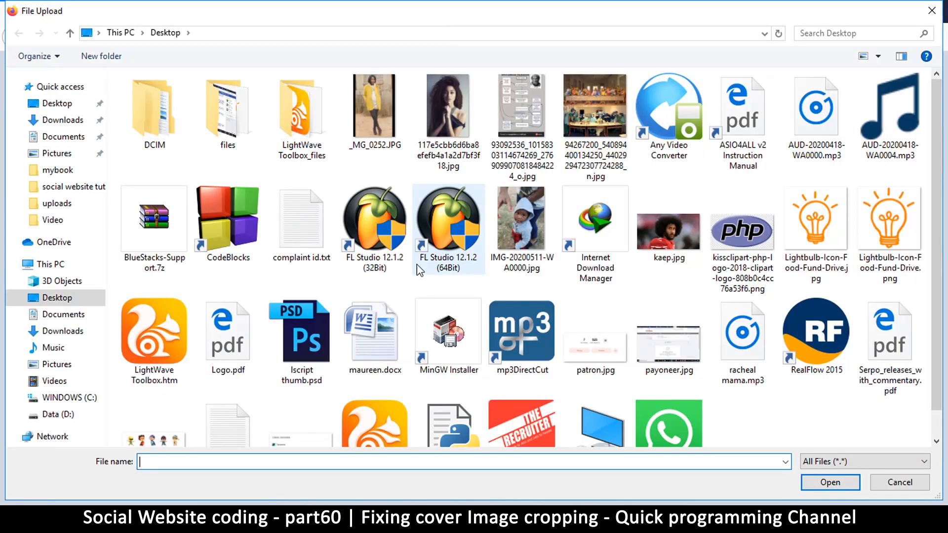
left_click(830, 482)
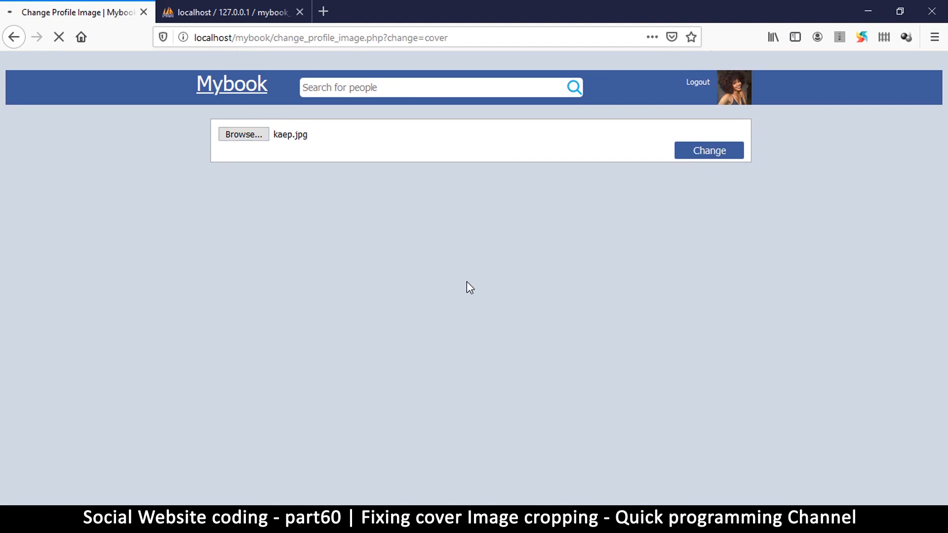
left_click(709, 150)
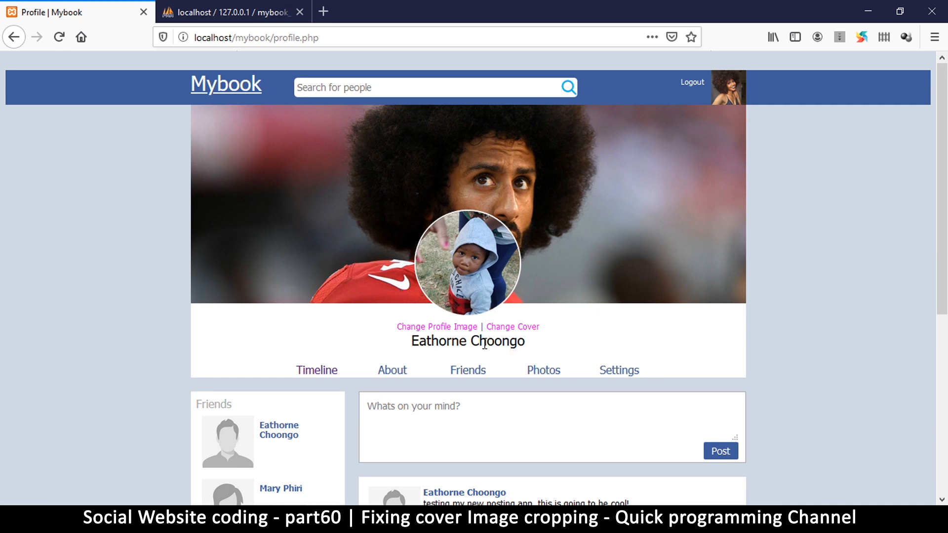
left_click(512, 326)
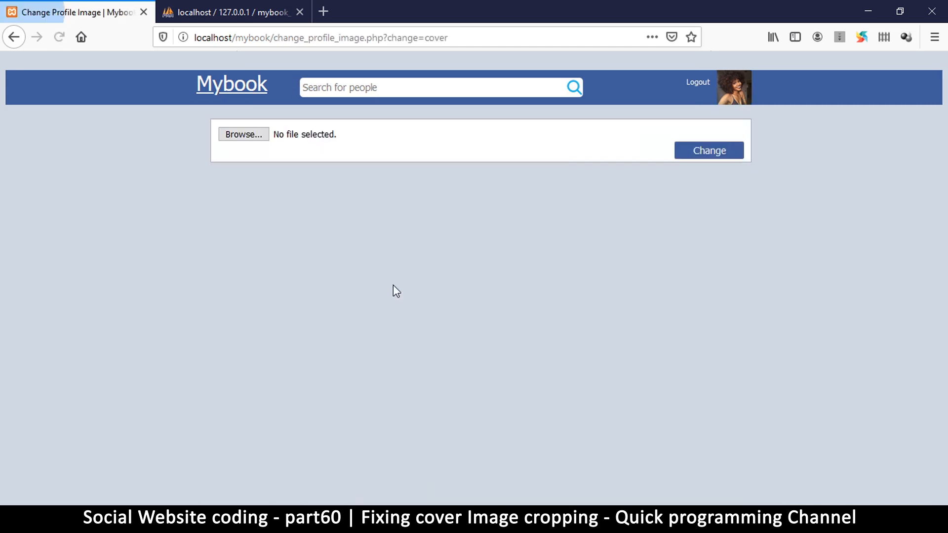
left_click(242, 134)
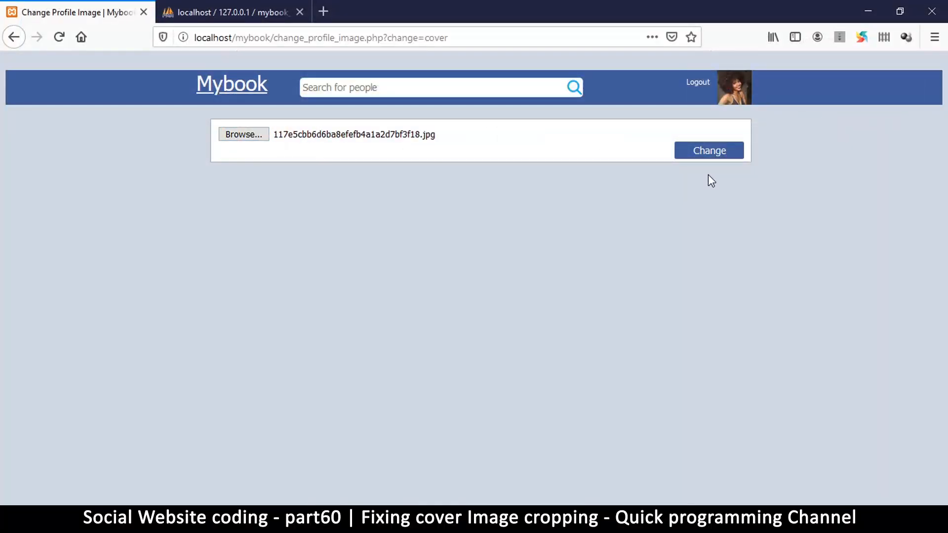
left_click(708, 150)
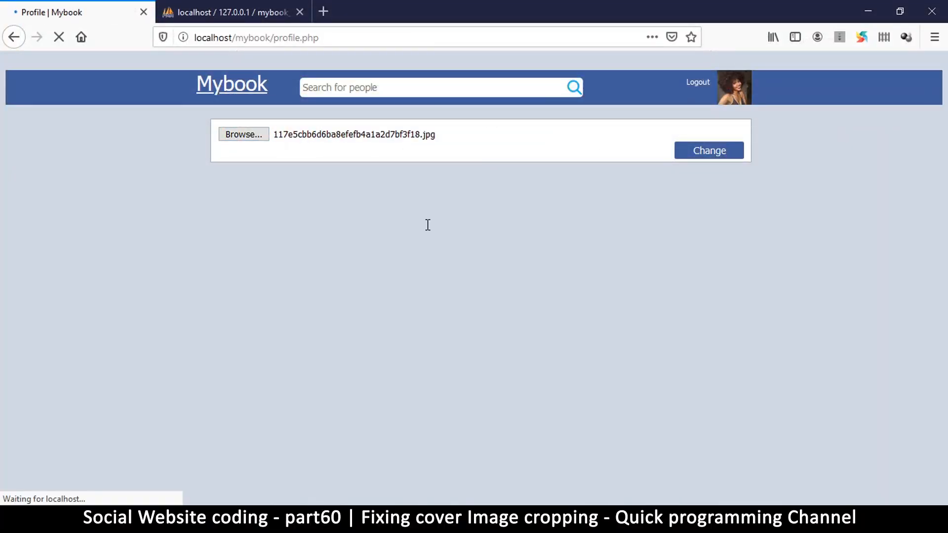
left_click(709, 150)
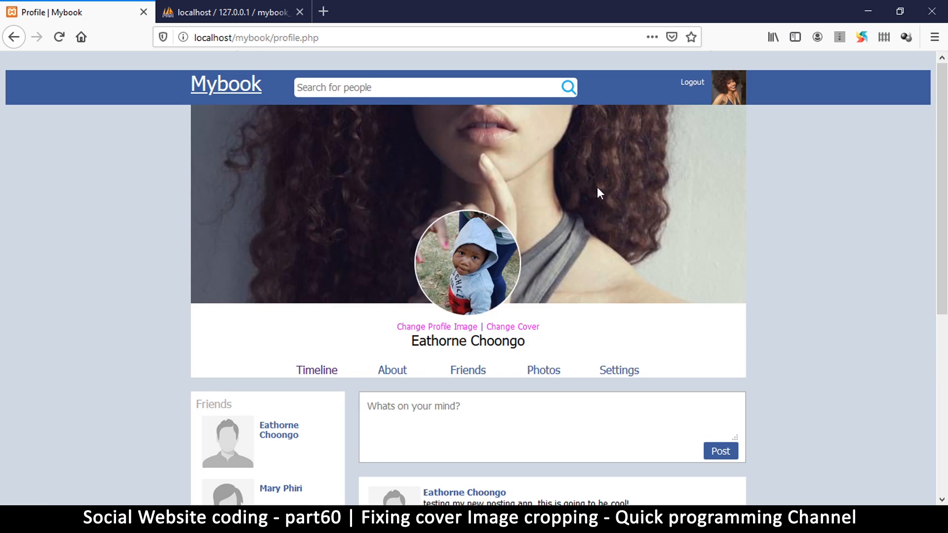
mouse_move(483, 150)
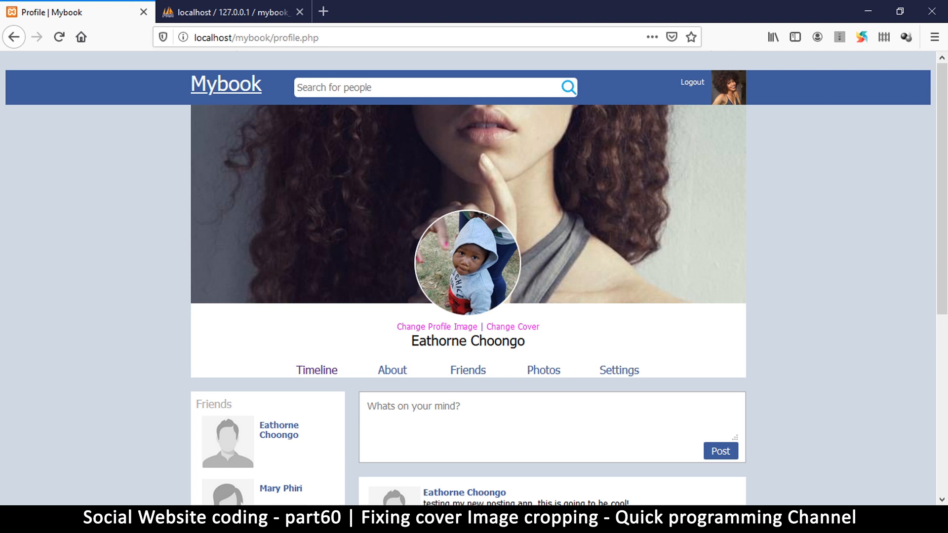
mouse_move(495, 189)
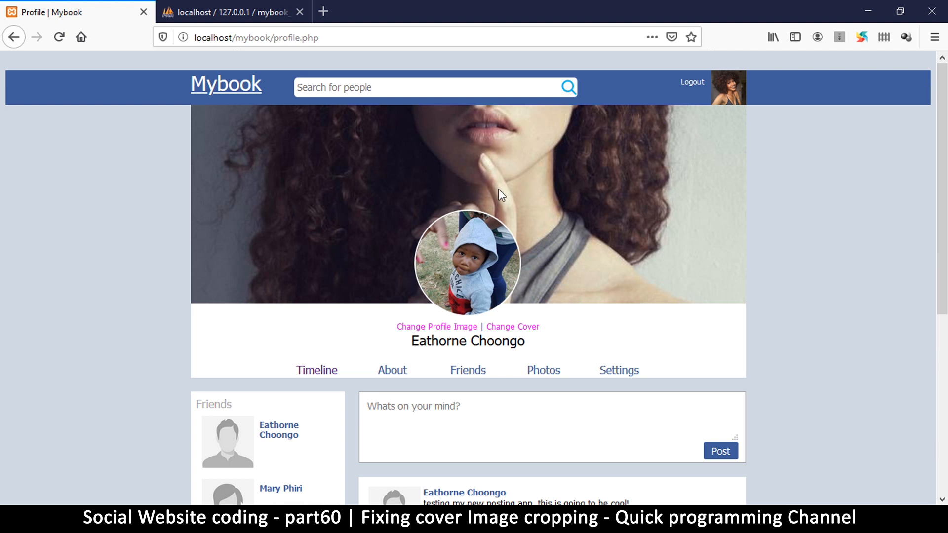
mouse_move(505, 140)
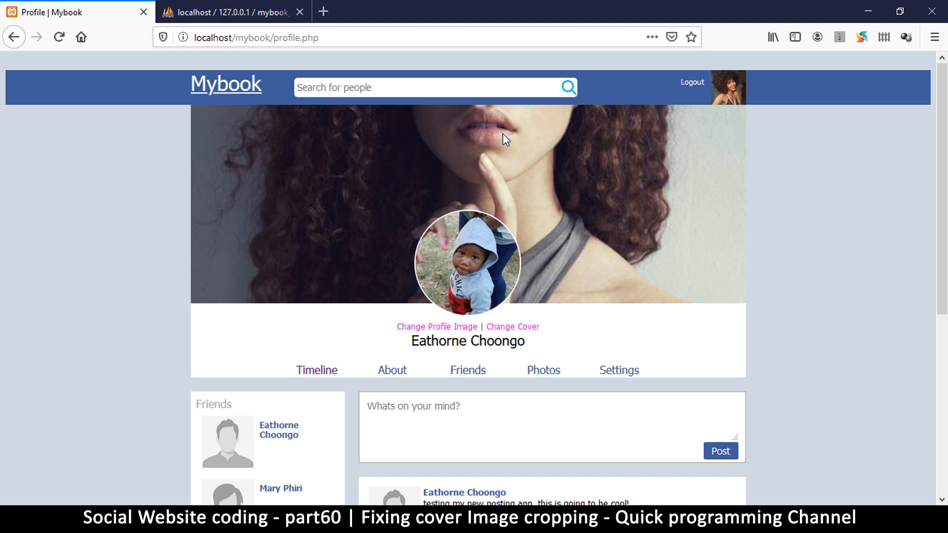
mouse_move(506, 151)
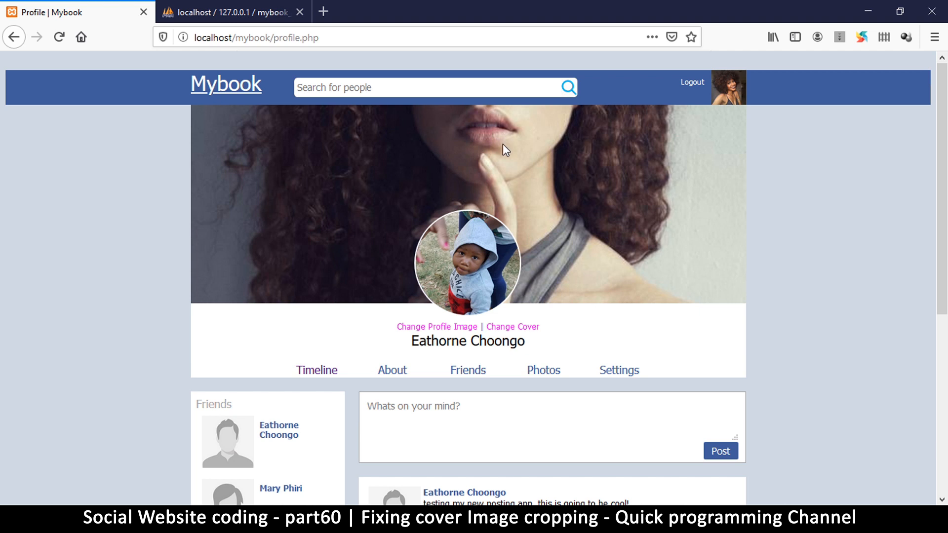
mouse_move(518, 177)
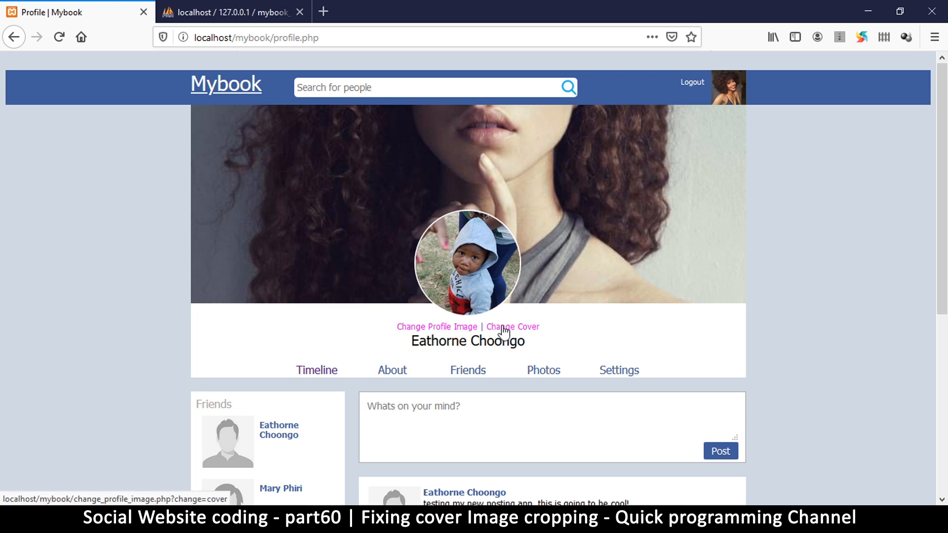
left_click(512, 326)
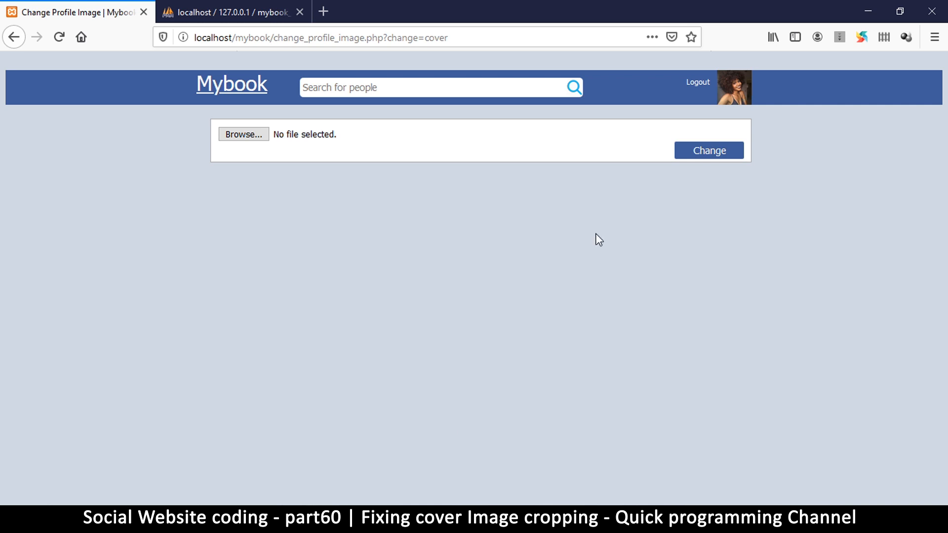
mouse_move(336, 233)
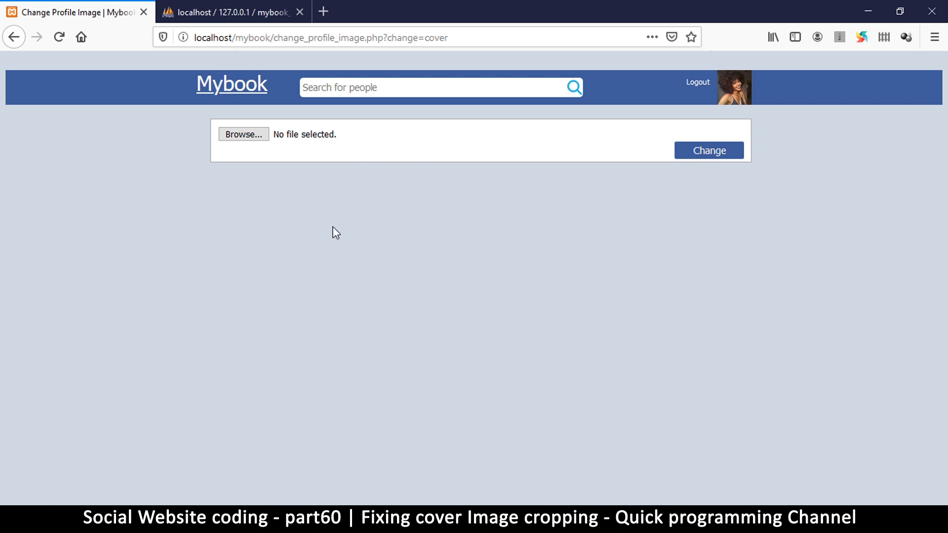
mouse_move(597, 178)
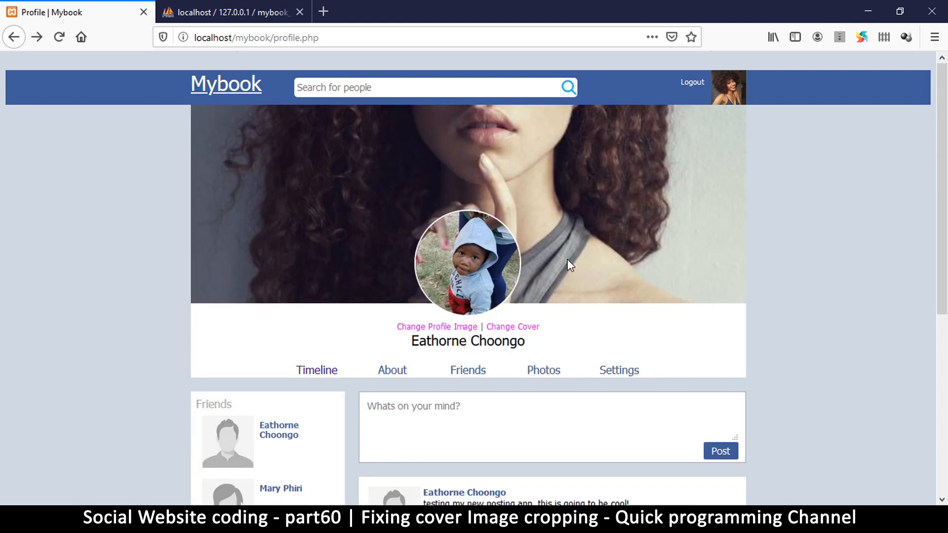
mouse_move(559, 283)
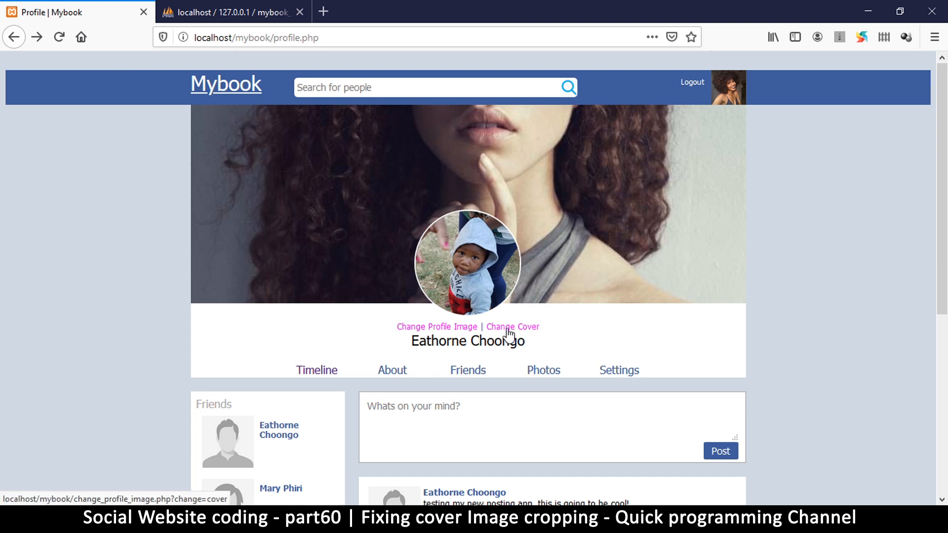
mouse_move(456, 329)
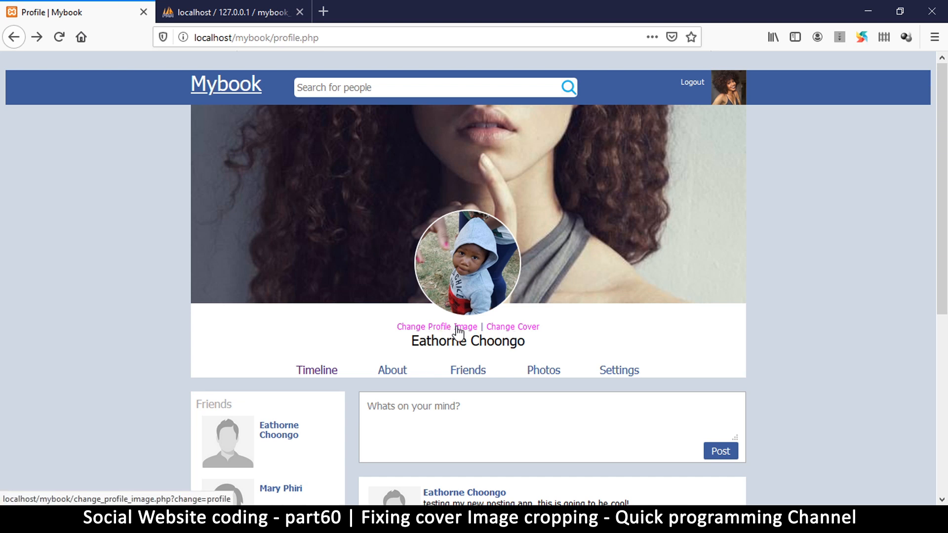
left_click(437, 327)
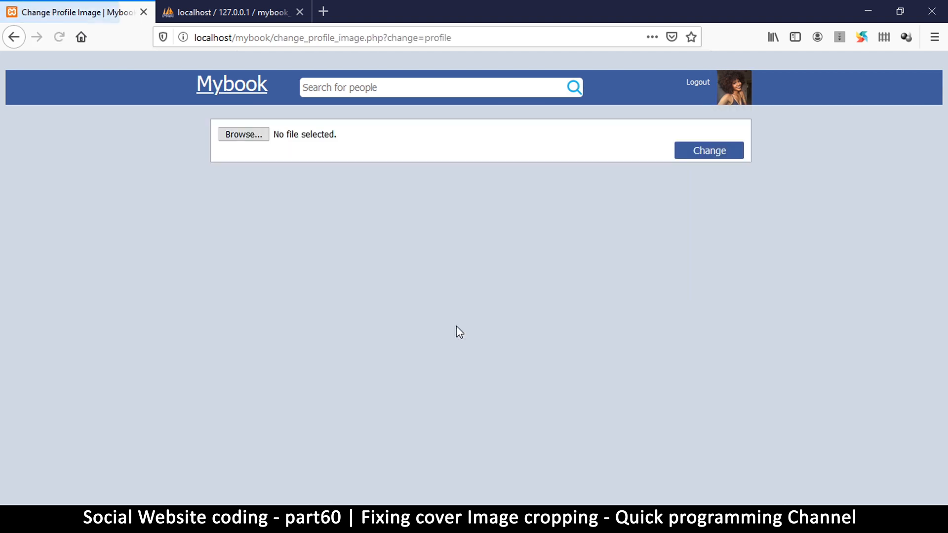
left_click(708, 150)
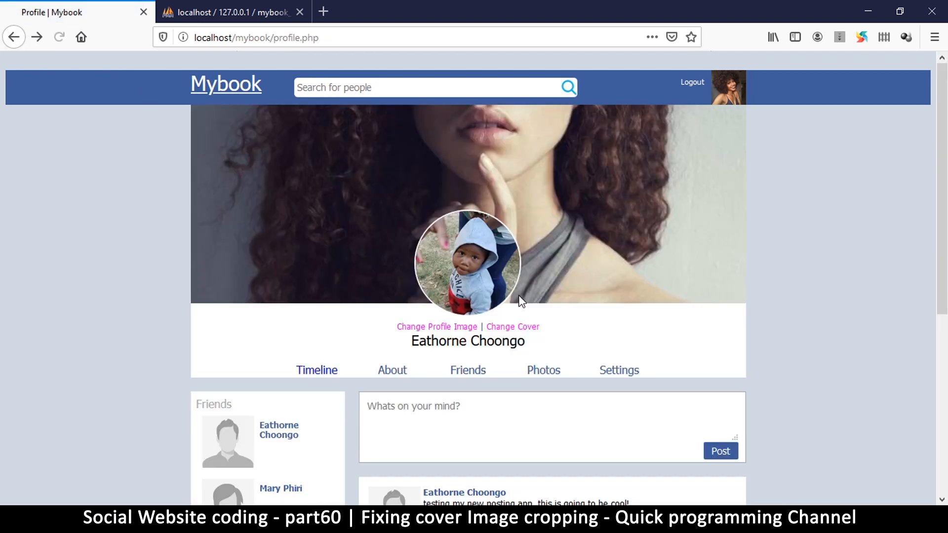
left_click(512, 326)
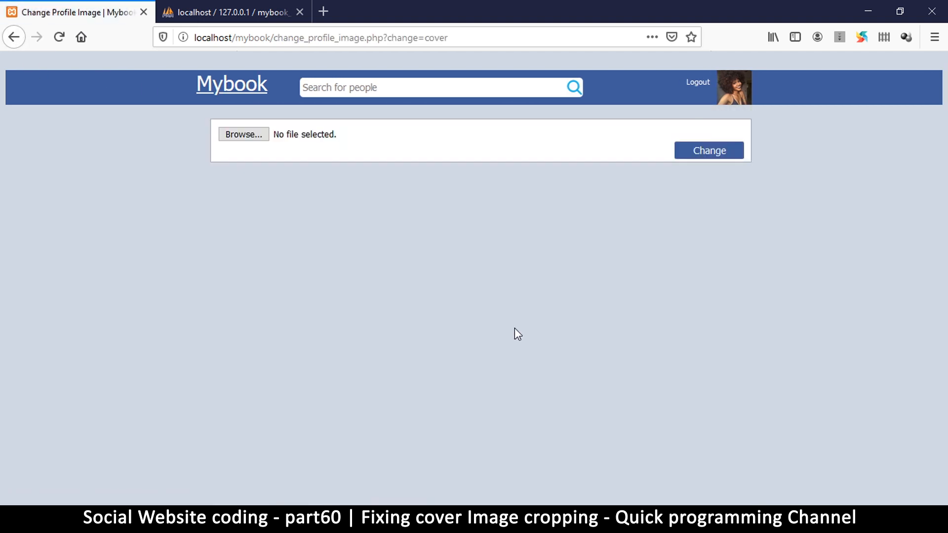
left_click(709, 151)
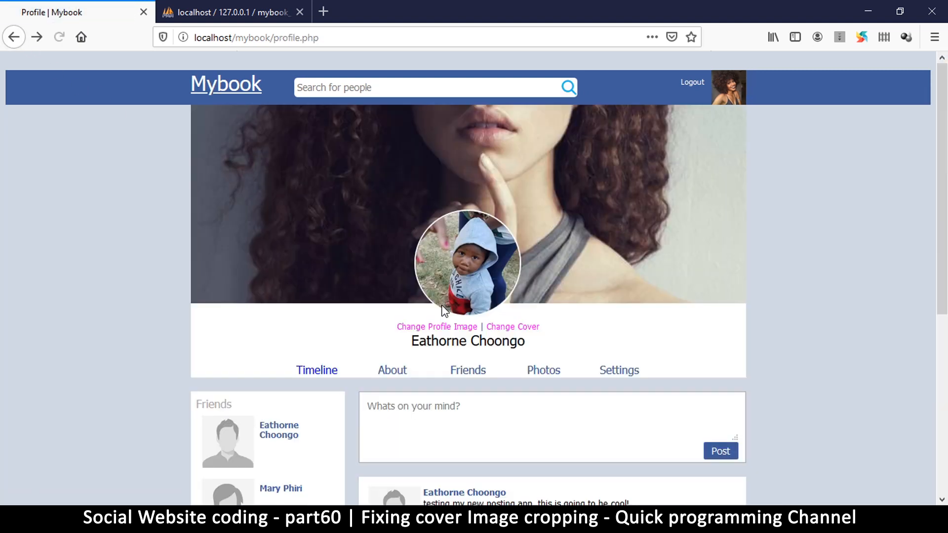
mouse_move(512, 327)
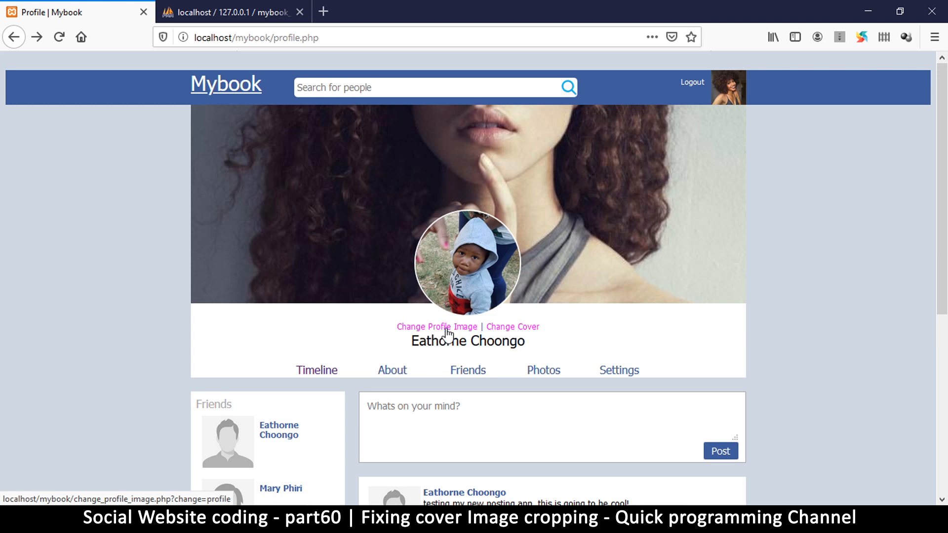
Upload the 117e5cbb… jpg as the profile image and scroll down the profile page
left_click(435, 326)
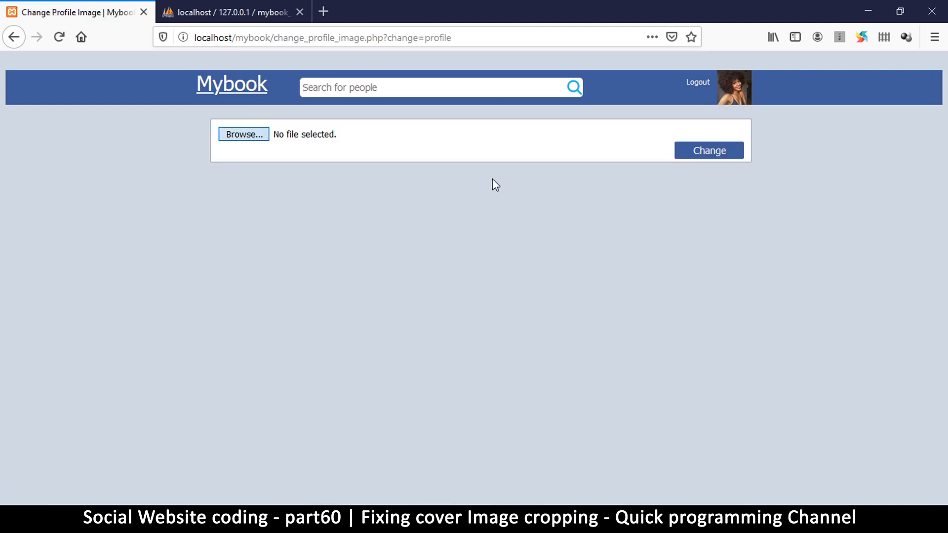
left_click(243, 134)
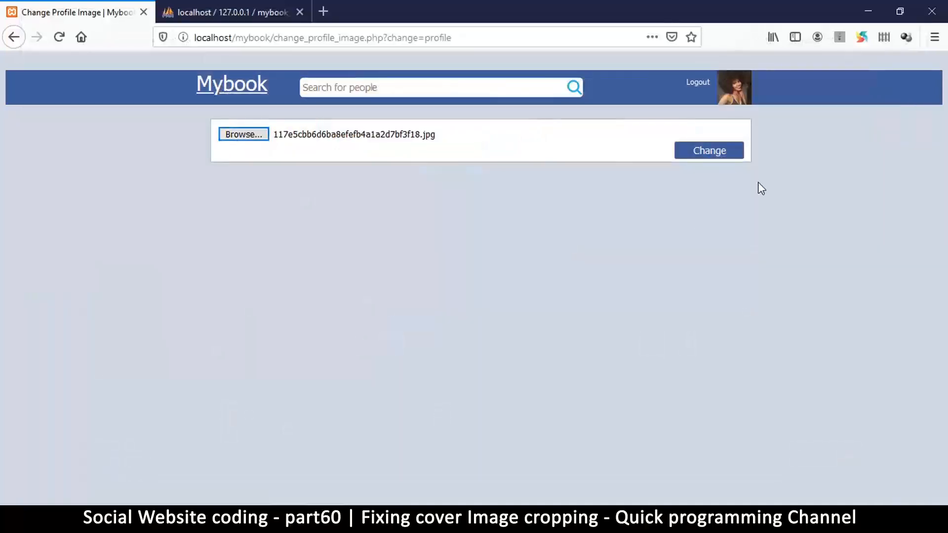
left_click(709, 150)
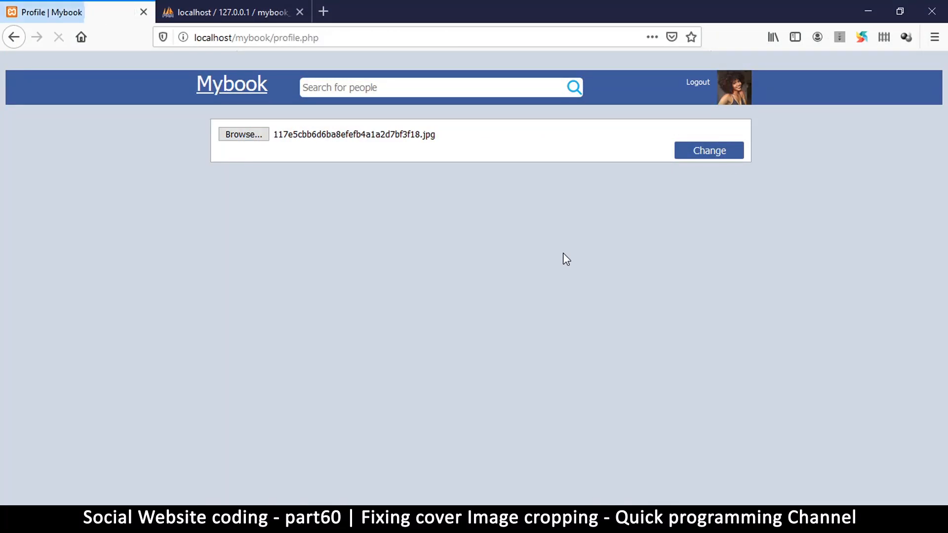
left_click(709, 150)
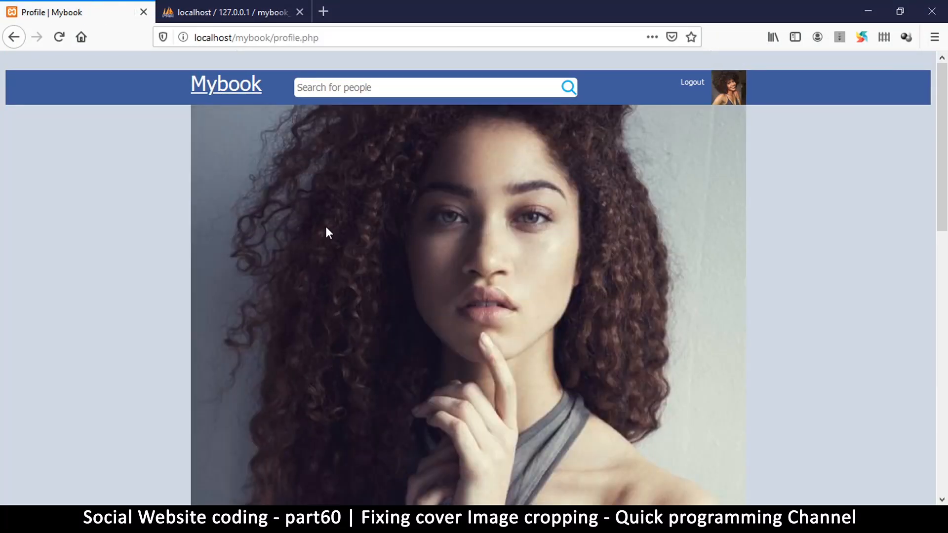
scroll("down", 3)
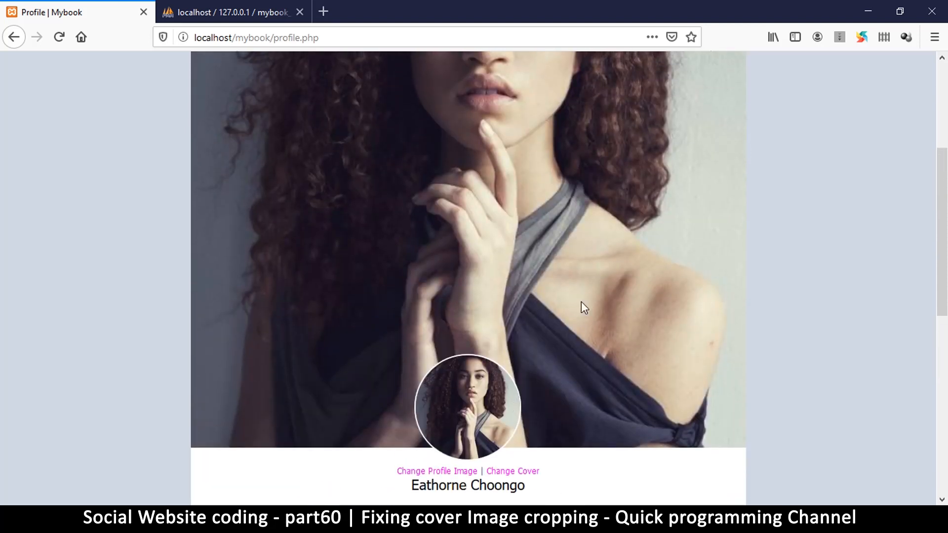
scroll("down", 3)
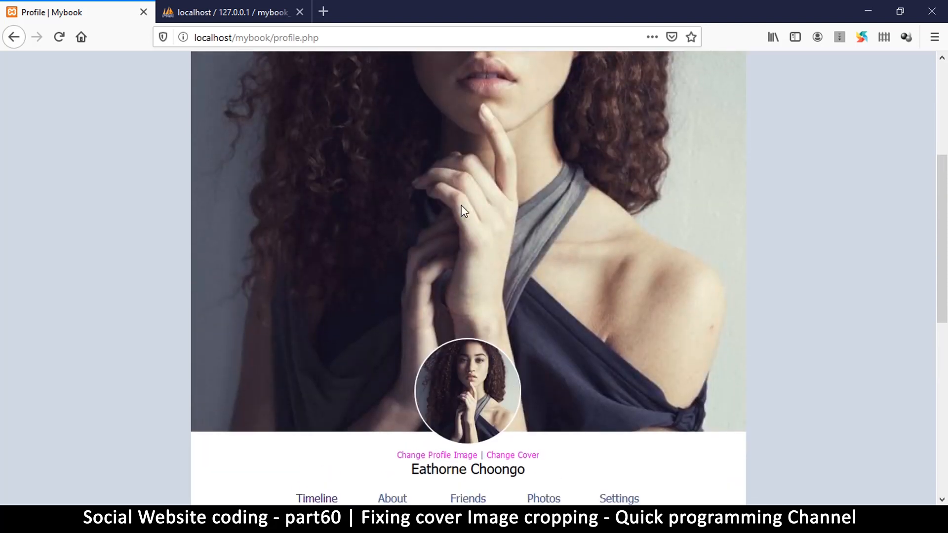
scroll("down", 3)
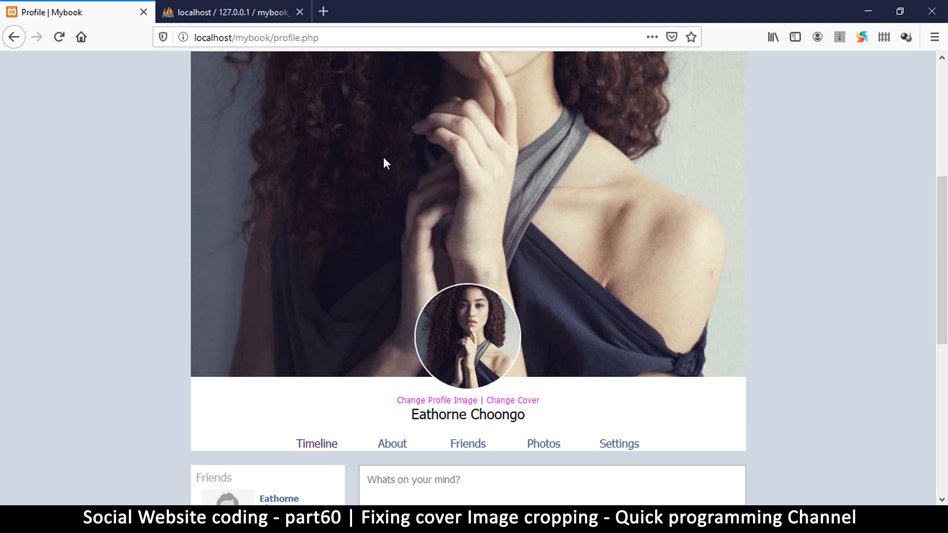
mouse_move(604, 296)
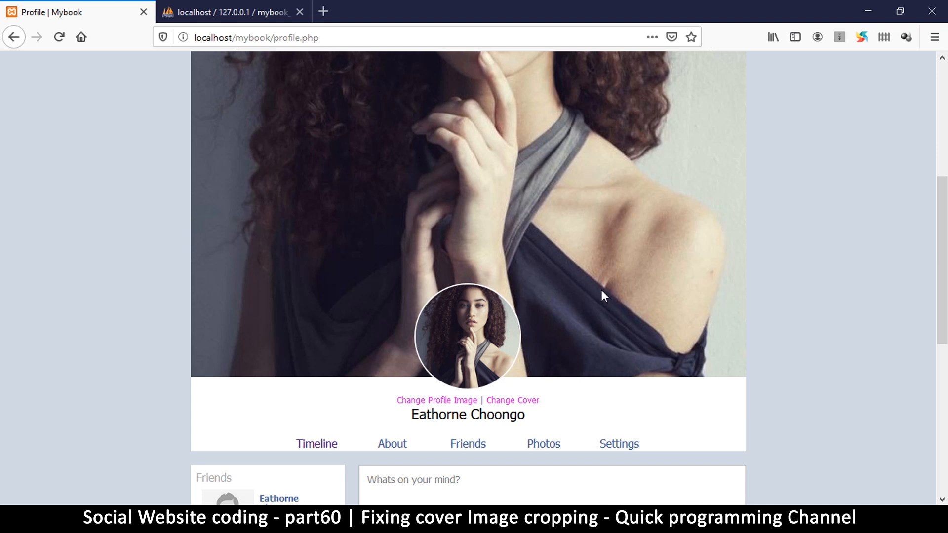
scroll("down", 3)
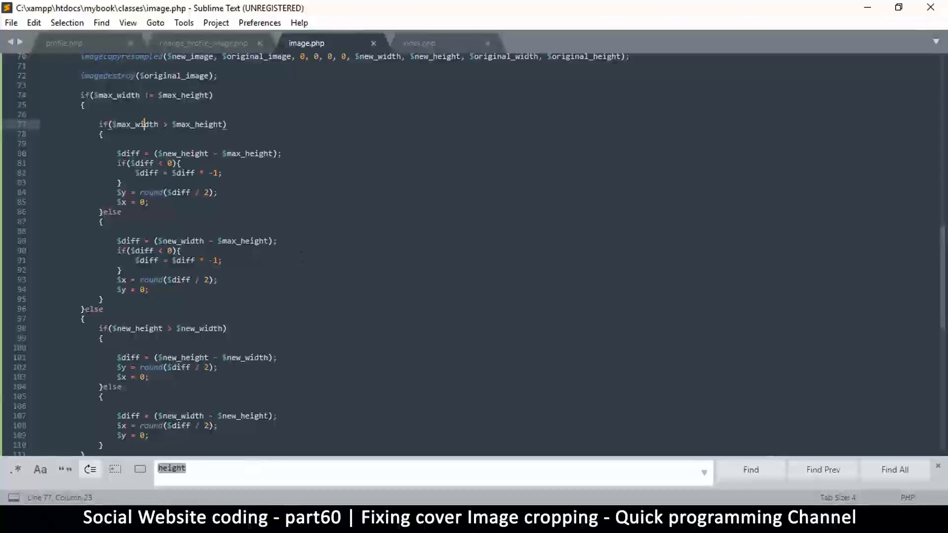
Inspect the 800×800 crop_image line in change_profile_image.php
left_click(203, 42)
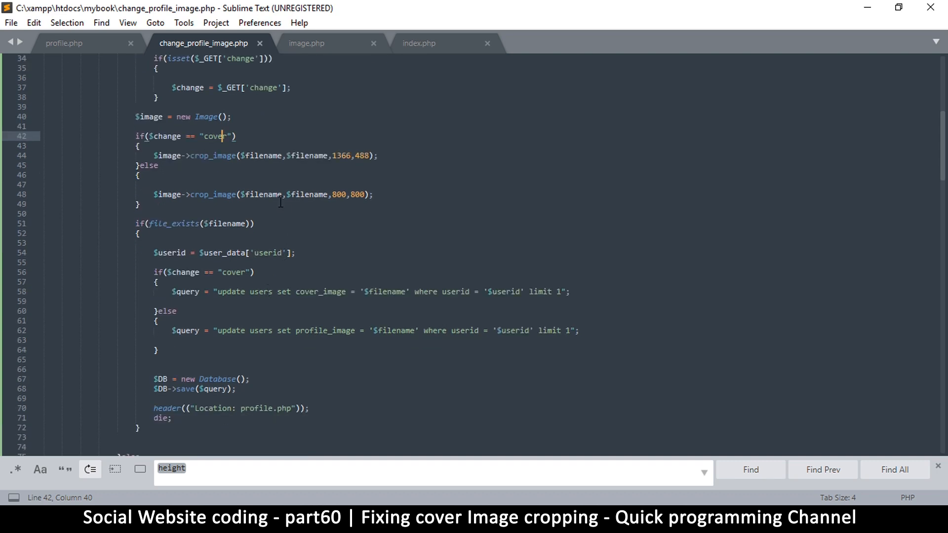
left_click(375, 194)
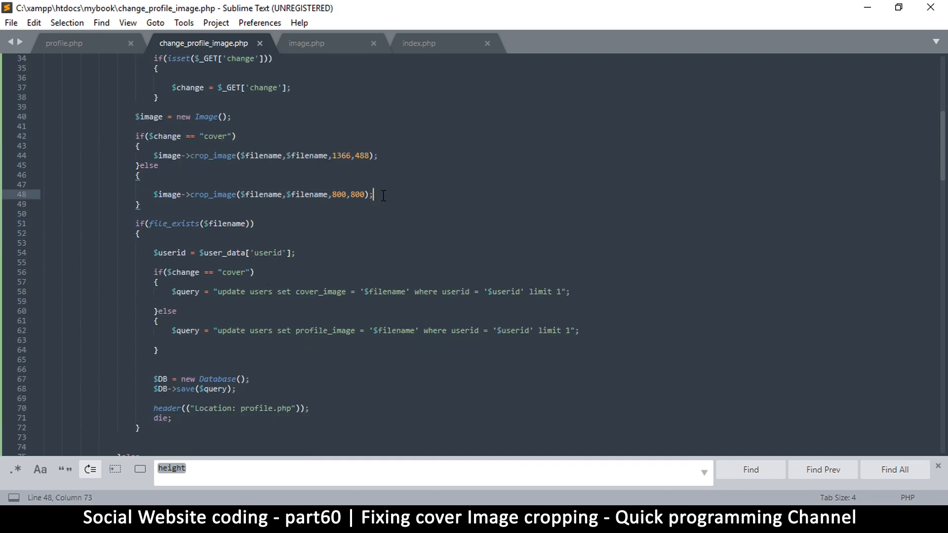
key("ctrl+s")
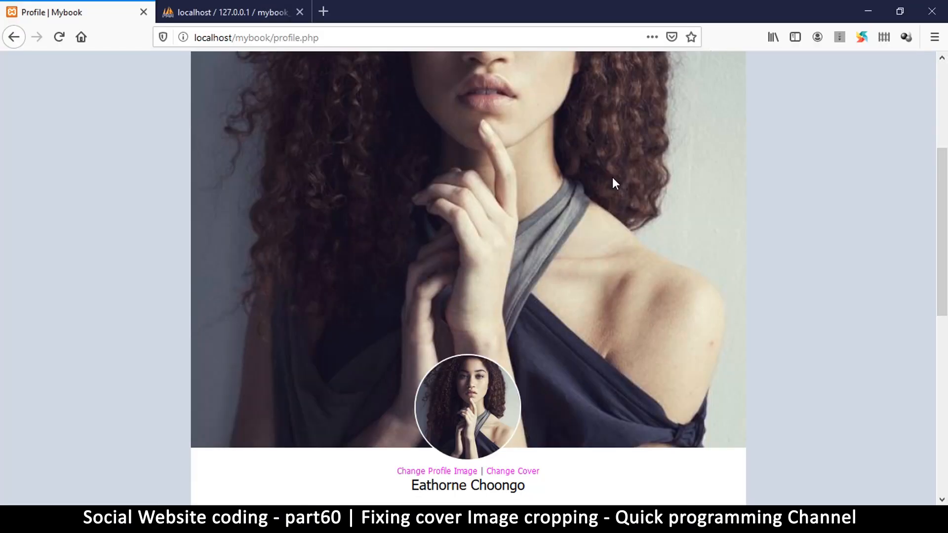
scroll("up", 3)
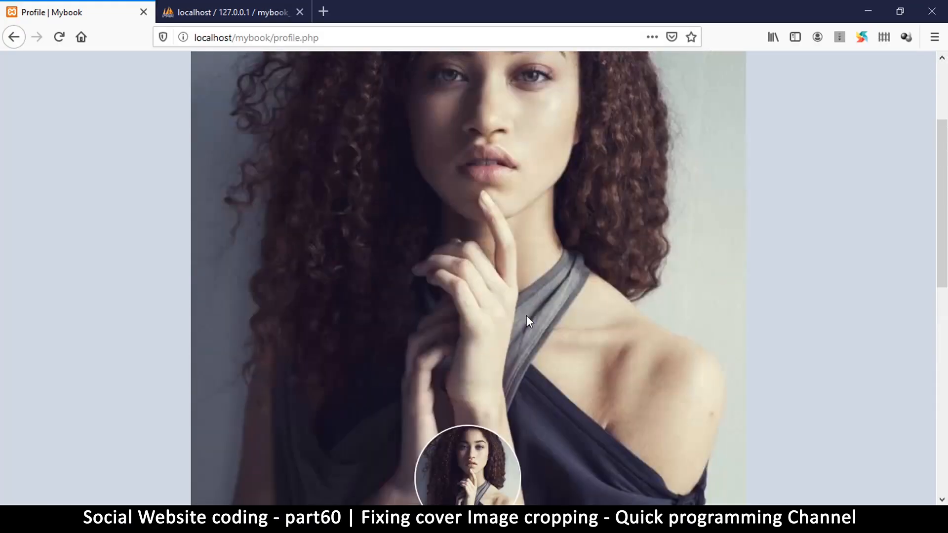